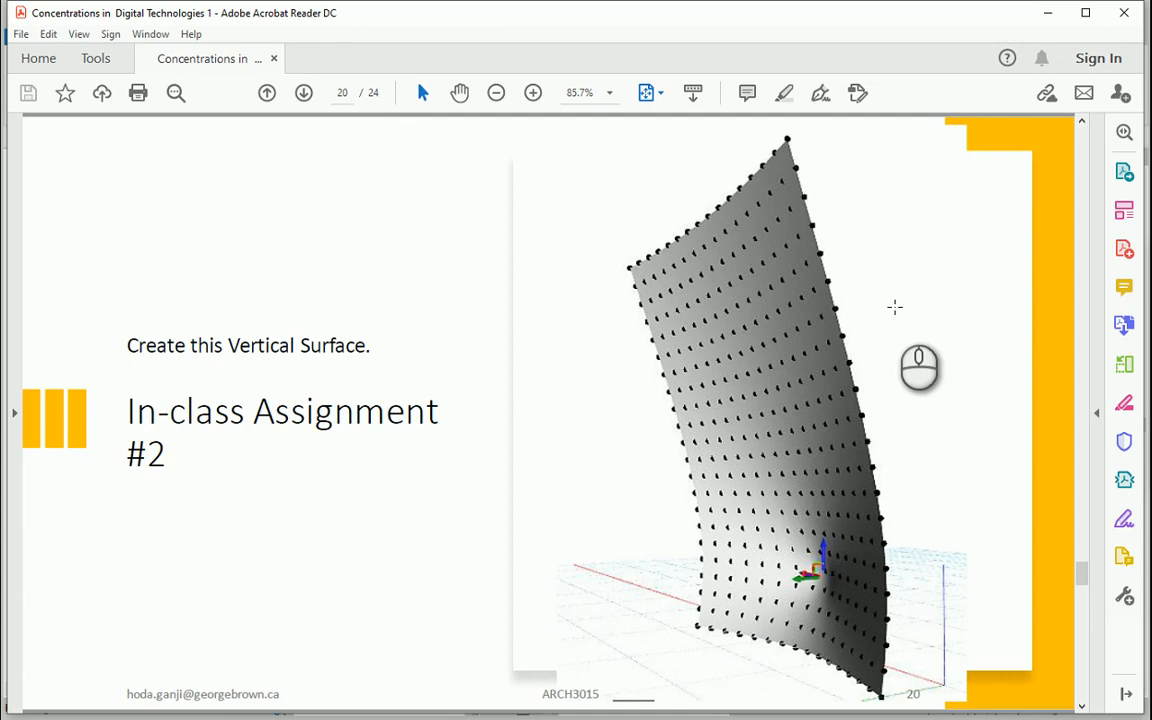
mouse_move(1128, 442)
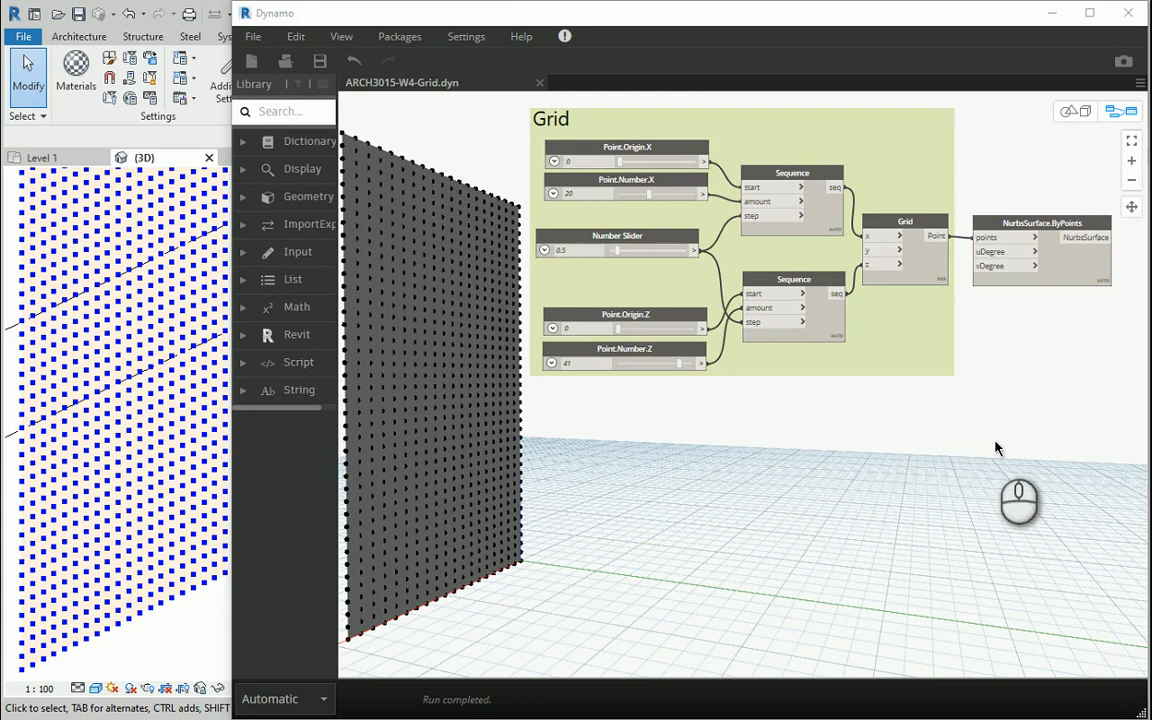
mouse_move(724, 442)
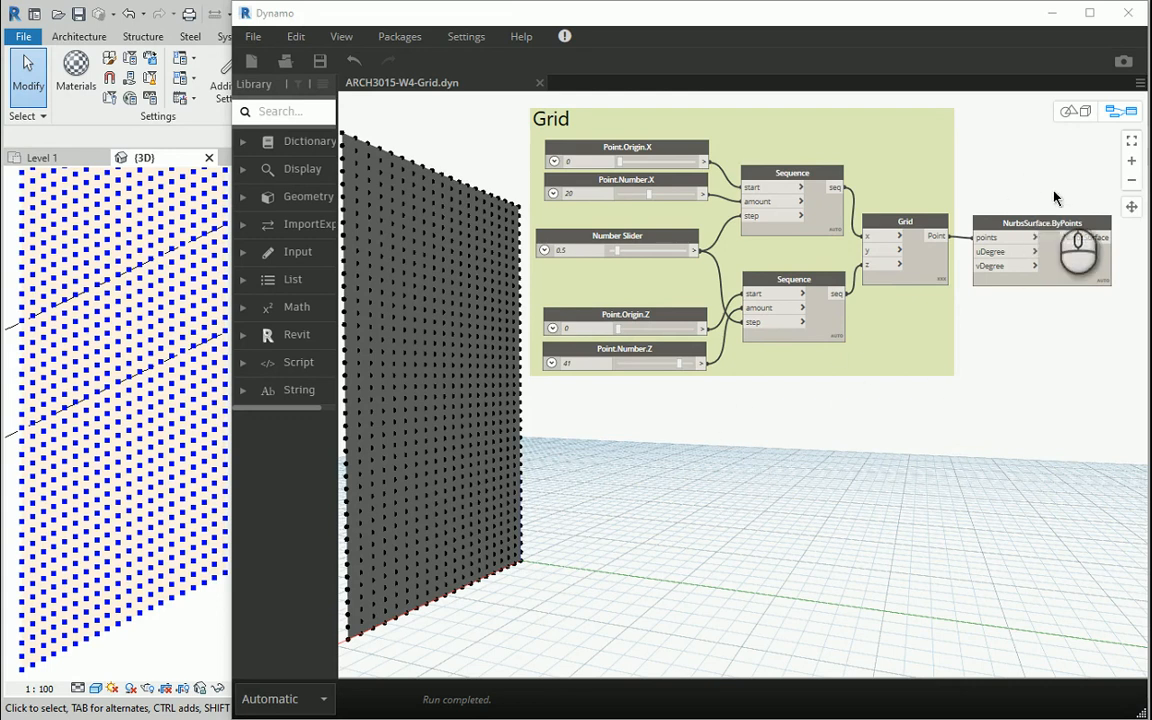
mouse_move(1018, 322)
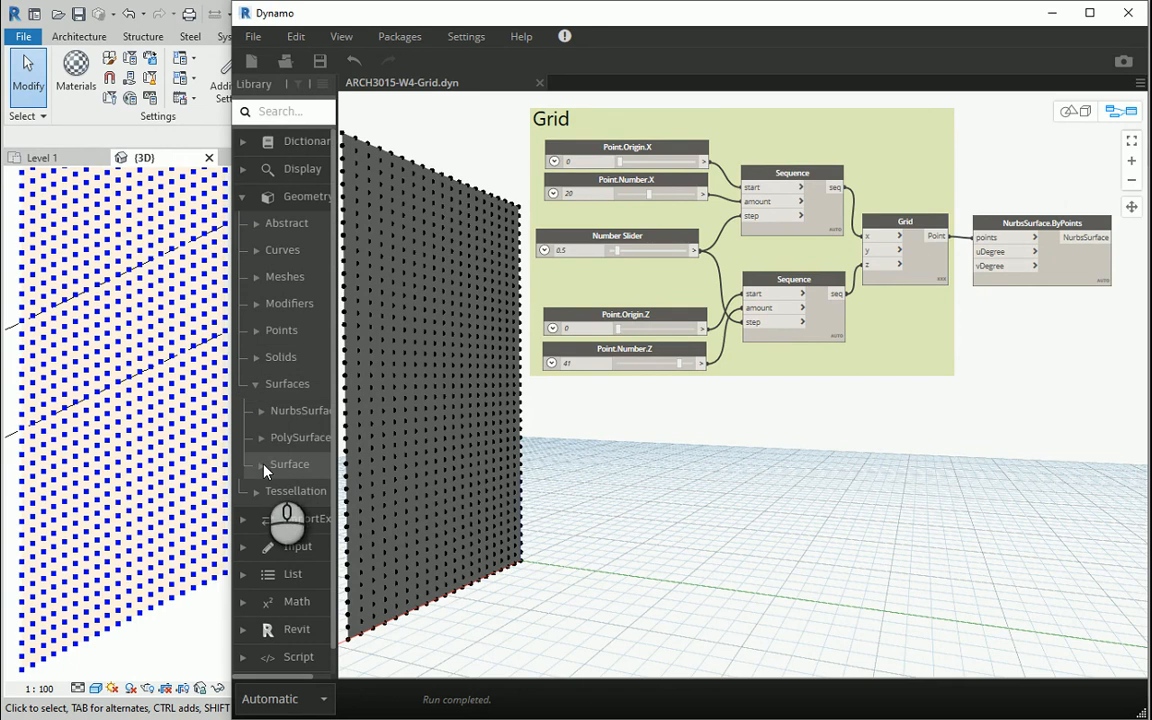
- Expand Geometry > Surfaces > NurbsSurface in the node library to reveal its creation nodes
click(300, 410)
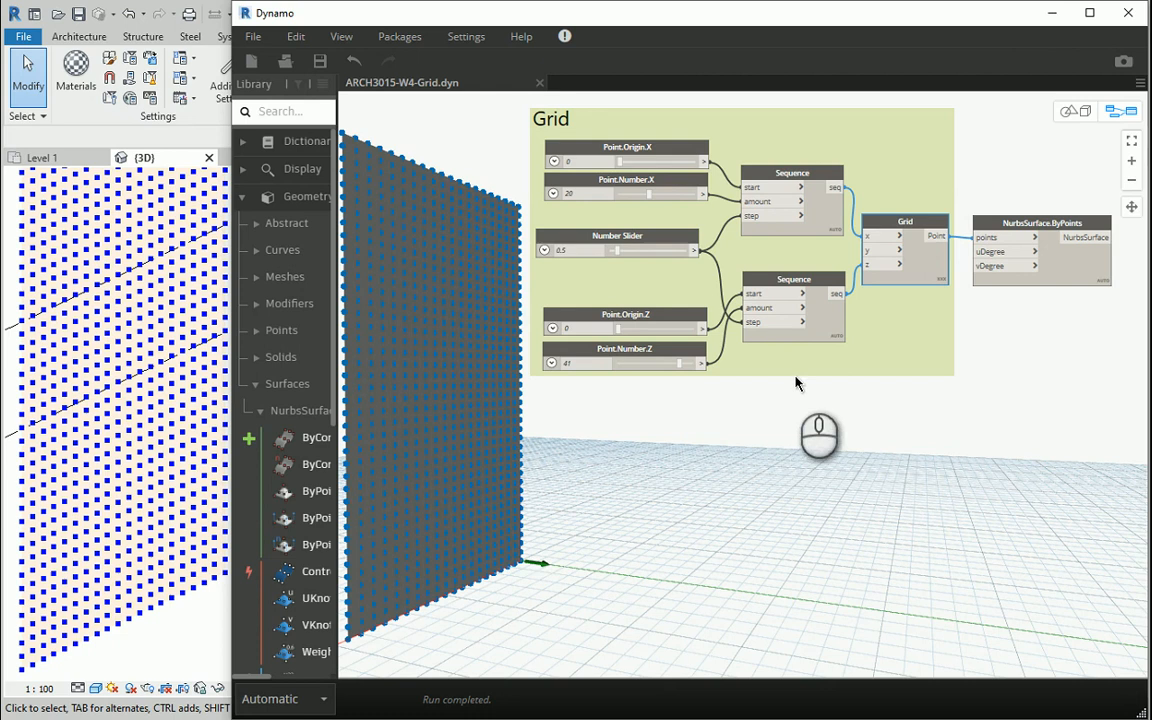
mouse_move(752, 428)
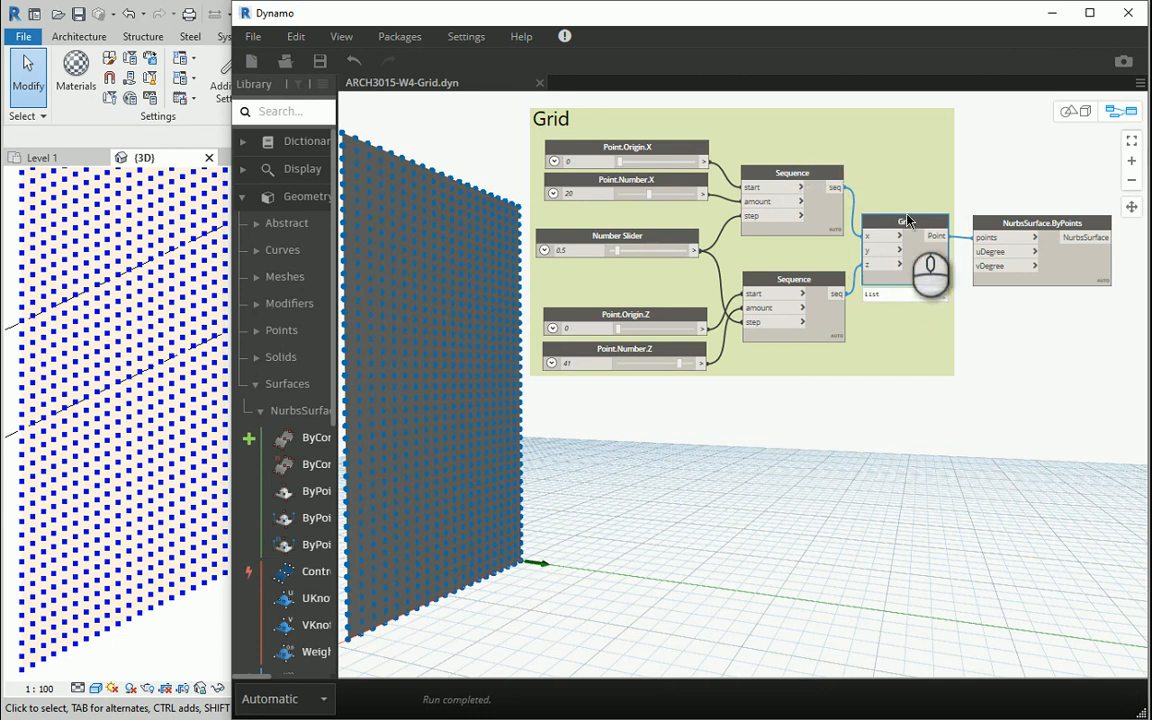
mouse_move(856, 424)
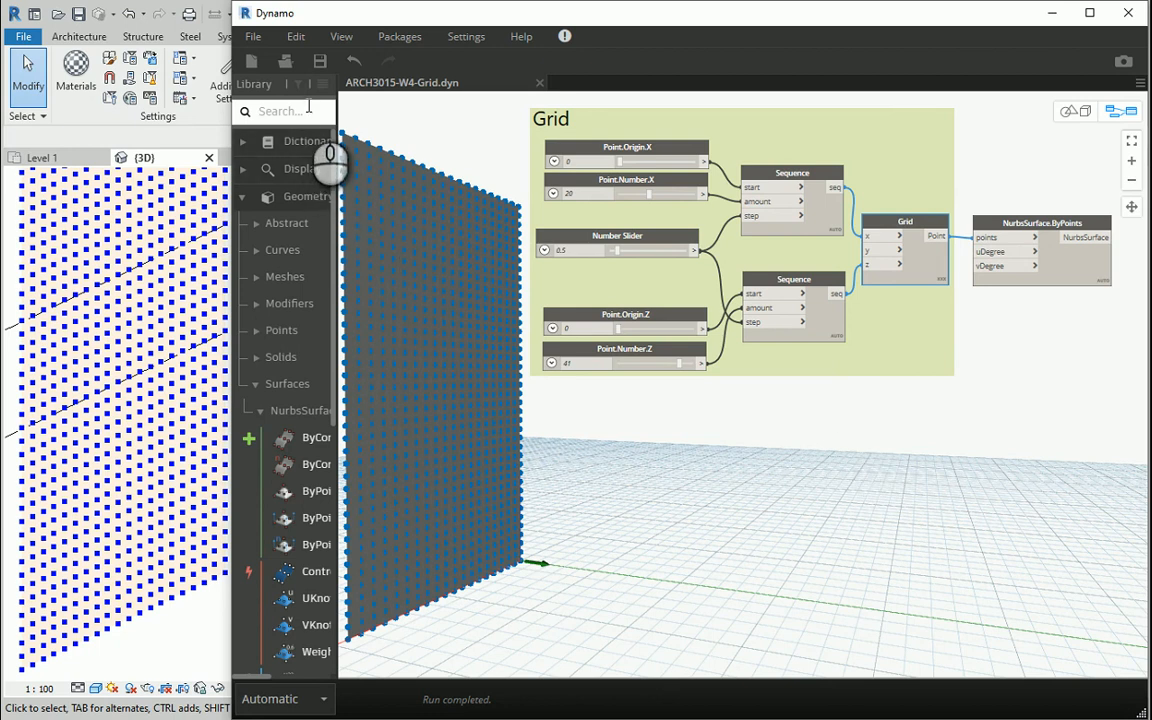
- Place a Point.ByCoordinates node below the Grid group and rename it Point.Attractor
text(point)
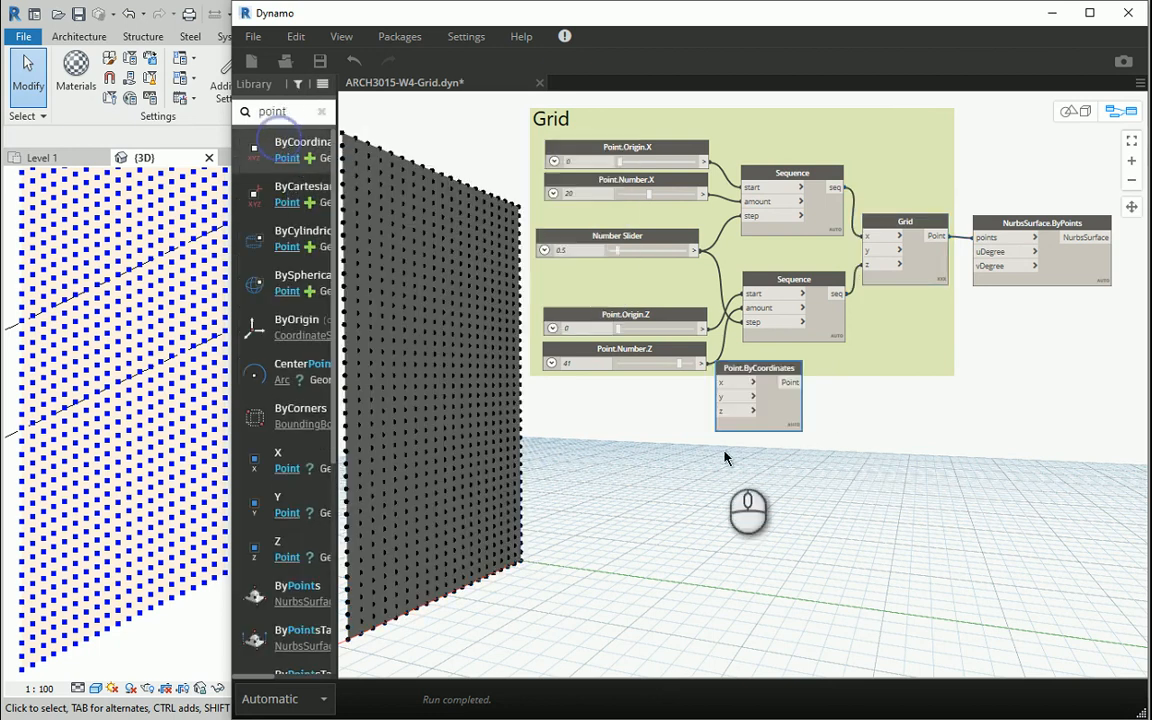
drag(760, 368, 786, 392)
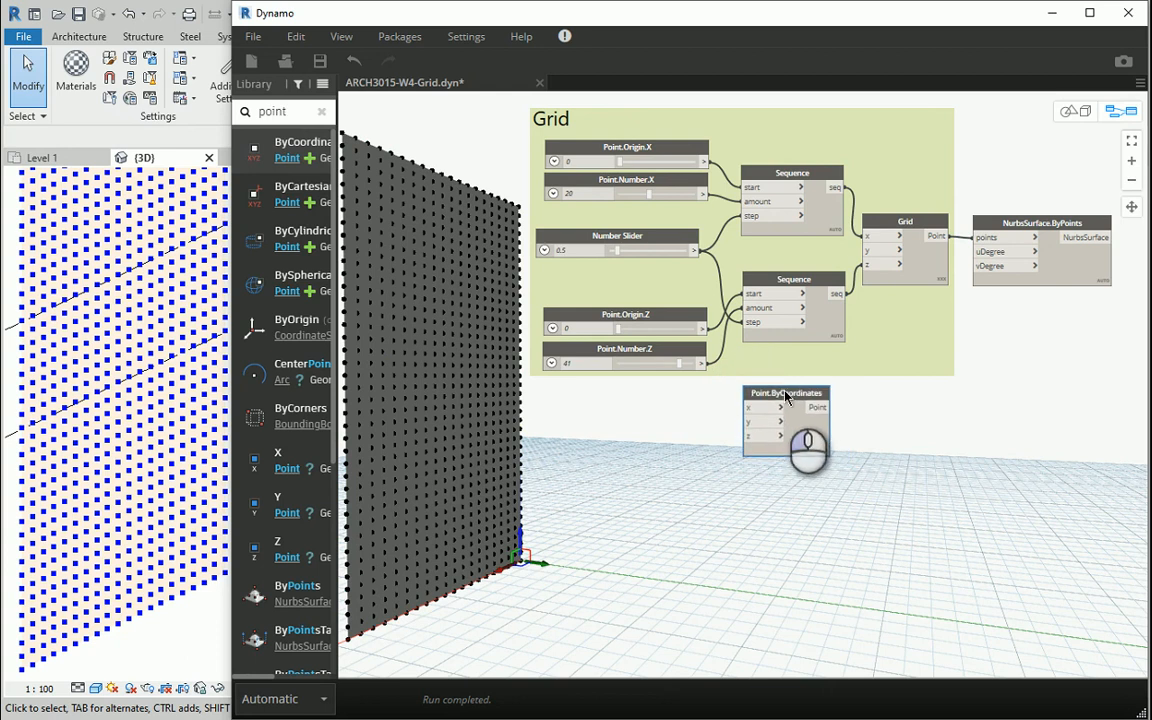
mouse_move(528, 570)
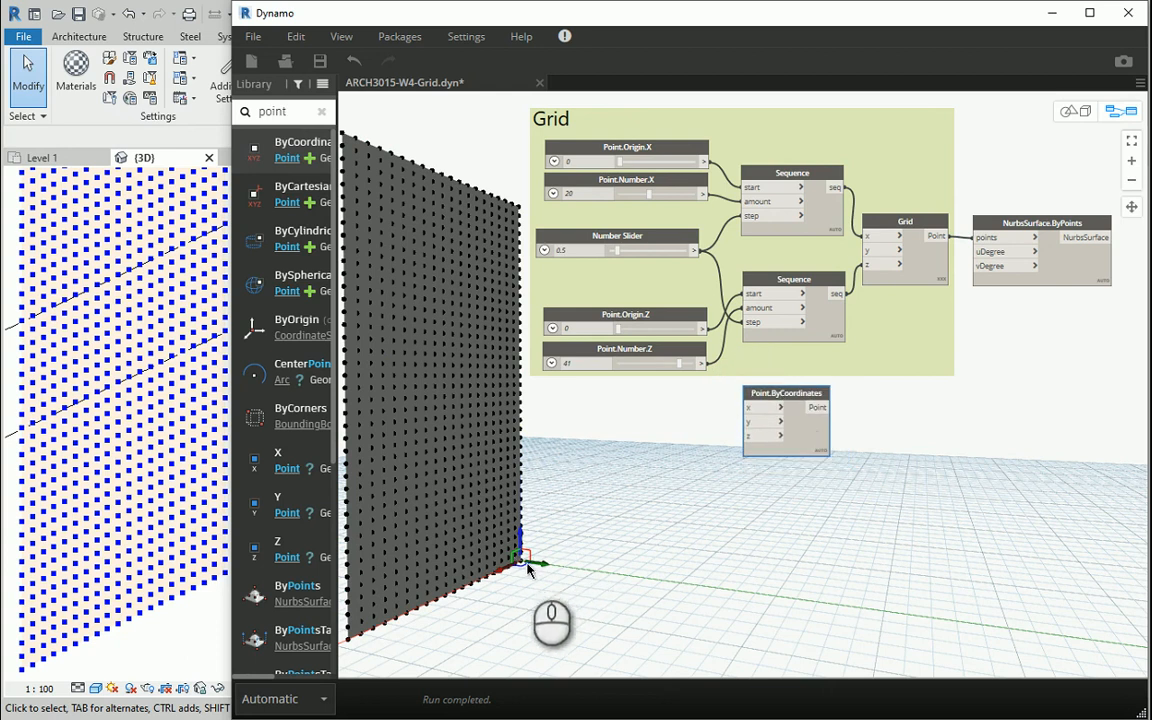
right_click(788, 392)
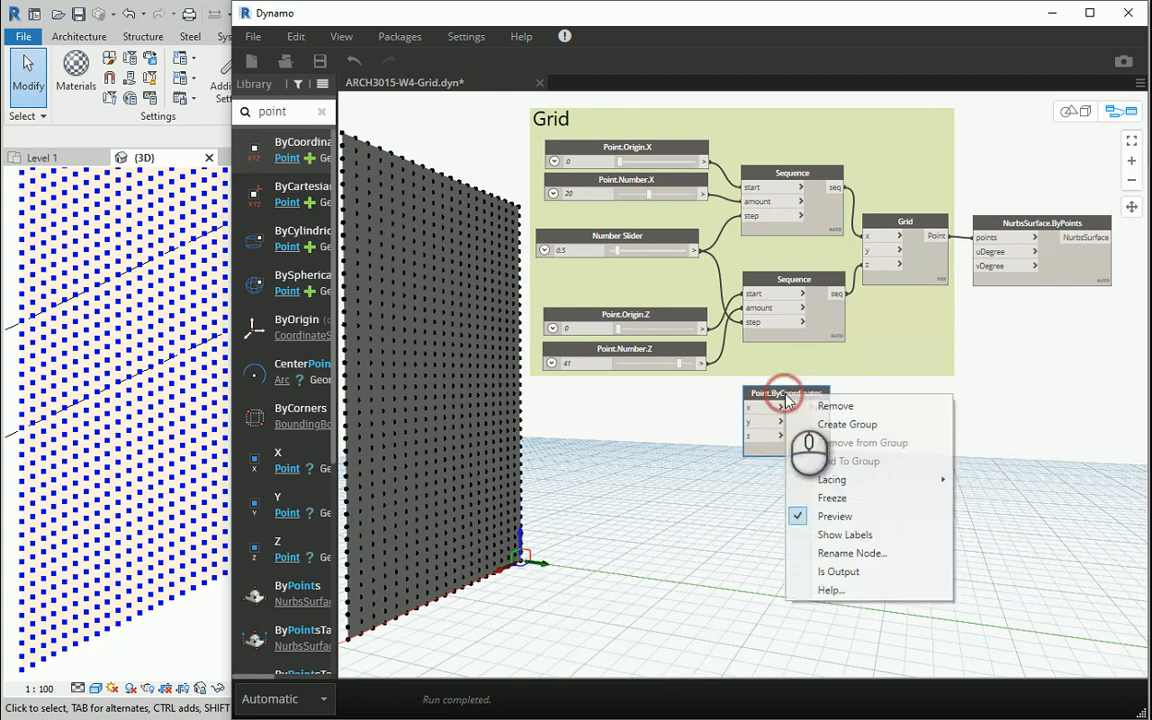
mouse_move(852, 552)
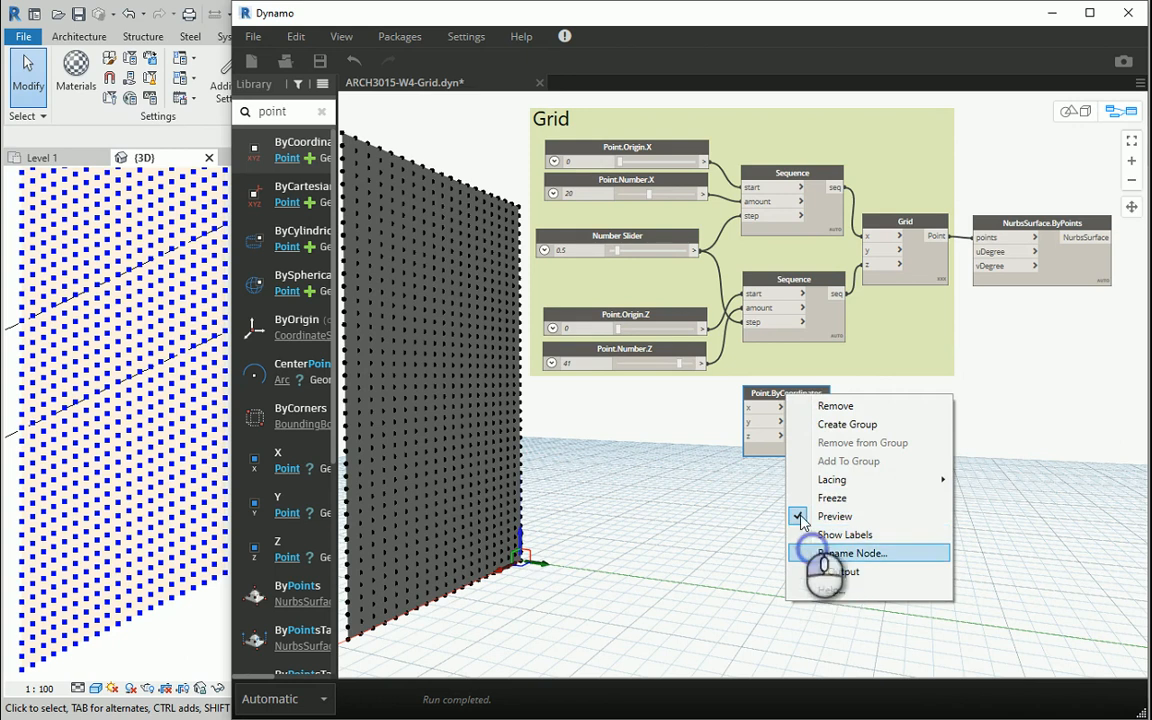
click(856, 552)
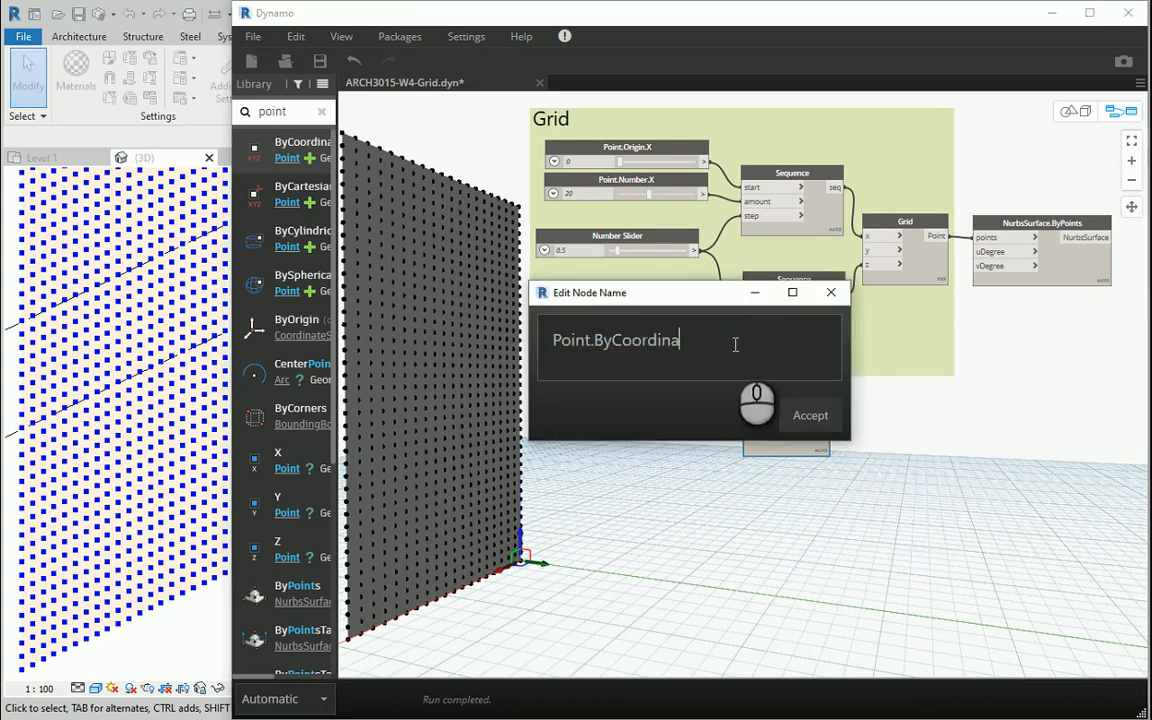
key(Backspace)
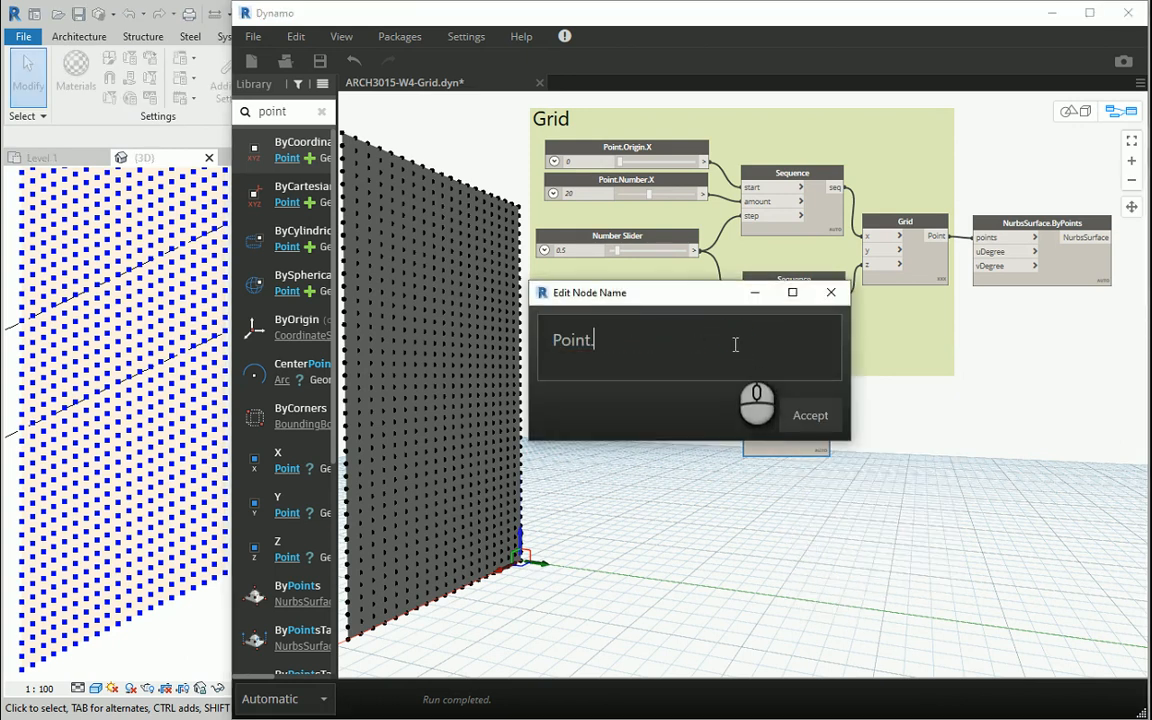
text(Attractor)
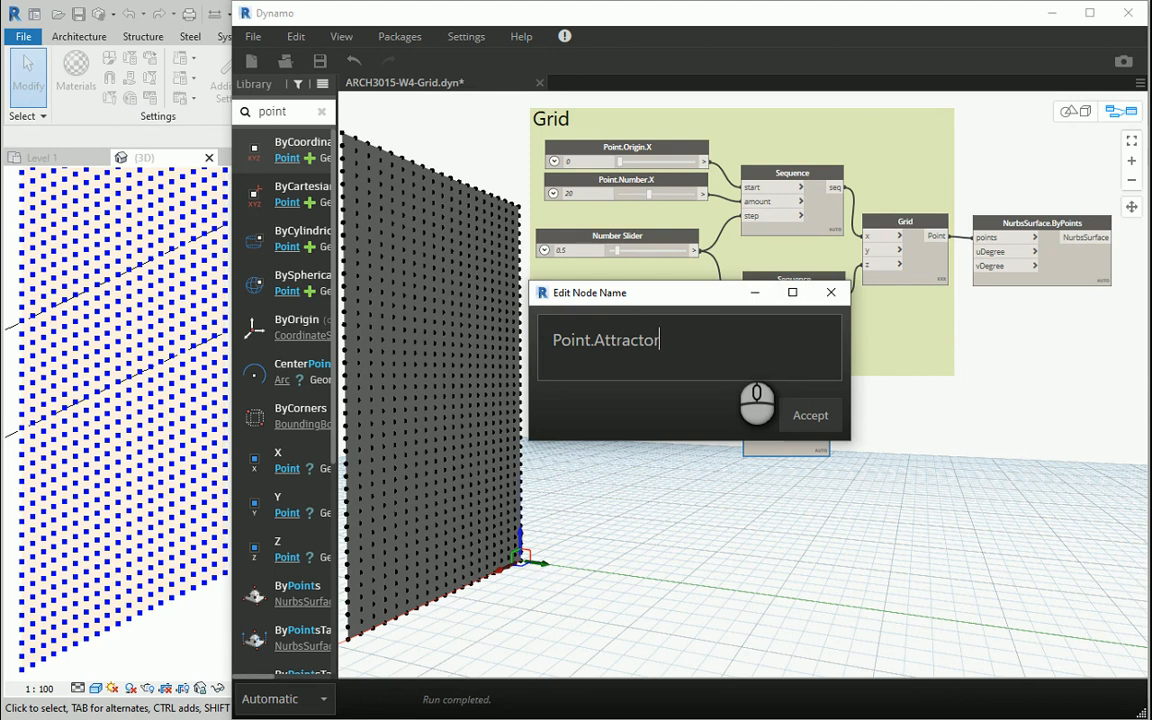
click(808, 414)
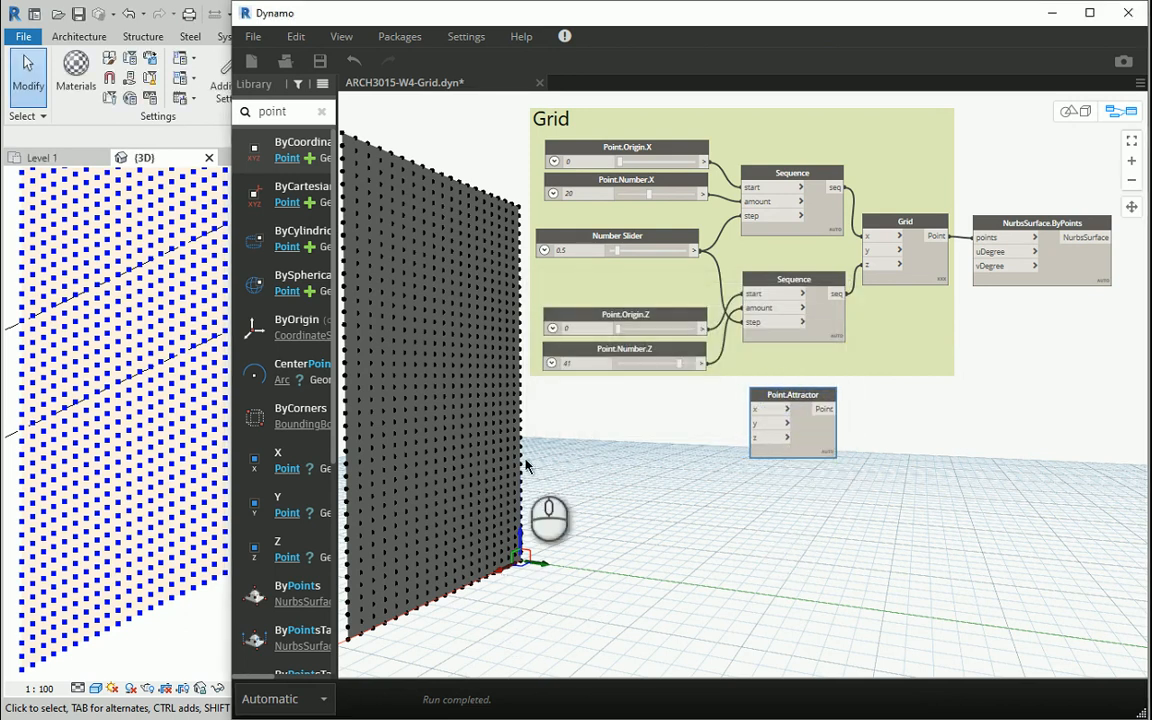
mouse_move(680, 512)
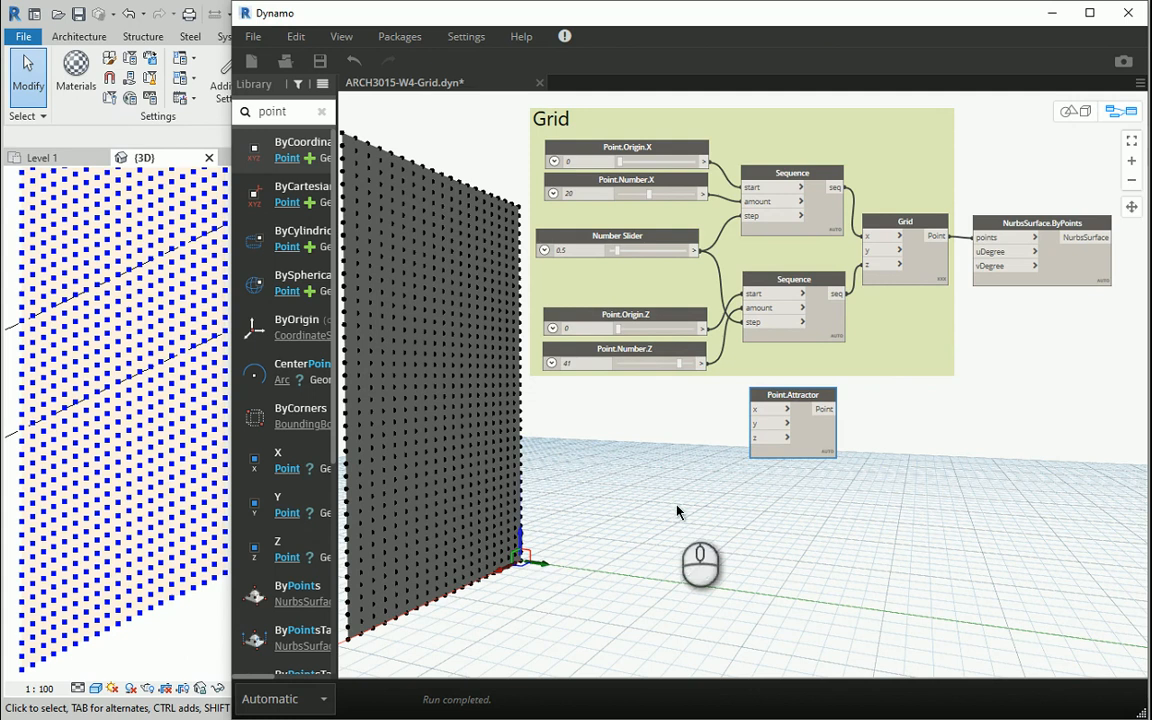
mouse_move(868, 240)
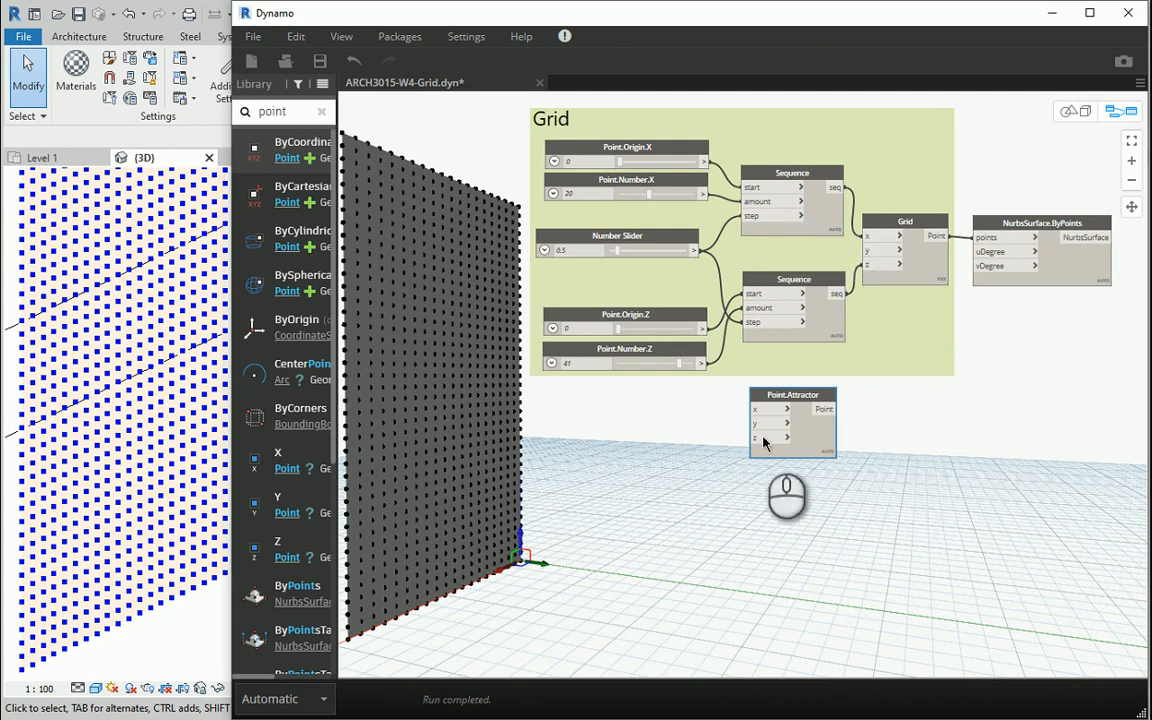
mouse_move(724, 456)
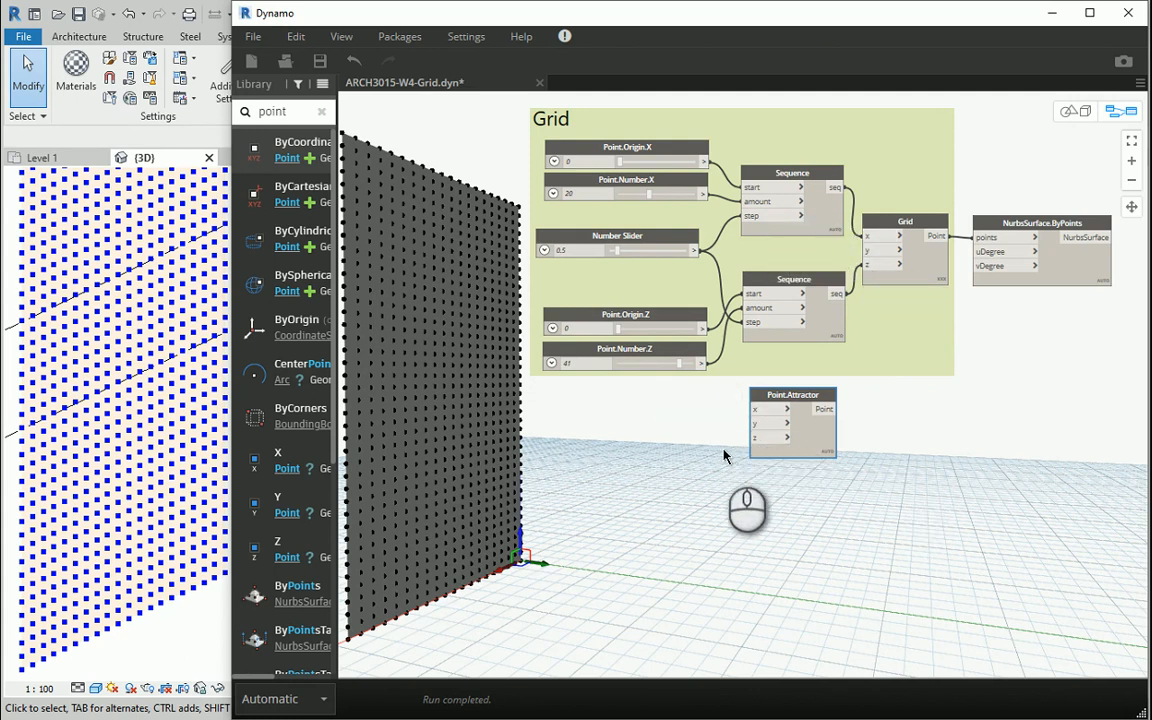
mouse_move(756, 472)
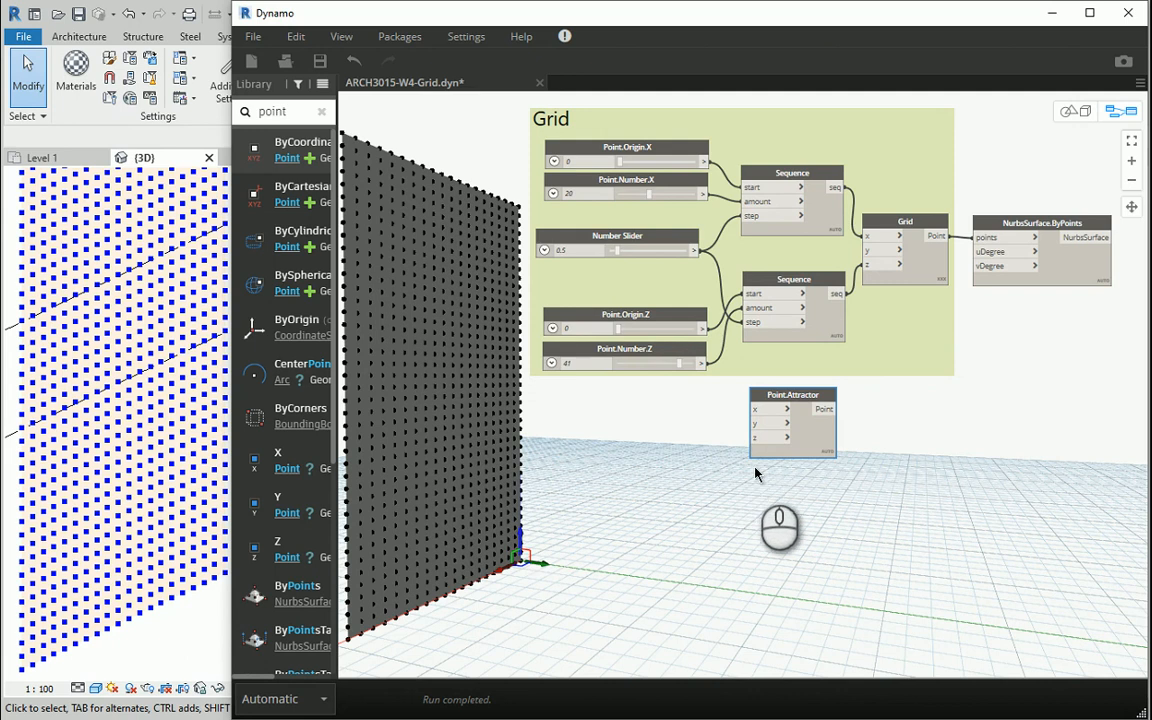
click(320, 112)
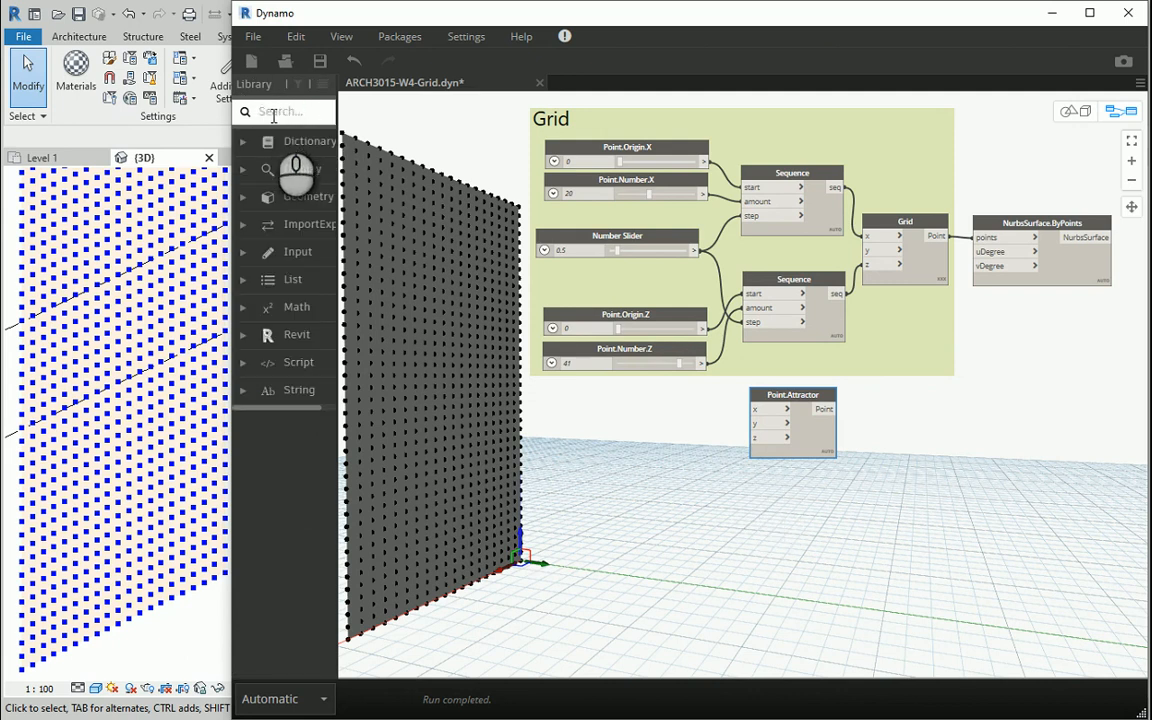
mouse_move(652, 364)
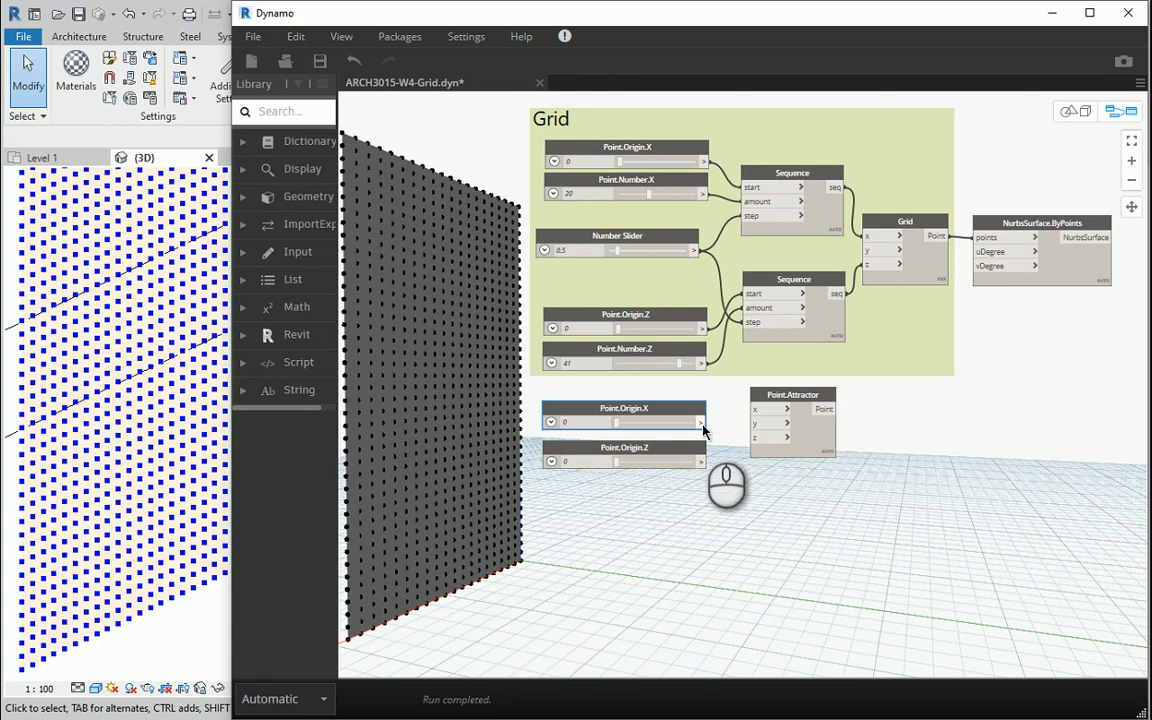
- Wire two copied number sliders into the attractor point and rename them Point.Attractor.X and Point.Attractor.Z
drag(704, 420, 750, 408)
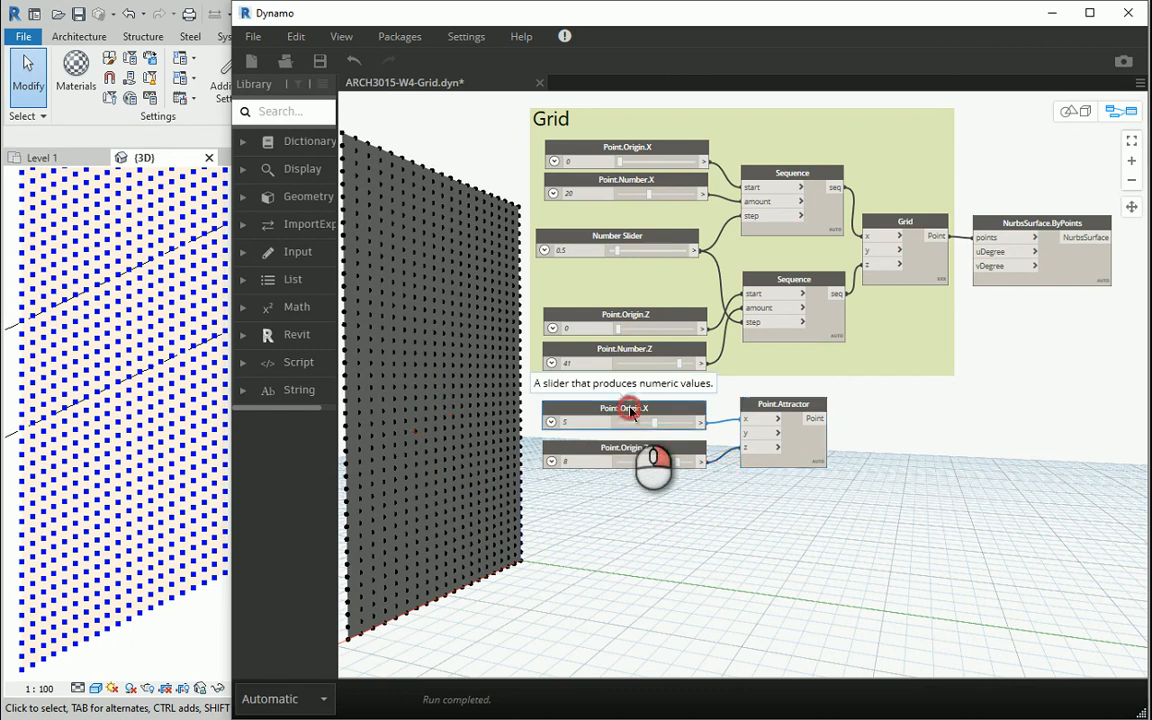
double_click(626, 408)
text(Point.Attractor.X)
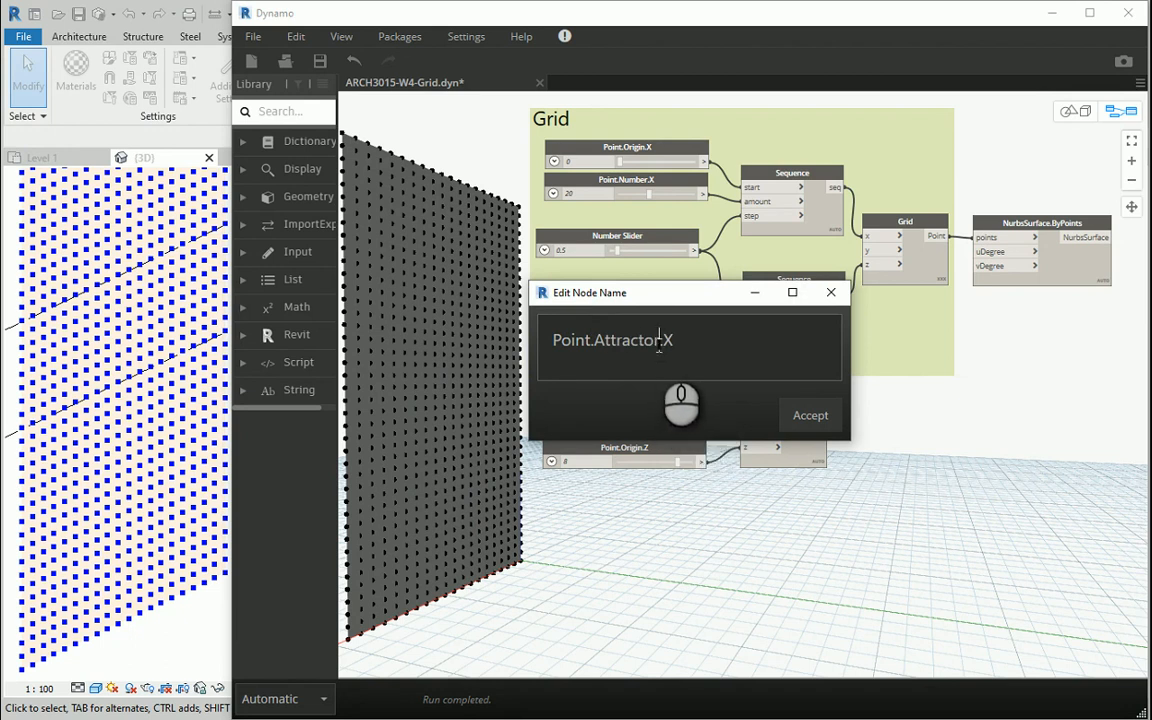
click(810, 414)
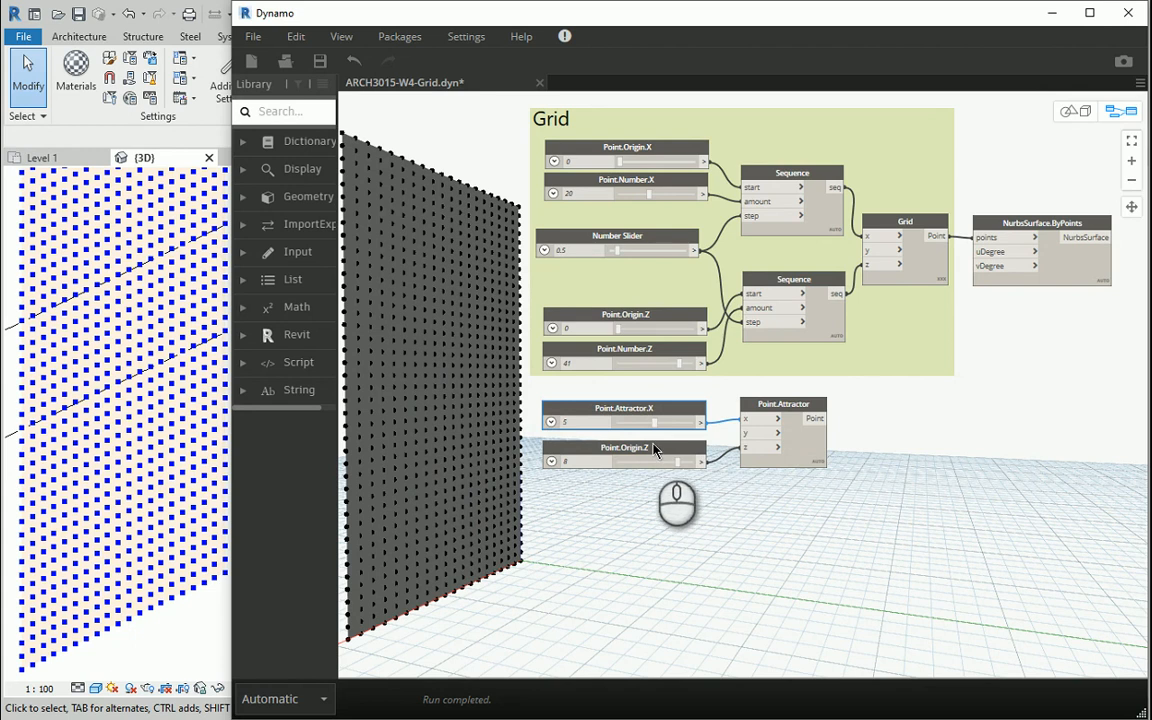
right_click(624, 448)
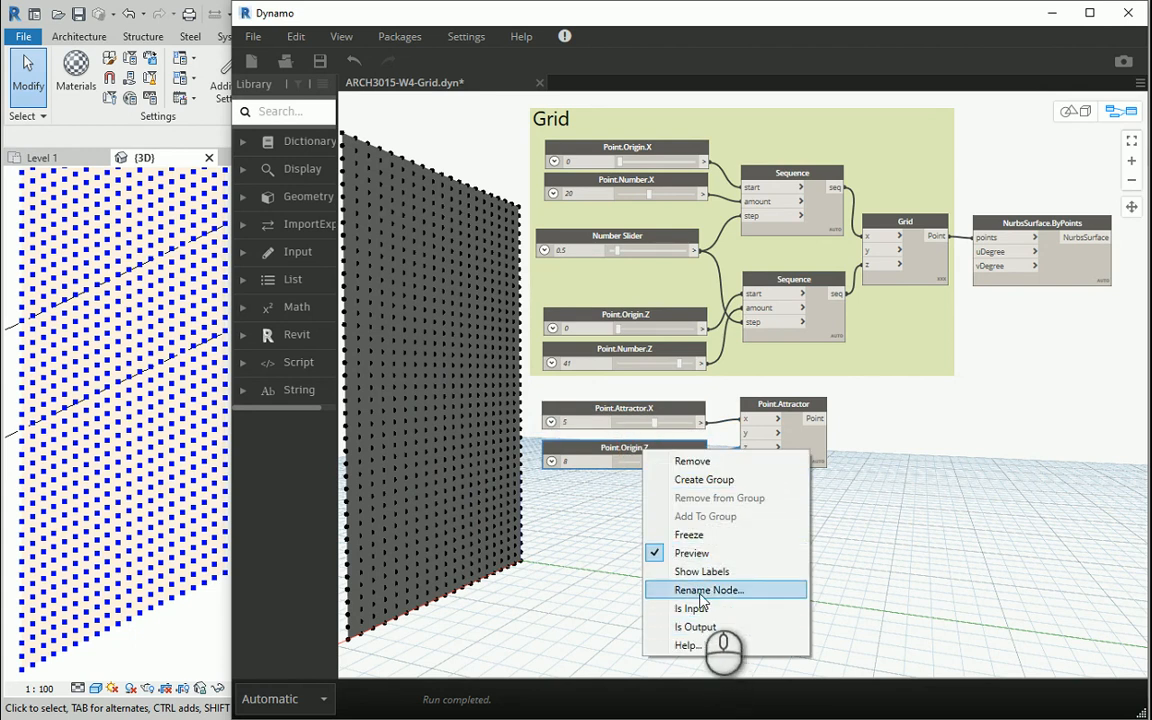
click(708, 588)
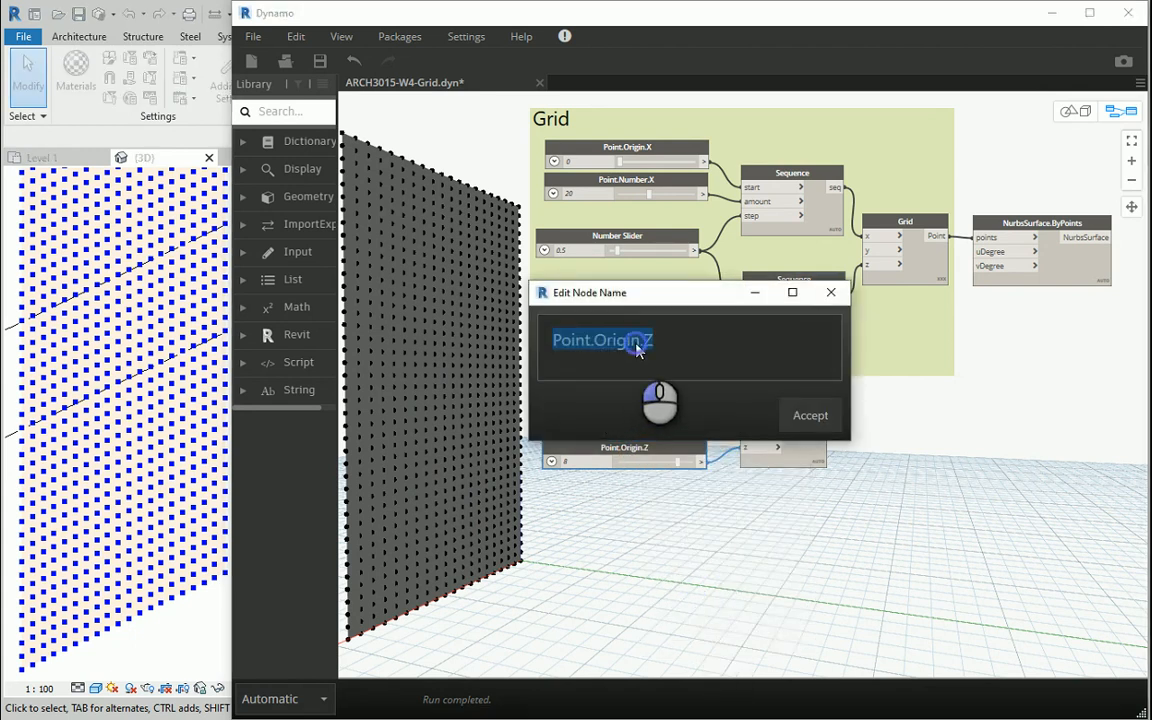
text(Point.Z)
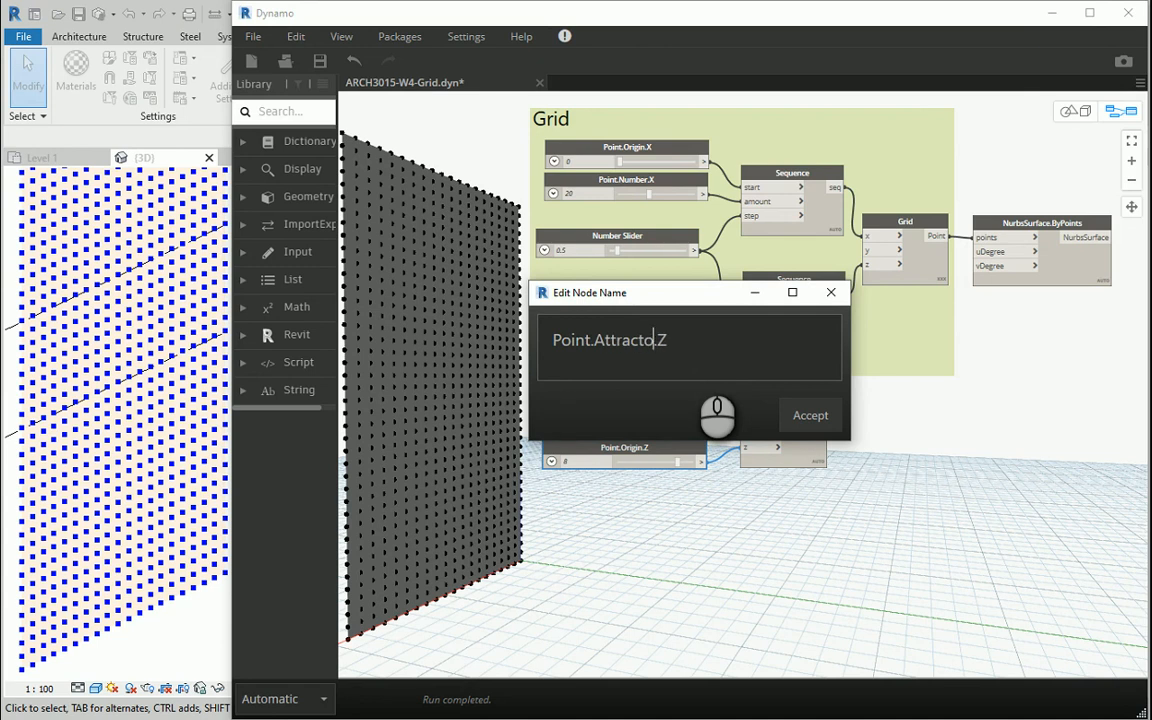
click(808, 414)
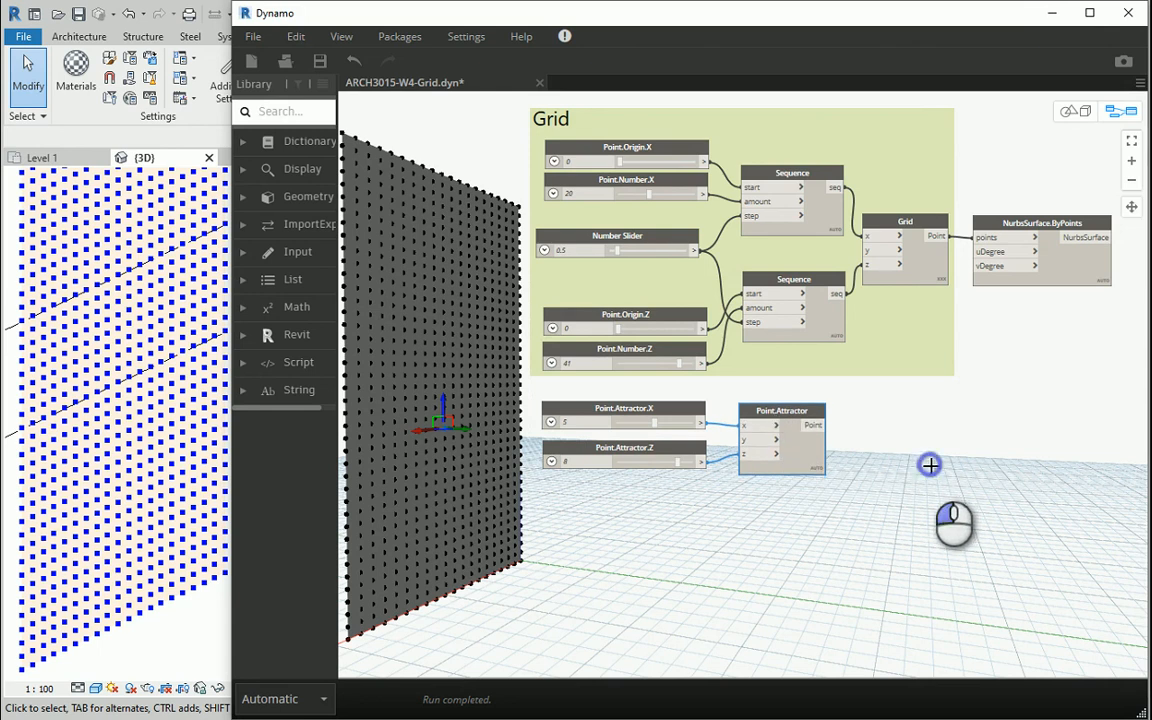
- Add a Geometry.Translate node fed by the grid points and turn off the NurbsSurface.ByPoints preview
click(290, 110)
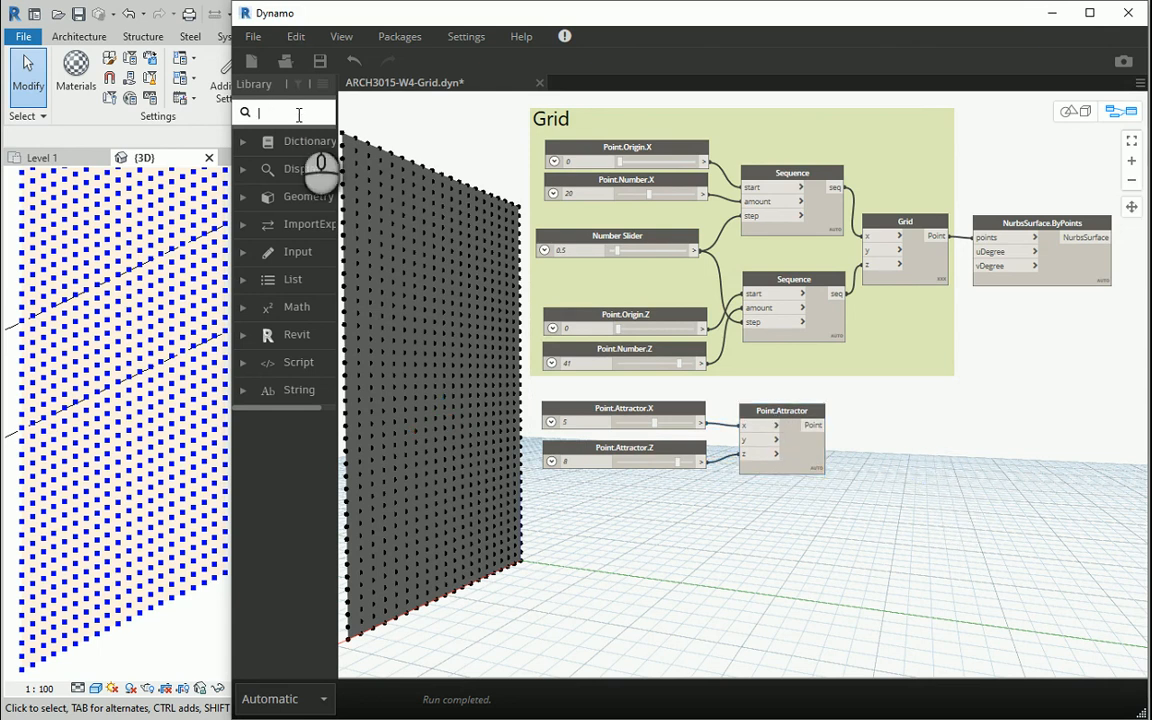
text(move)
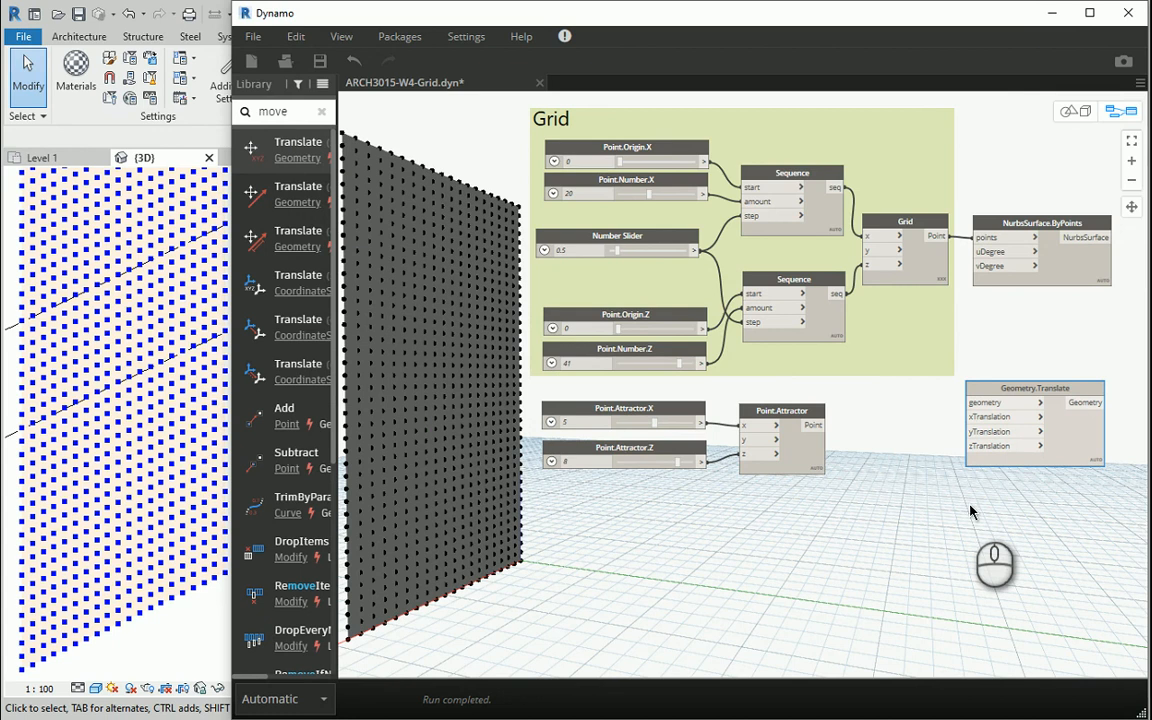
mouse_move(946, 236)
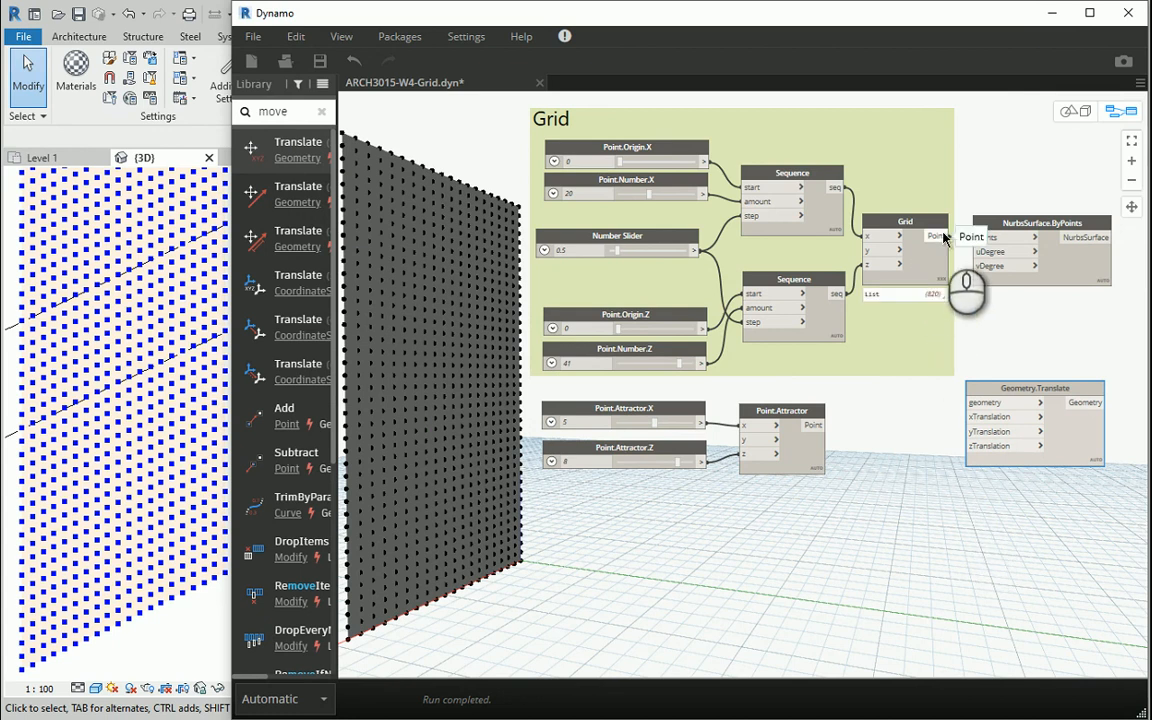
drag(932, 236, 948, 418)
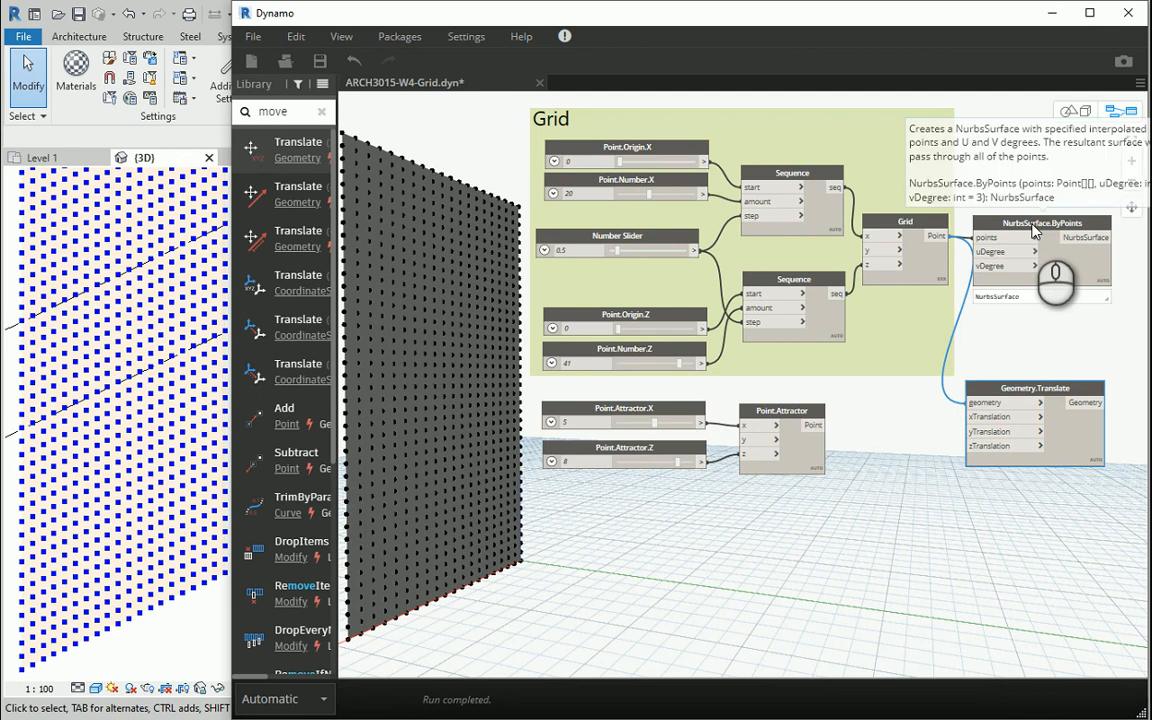
right_click(1030, 224)
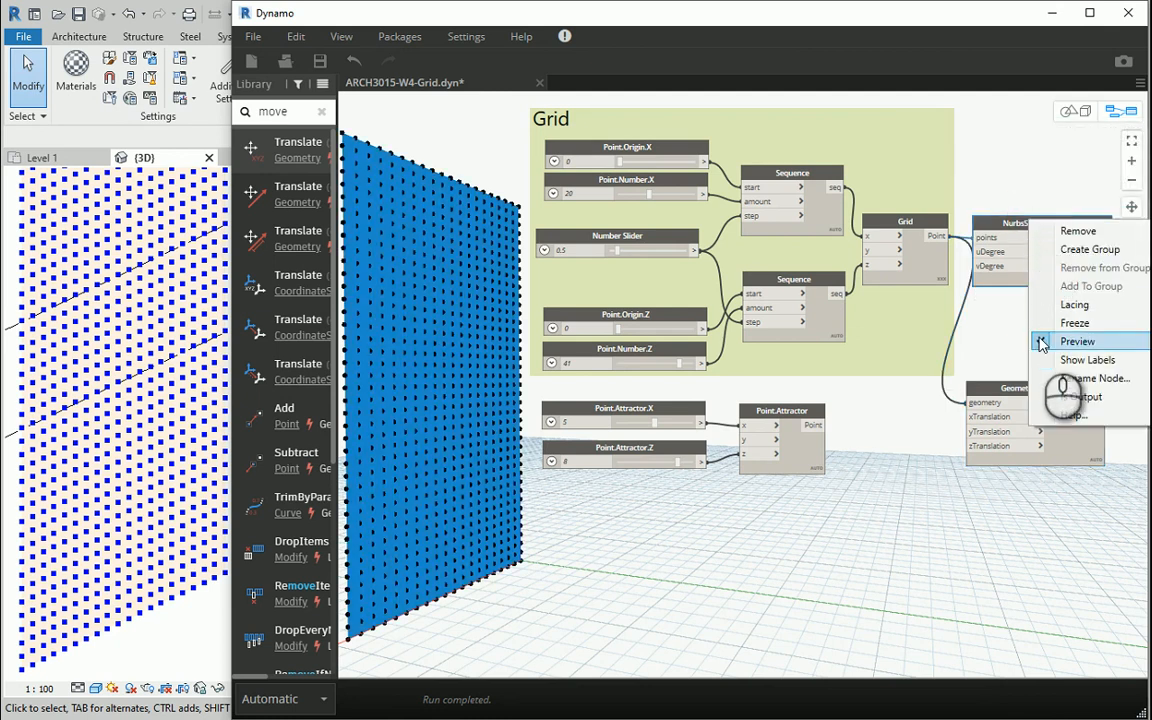
click(1080, 340)
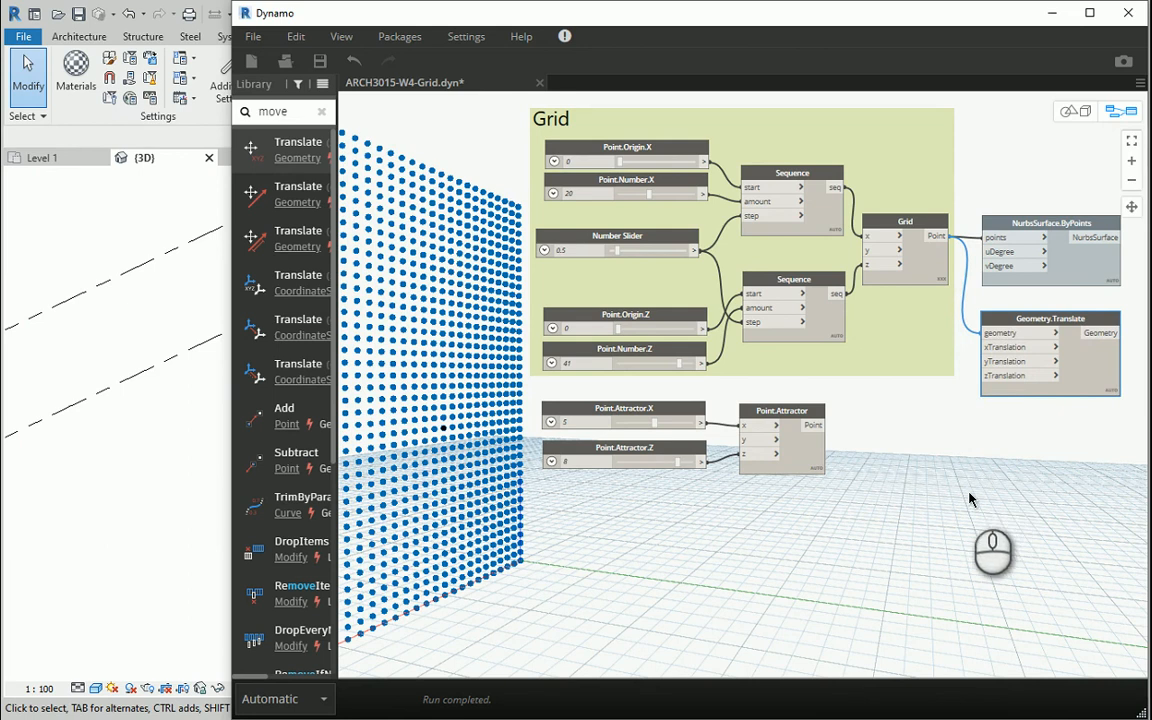
mouse_move(822, 404)
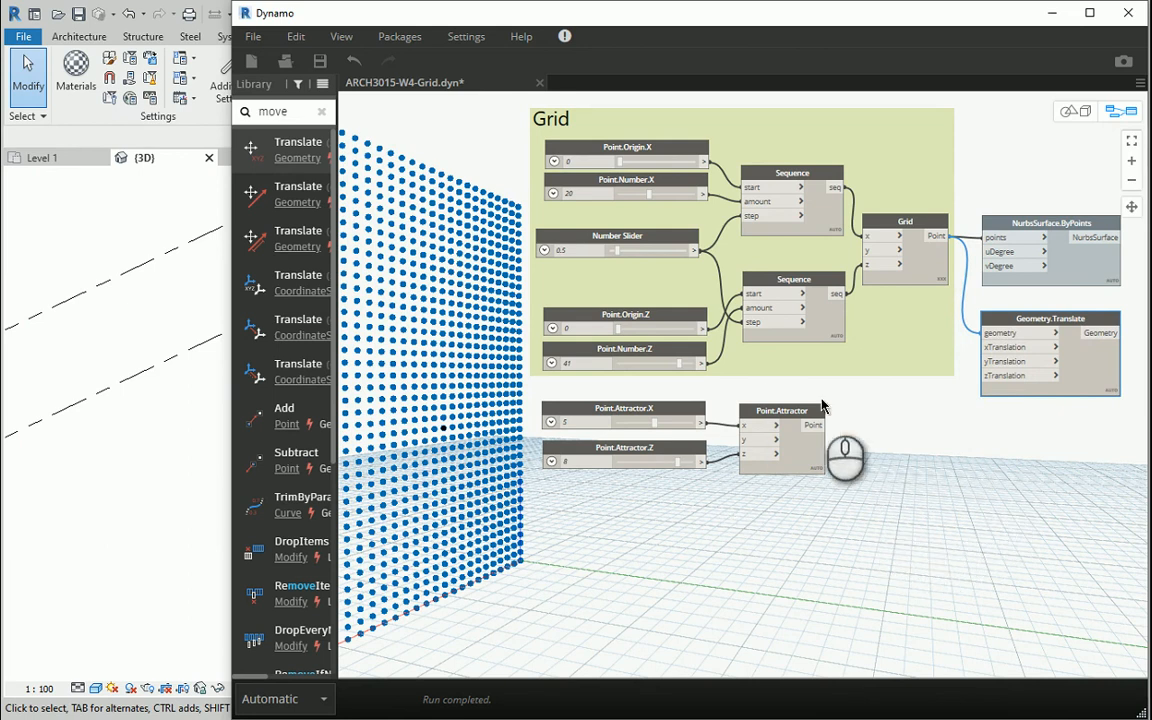
mouse_move(896, 248)
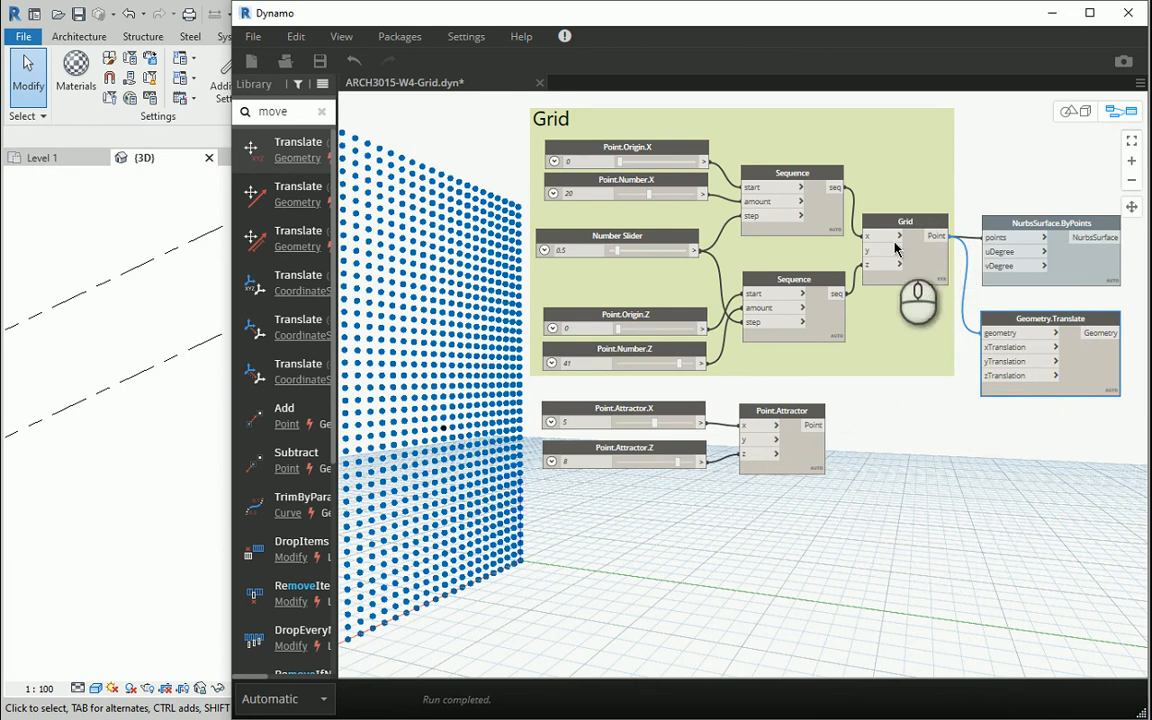
mouse_move(990, 432)
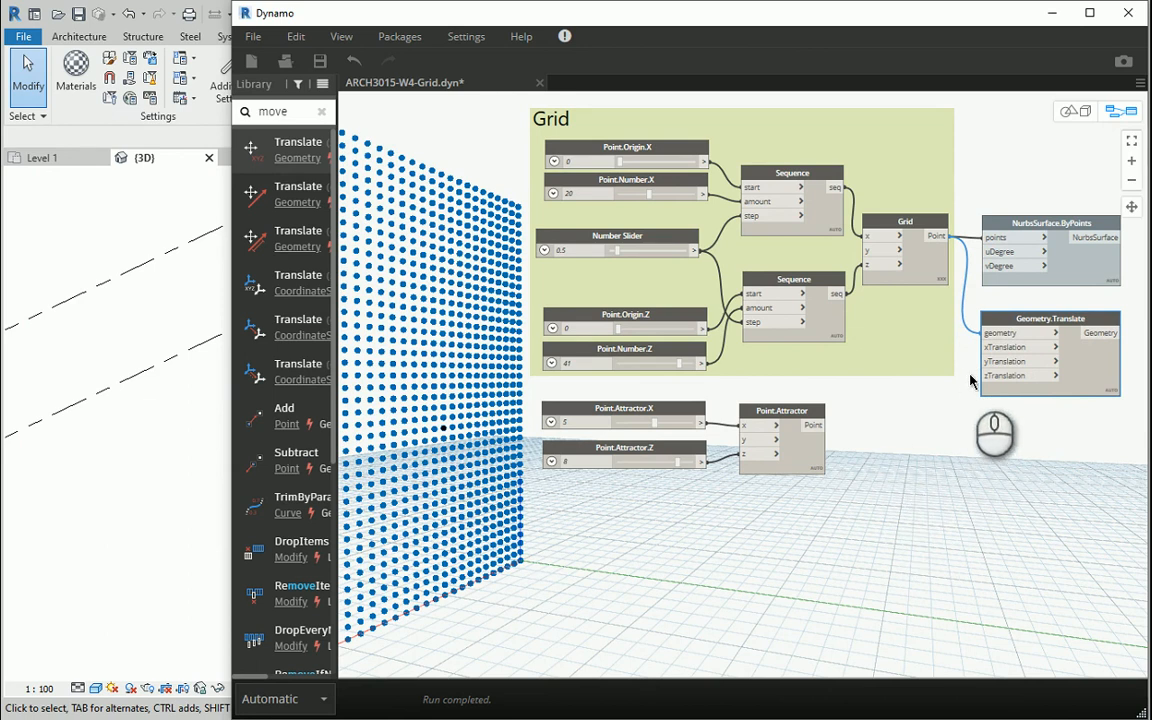
mouse_move(968, 488)
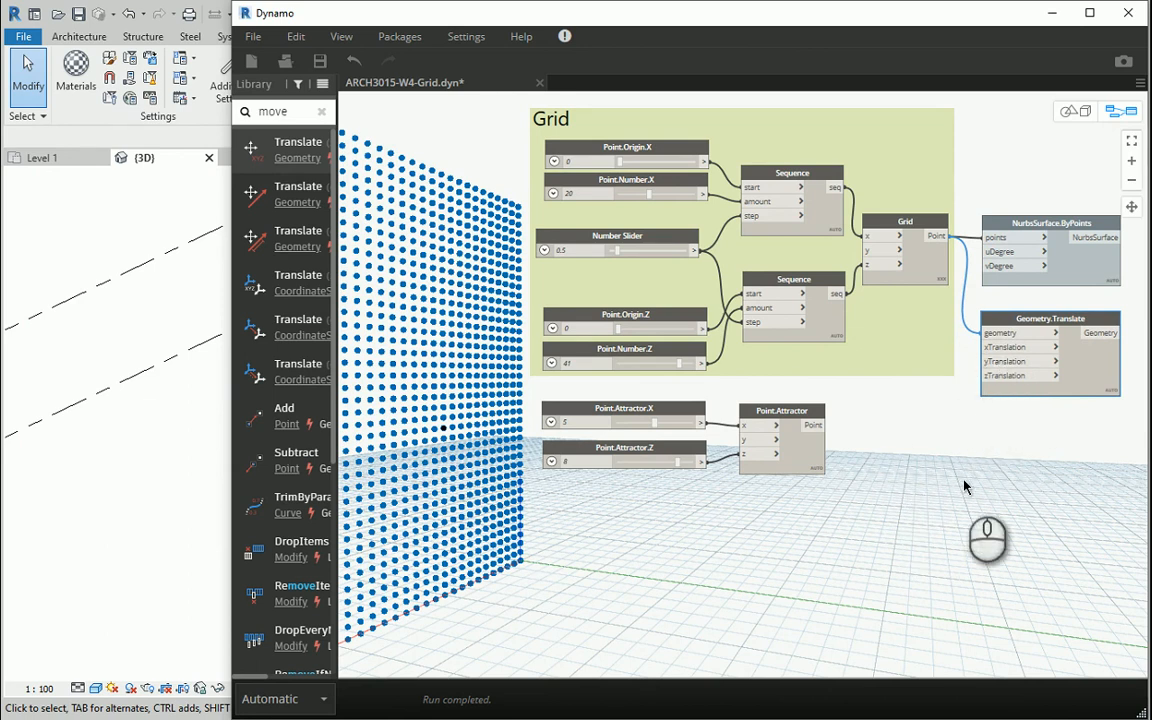
click(324, 112)
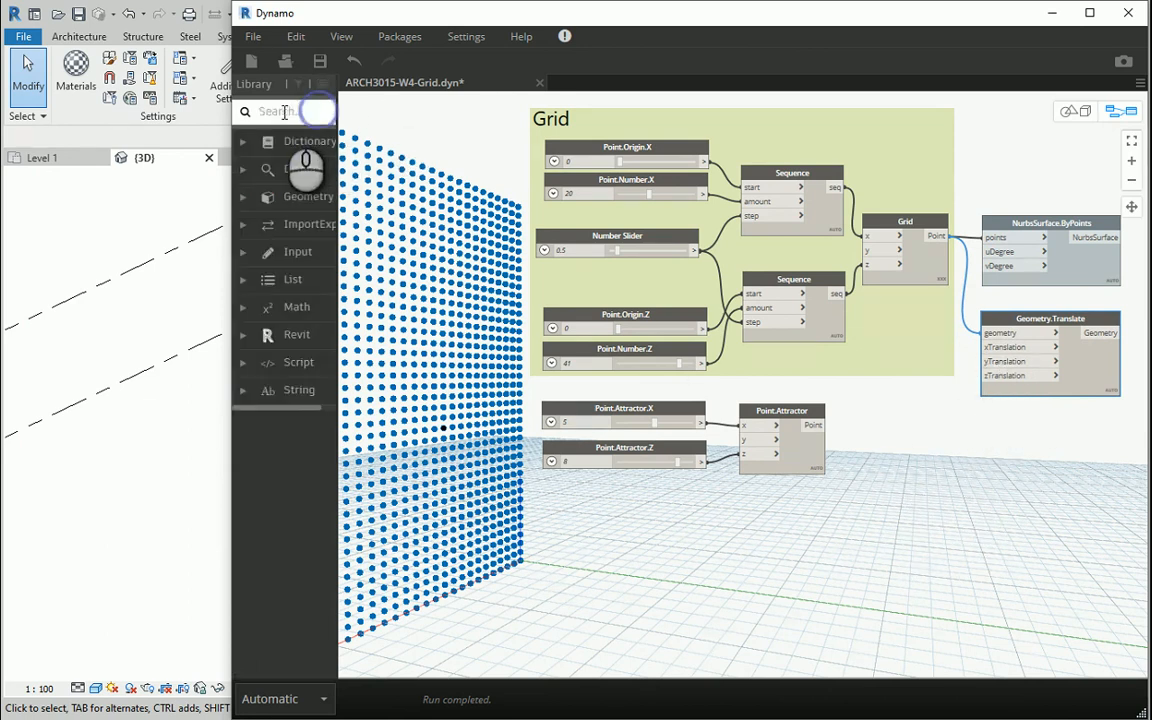
- Place a Geometry.DistanceTo node beside the attractor to measure grid-point distances to it
text(distance)
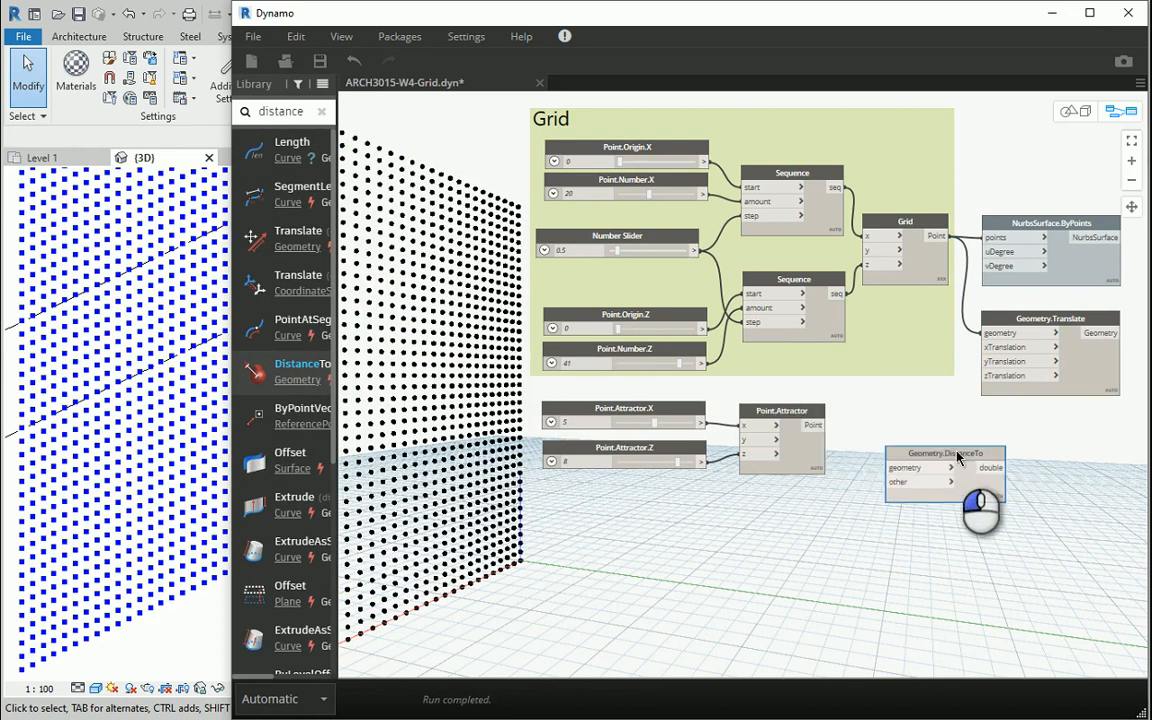
drag(944, 470, 956, 460)
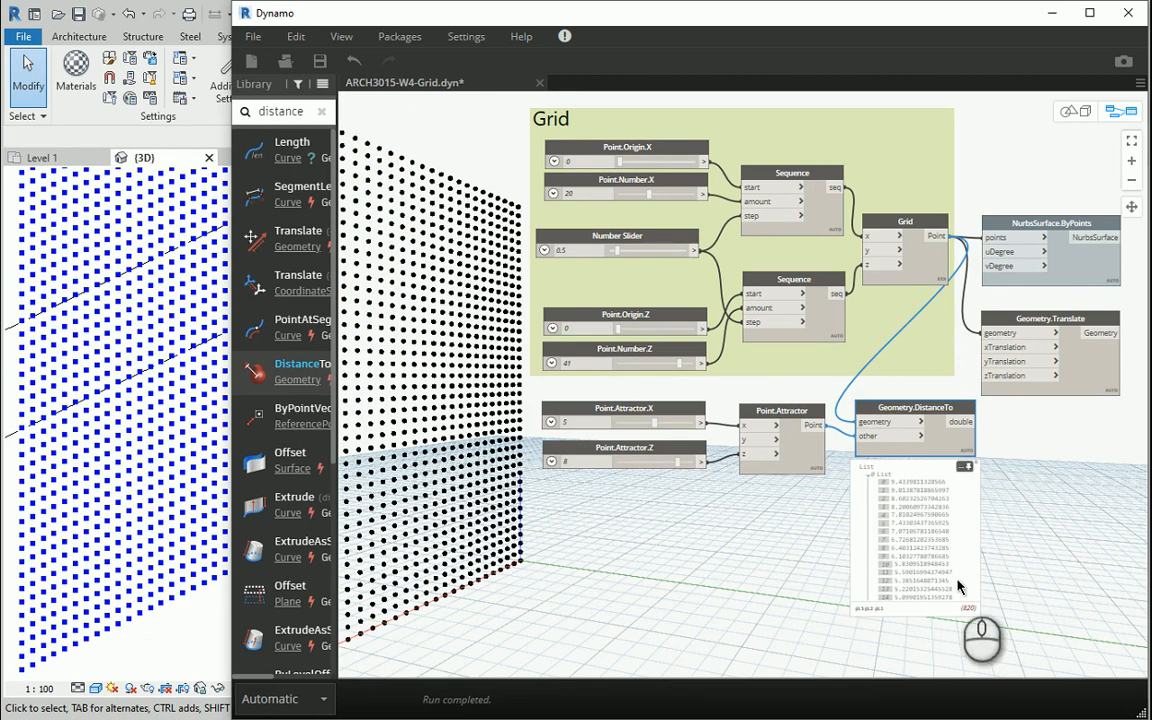
mouse_move(1056, 484)
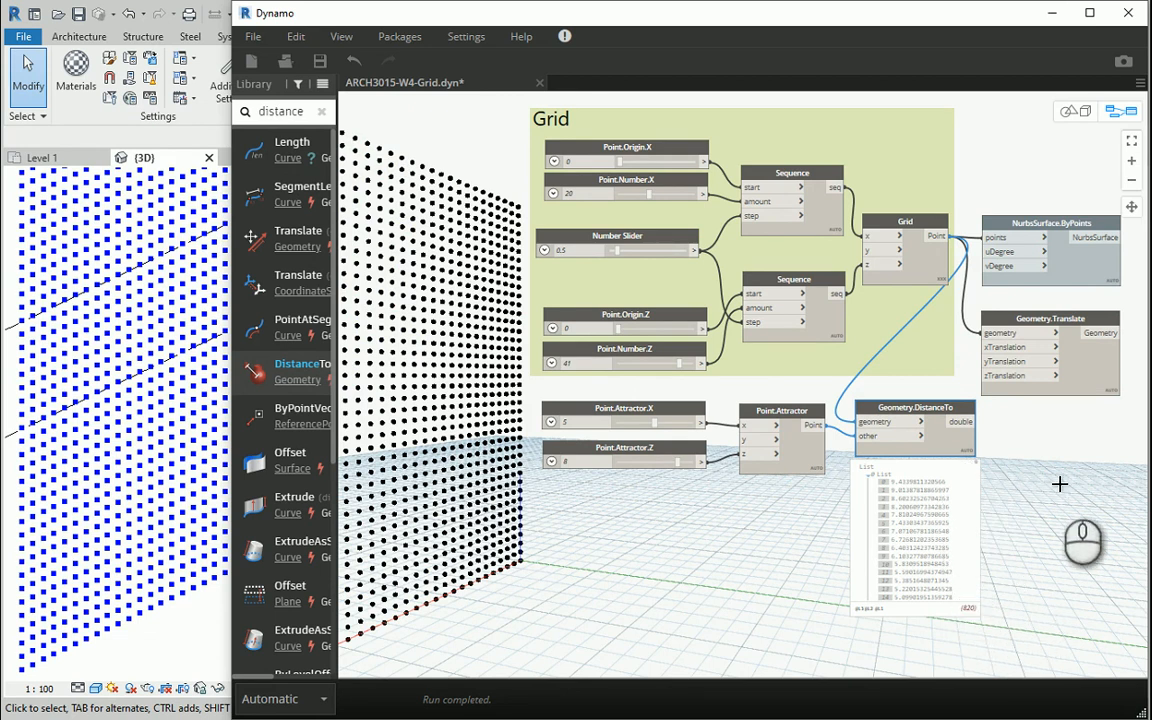
- Feed the DistanceTo output into a translation input of Geometry.Translate to curve the point sheet
drag(1060, 486, 924, 444)
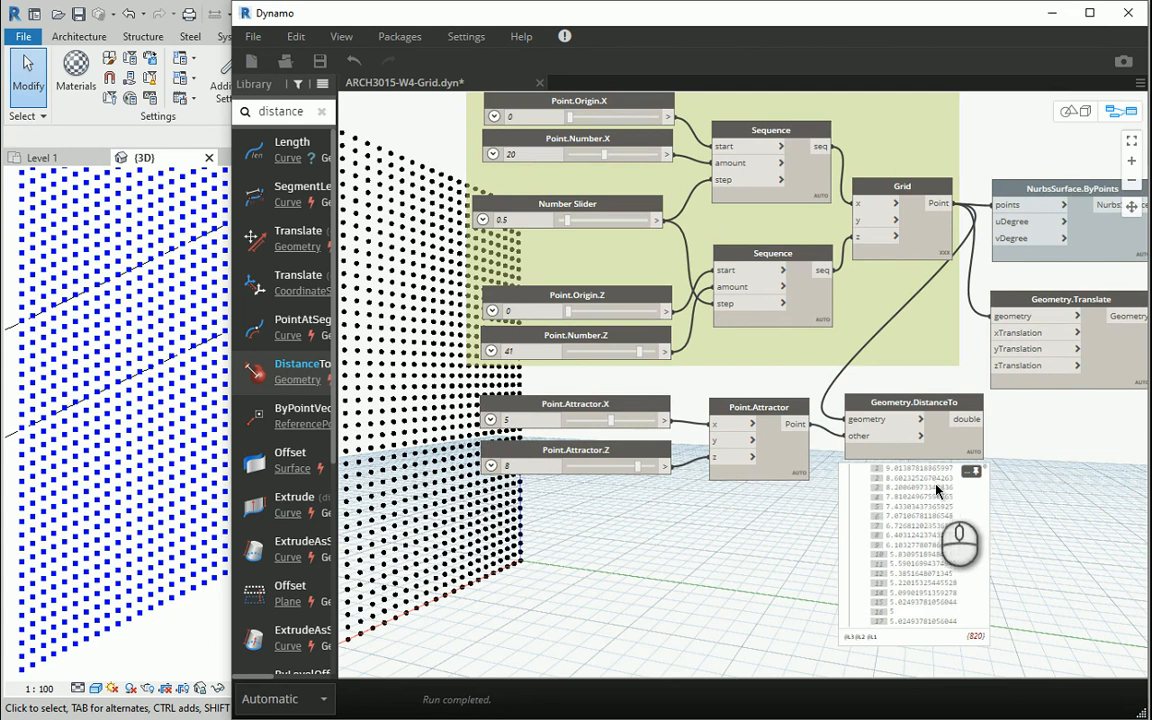
mouse_move(1050, 492)
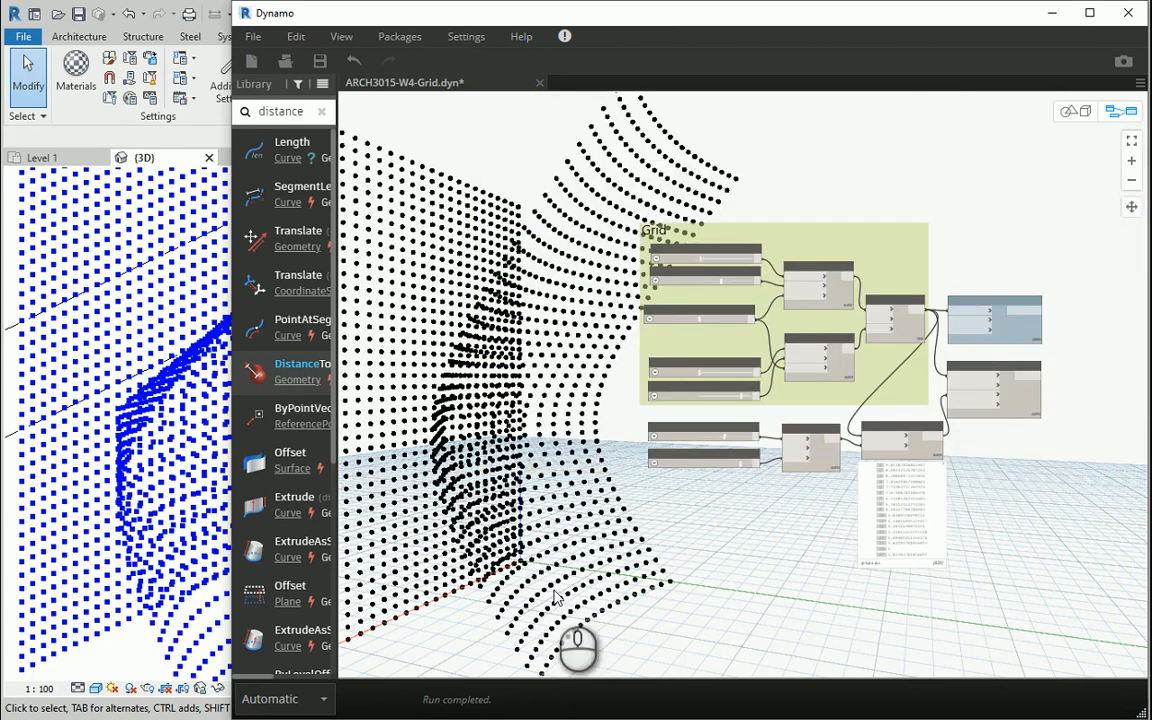
mouse_move(428, 238)
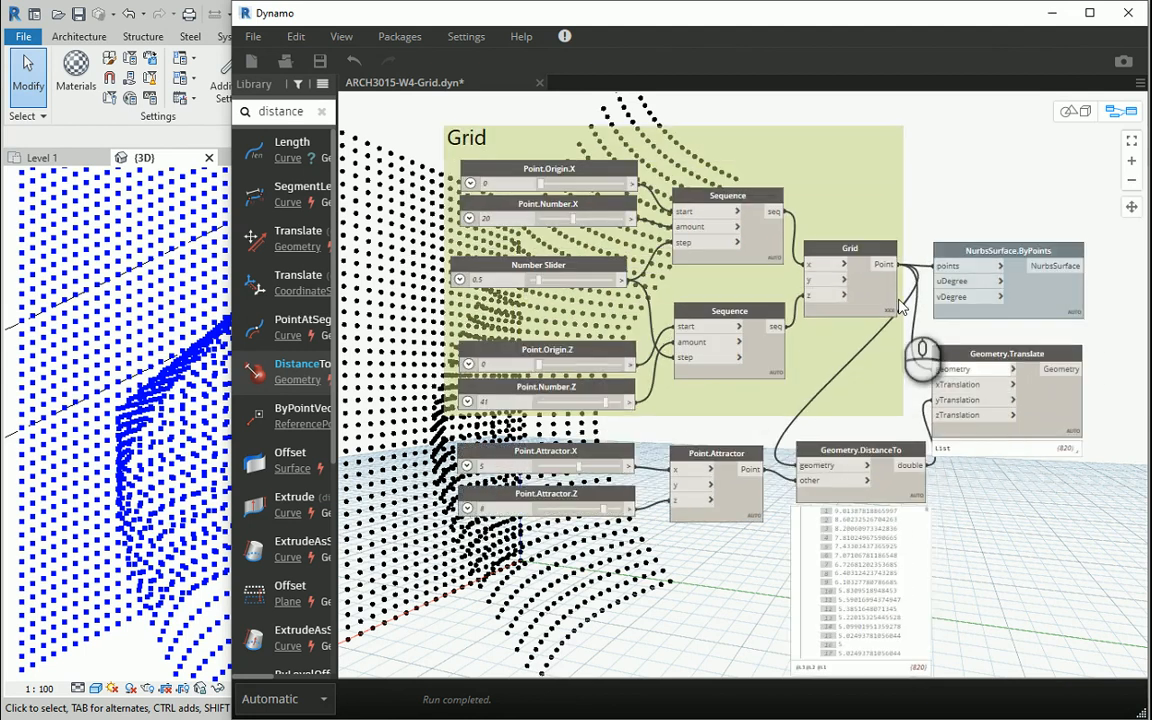
- Hide the Grid preview, group the attractor nodes as Attractor, and set the sliders to X 4, Z 8
right_click(850, 248)
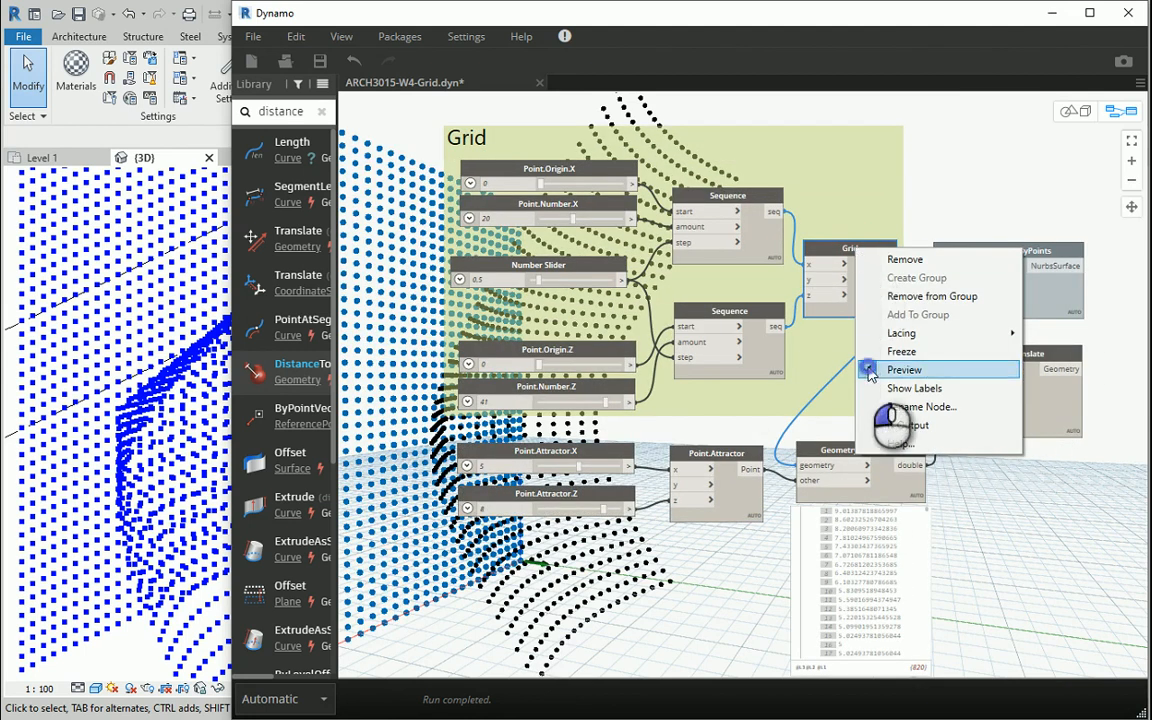
click(904, 368)
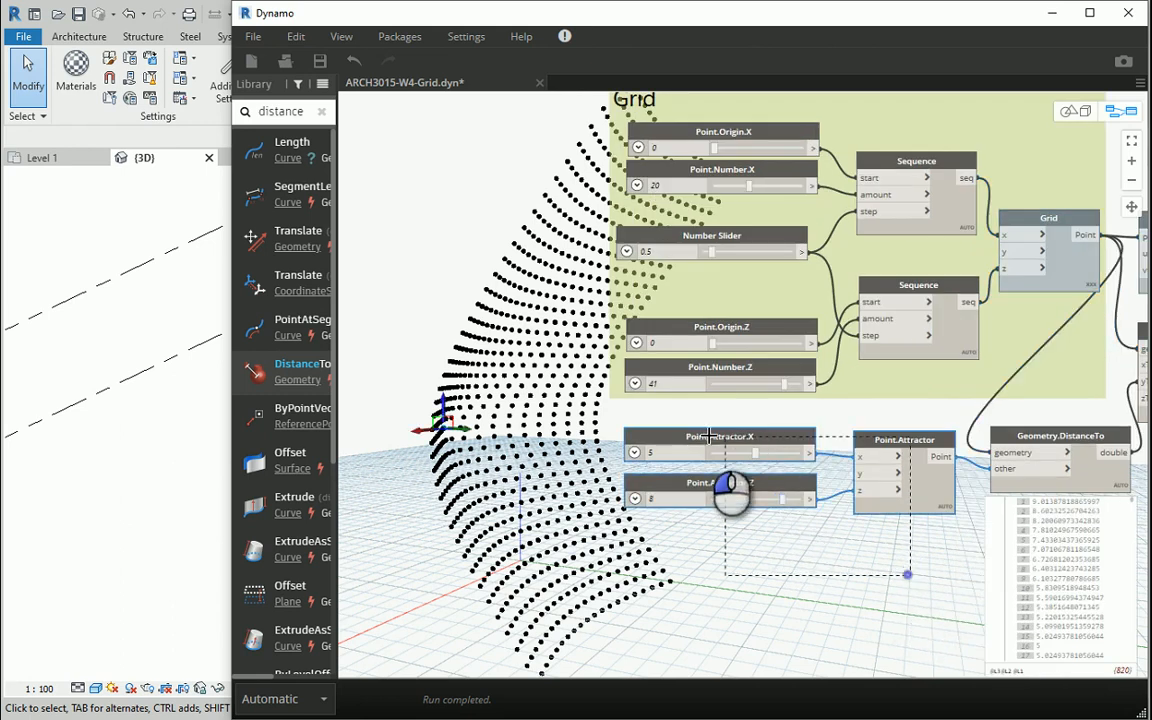
right_click(736, 444)
text(Attractor)
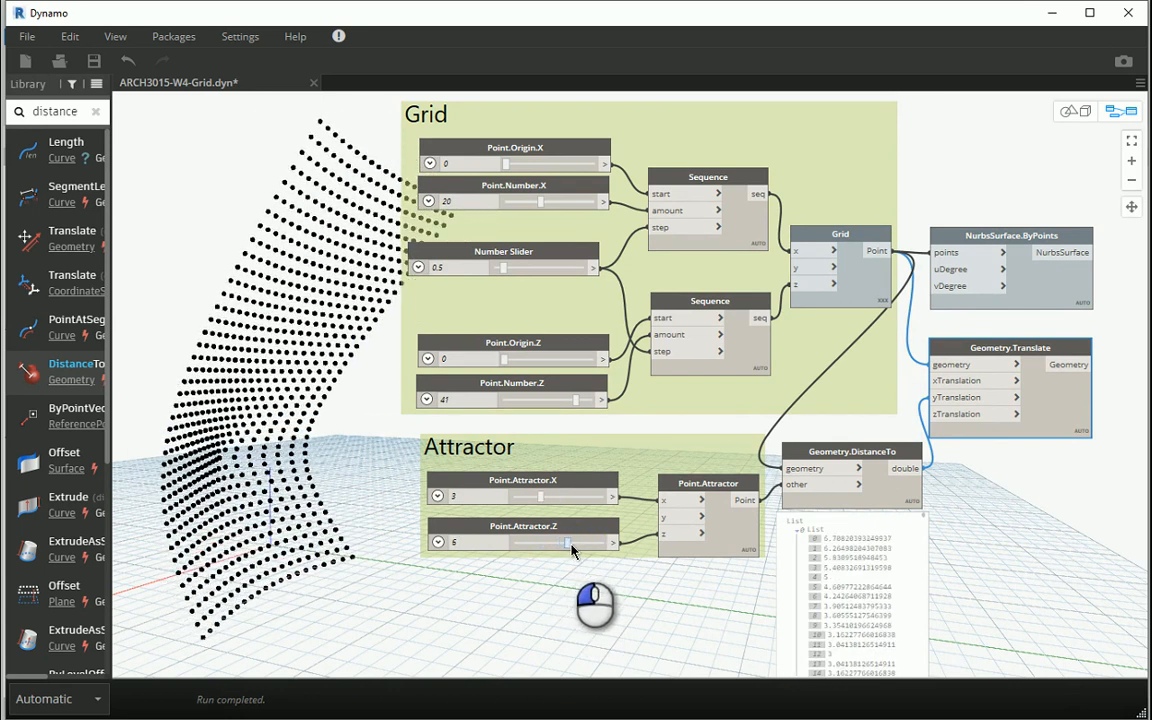
drag(572, 542, 584, 542)
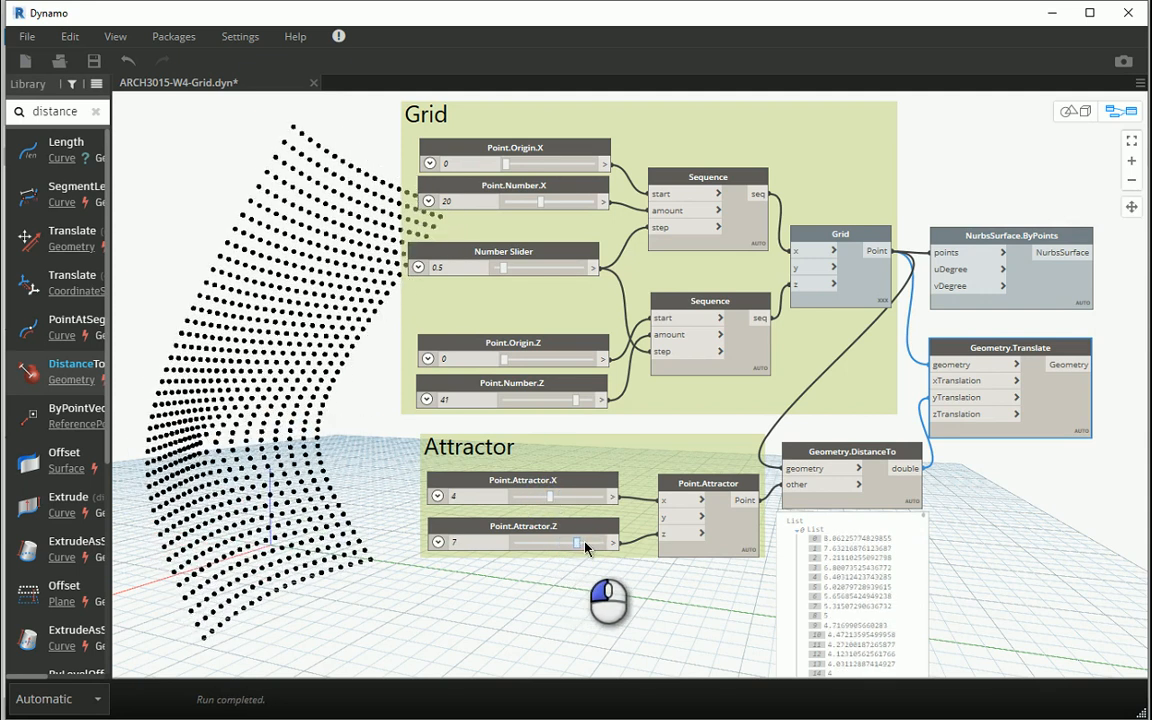
drag(576, 542, 584, 542)
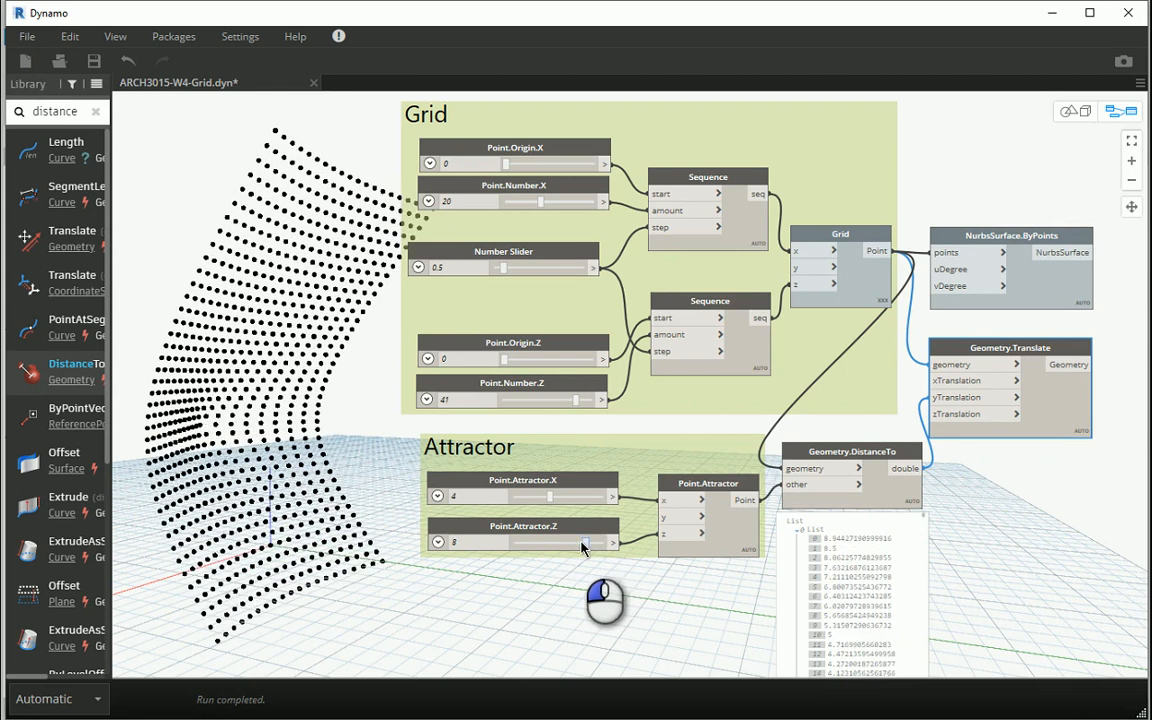
click(96, 112)
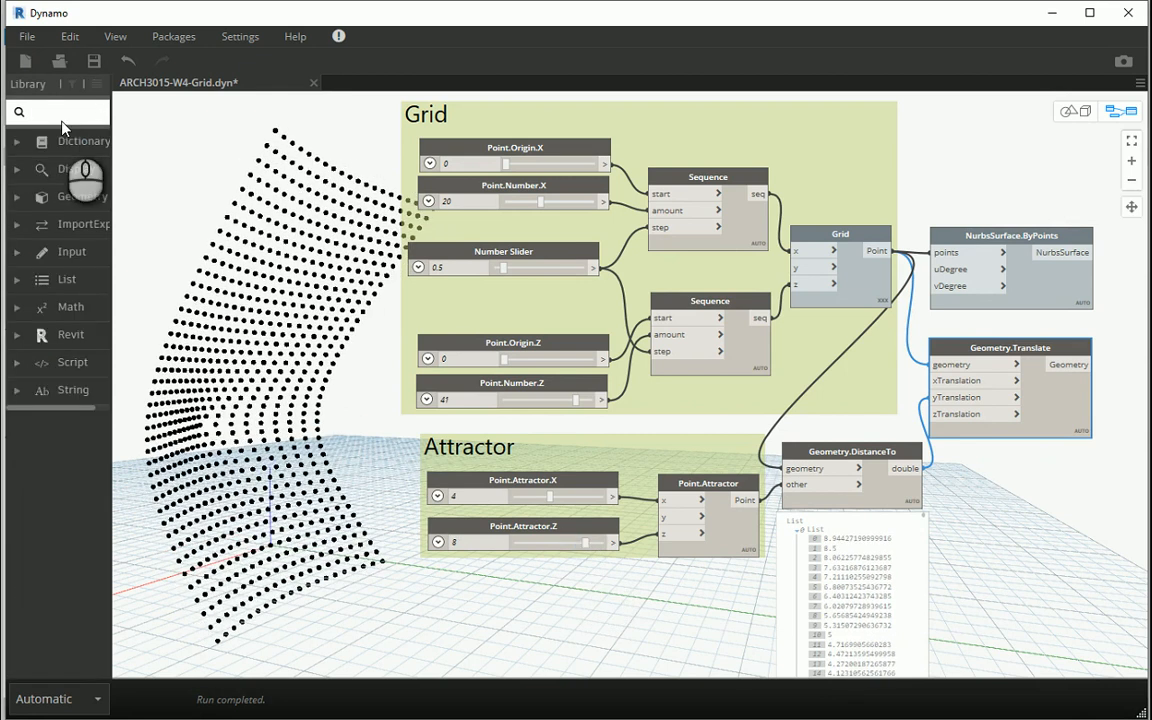
- Search '/' and place a division node for the distances, with an empty Code Block below it
text(/)
text(3;)
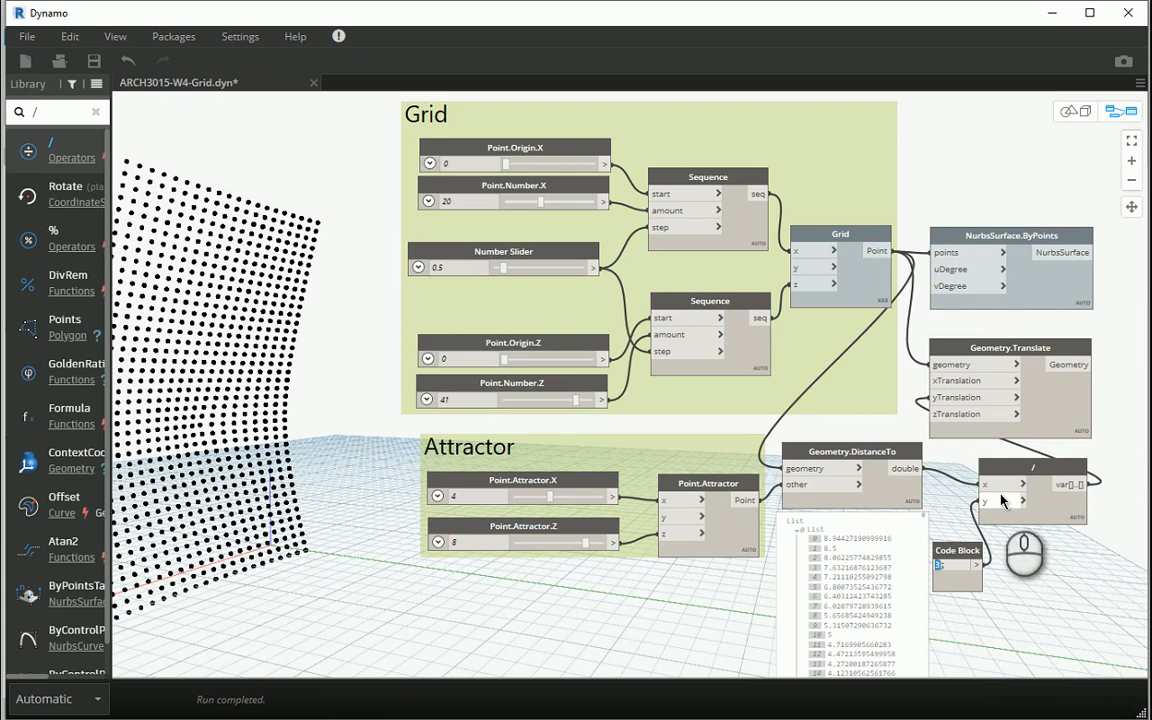
mouse_move(942, 396)
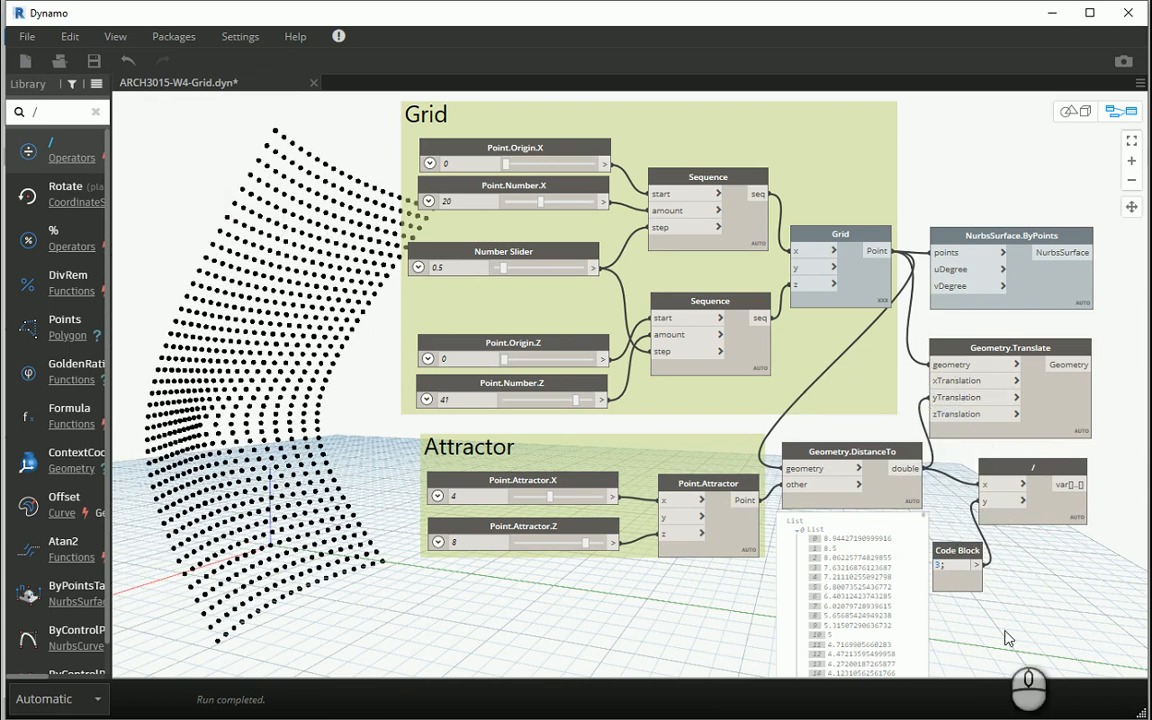
mouse_move(1002, 632)
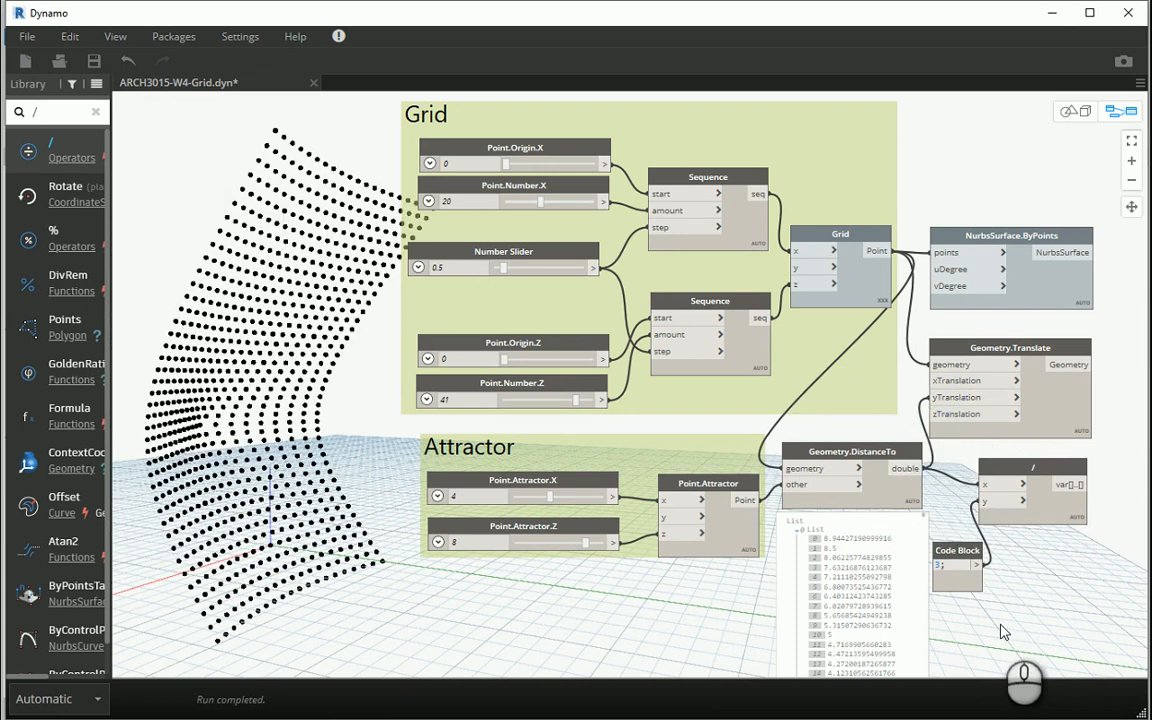
mouse_move(948, 594)
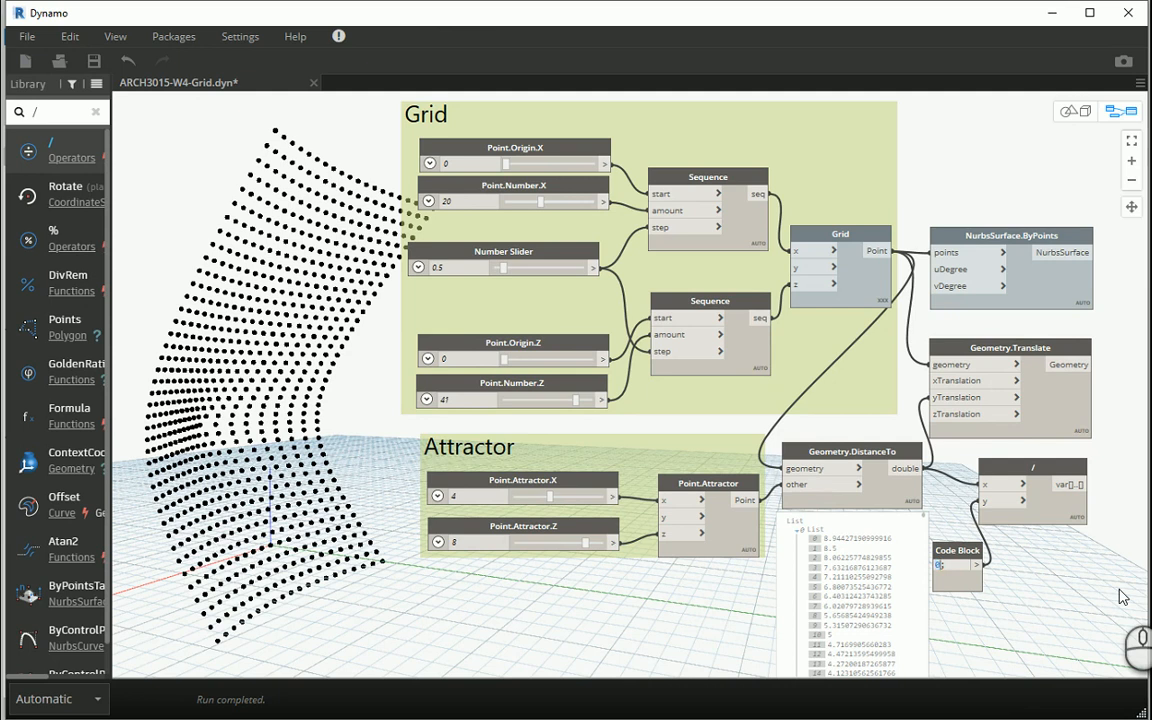
- Enter 0.5 in the Code Block as the divisor driving the translated point sheet
text(0.5)
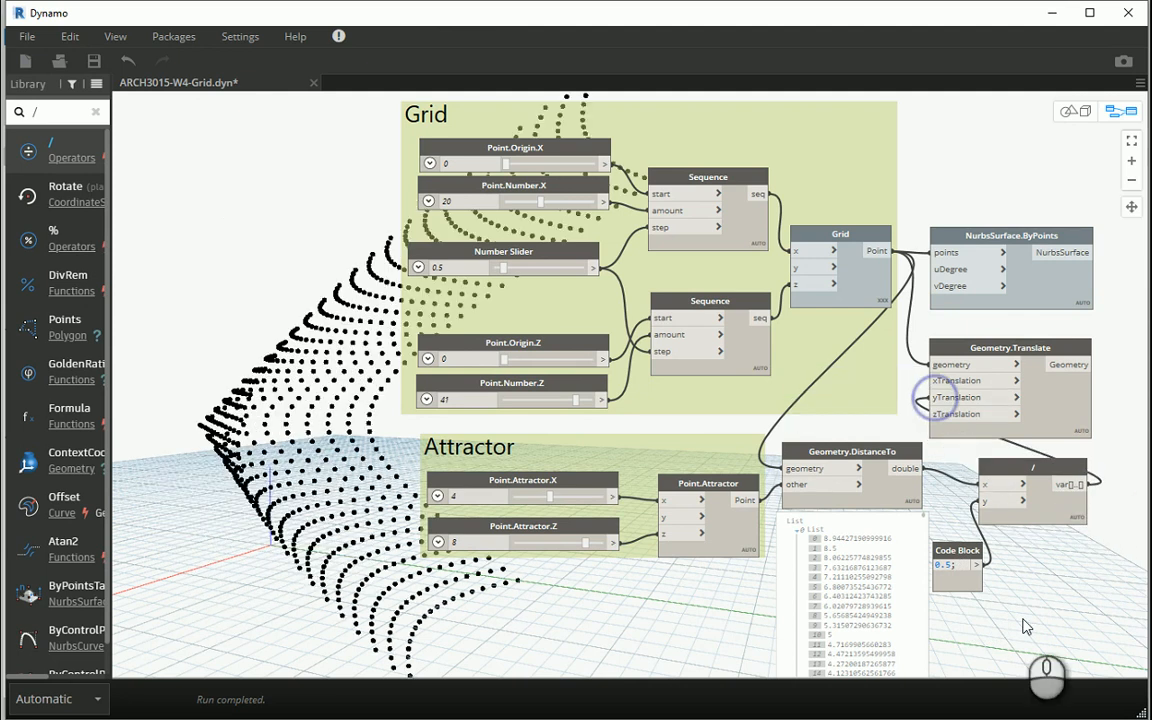
mouse_move(1048, 630)
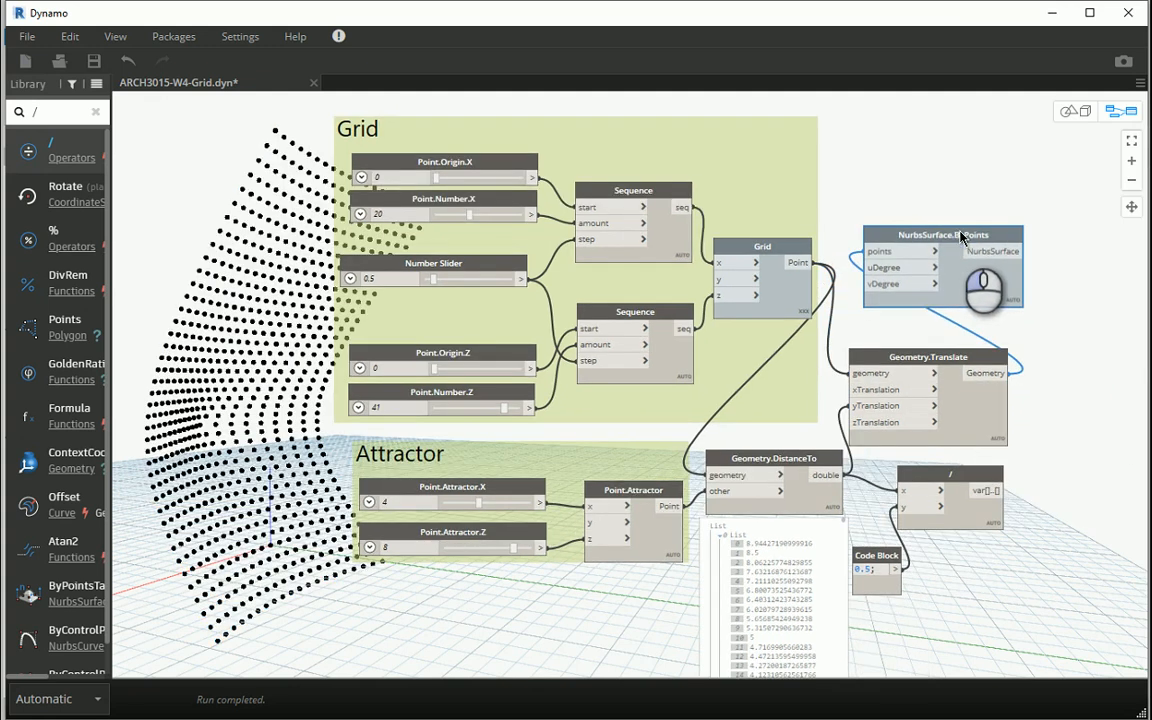
- Enable the NurbsSurface.ByPoints preview and hide the Geometry.Translate points
right_click(942, 234)
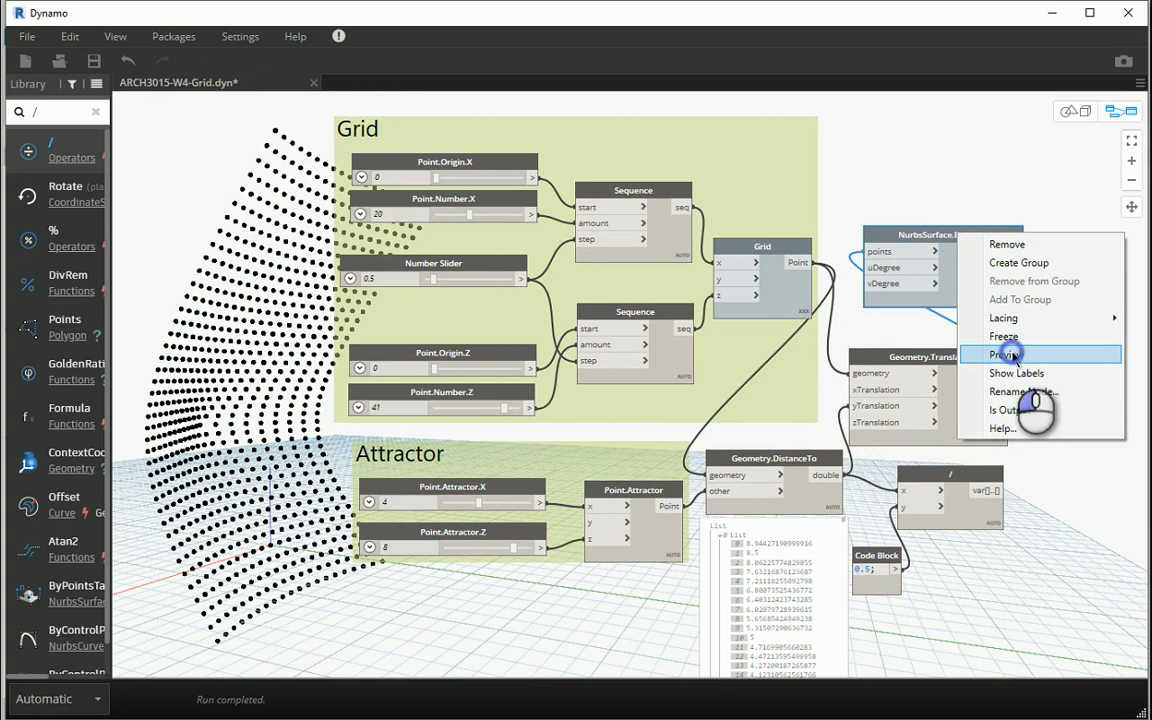
click(1012, 354)
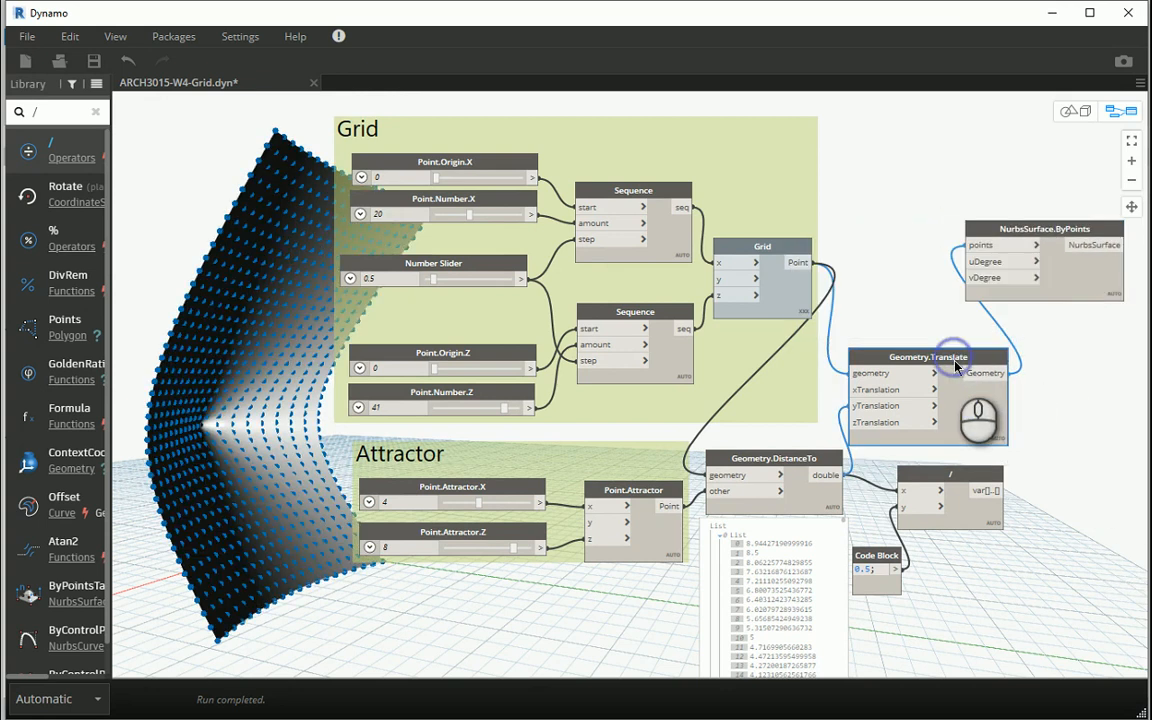
mouse_move(936, 356)
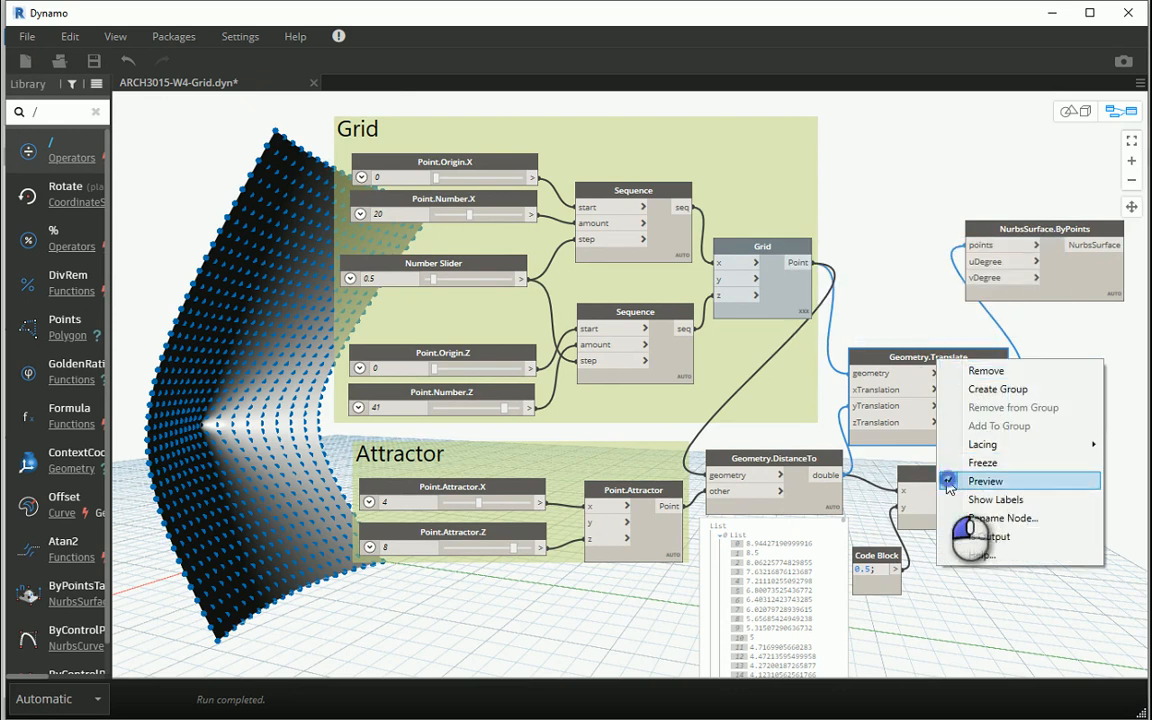
click(984, 480)
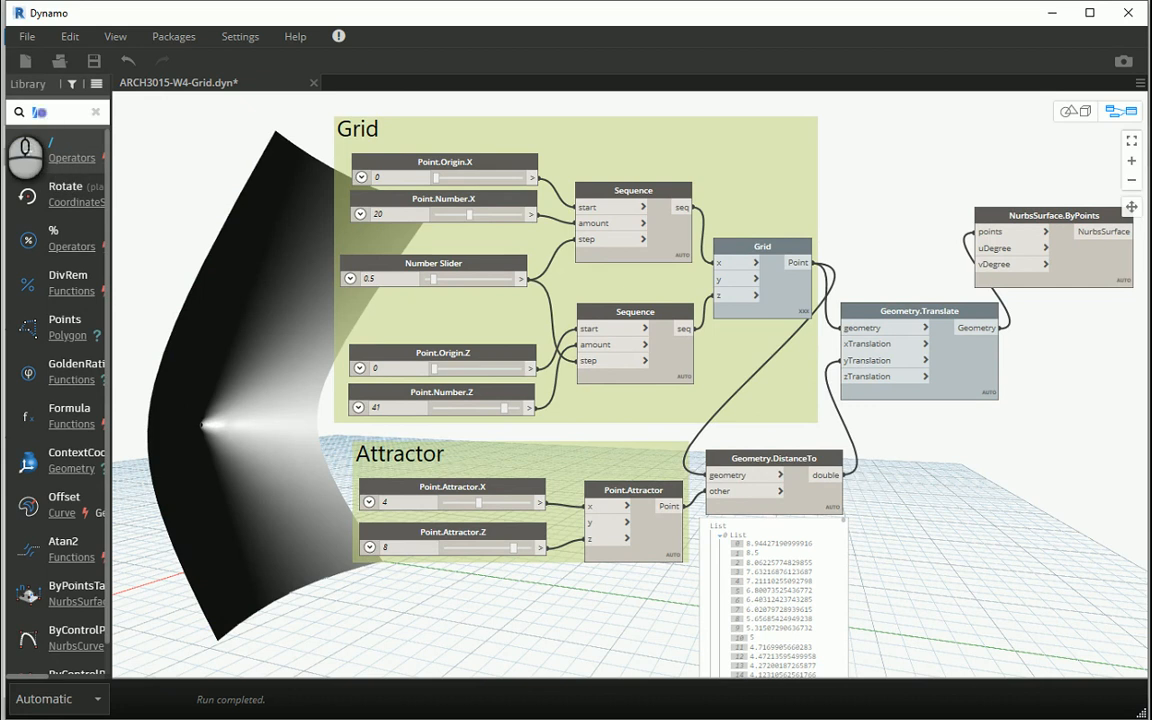
- Place a '*' multiply node beside the distance nodes and wire it into Geometry.Translate's yTranslation
text(*)
text(-1)
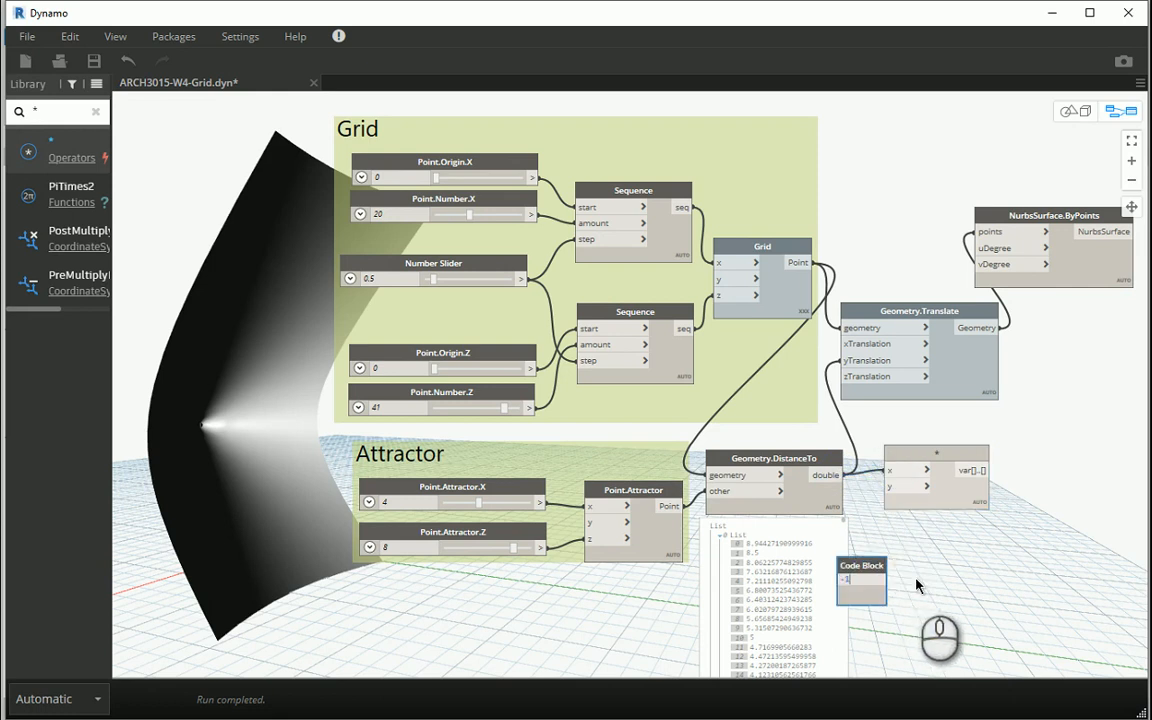
drag(860, 580, 880, 564)
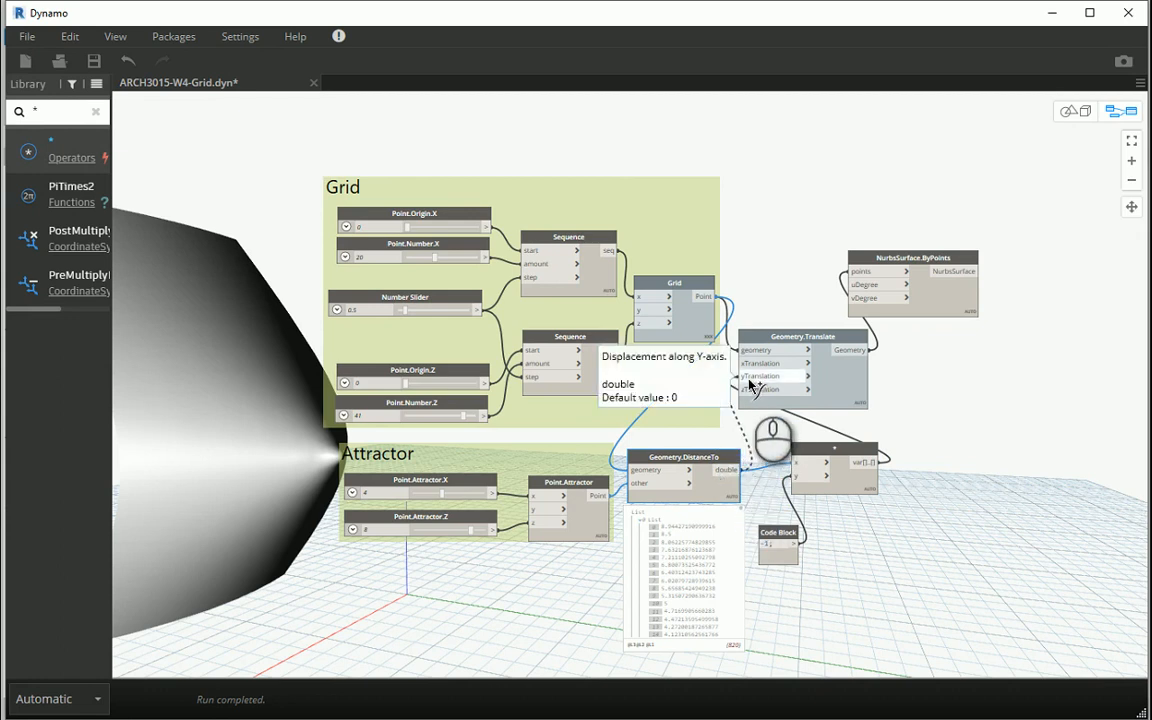
click(1076, 112)
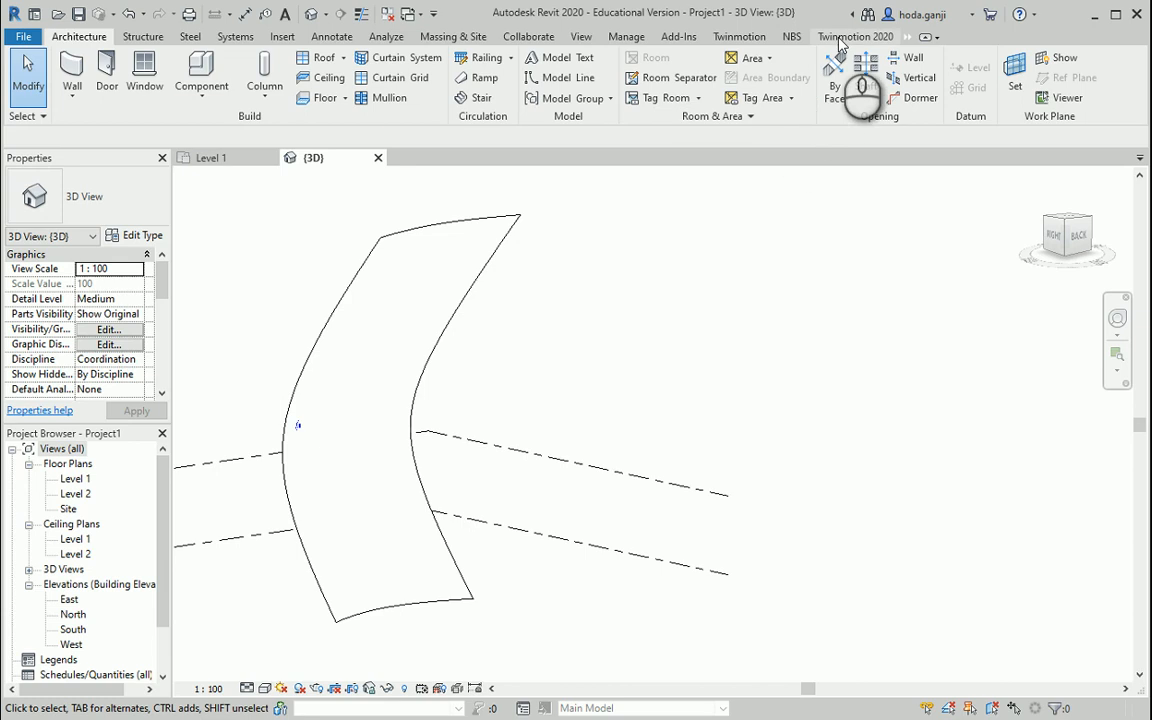
- Use See in Twinmotion from the Twinmotion 2020 ribbon to launch the model in Twinmotion
click(860, 36)
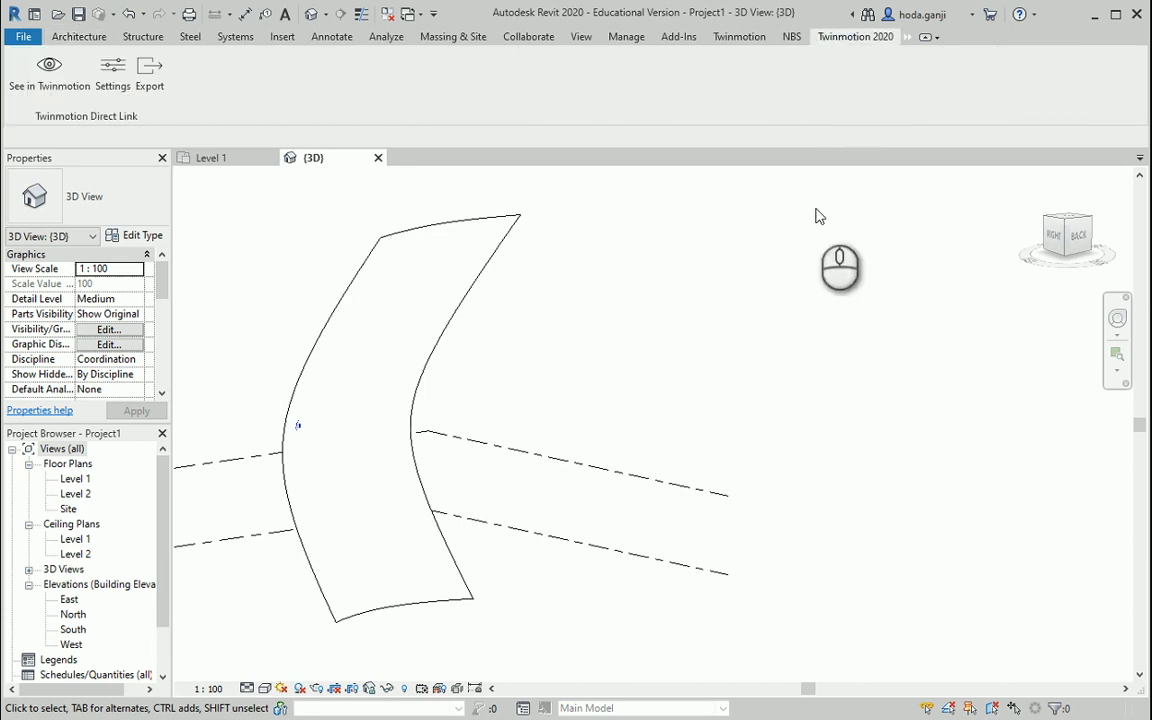
mouse_move(864, 60)
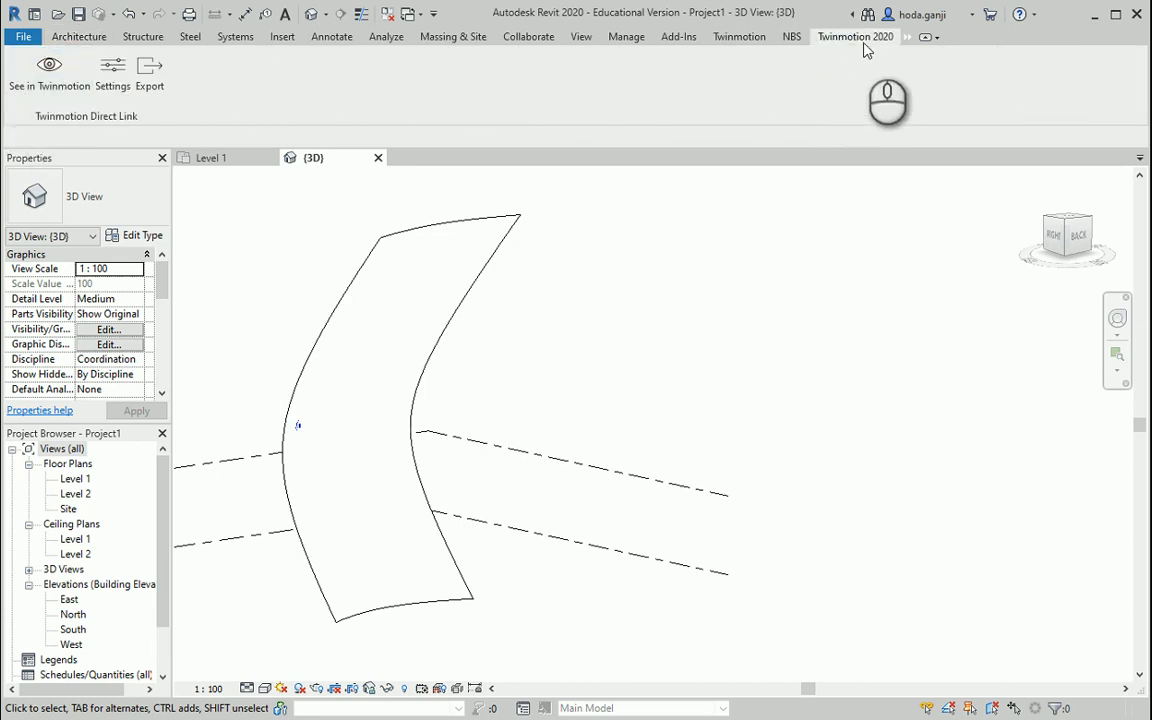
click(48, 70)
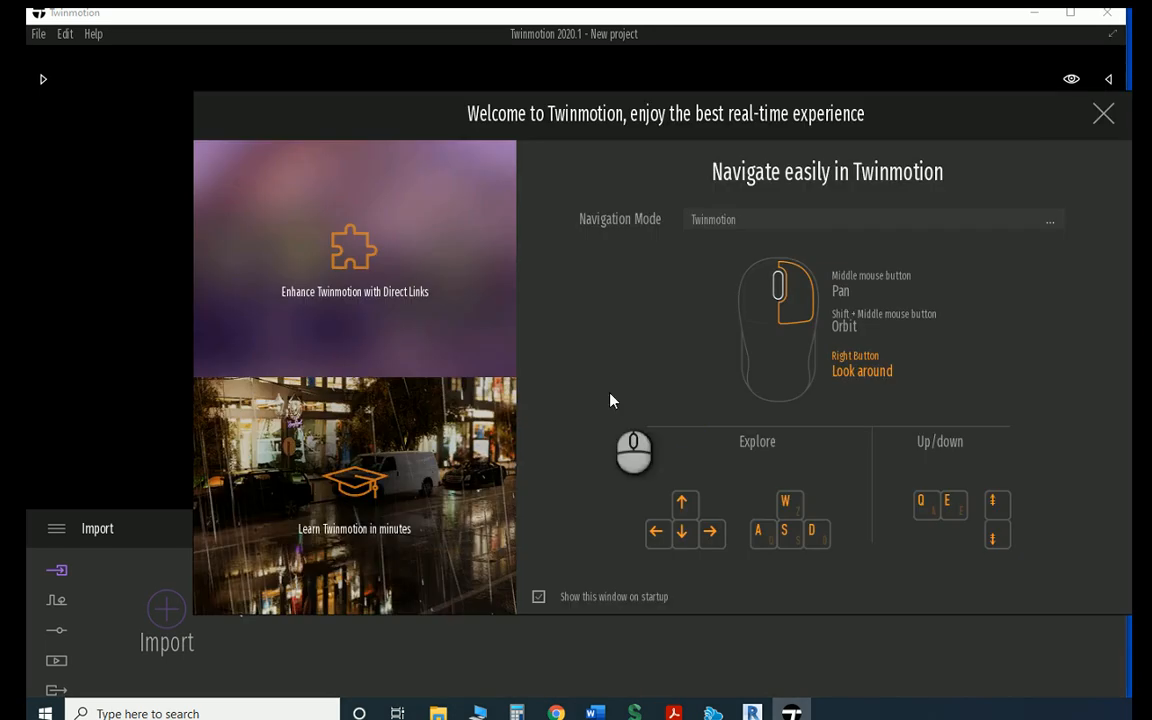
- Dismiss the welcome window and apply the Bronze metal material from the library to the surface
click(1104, 112)
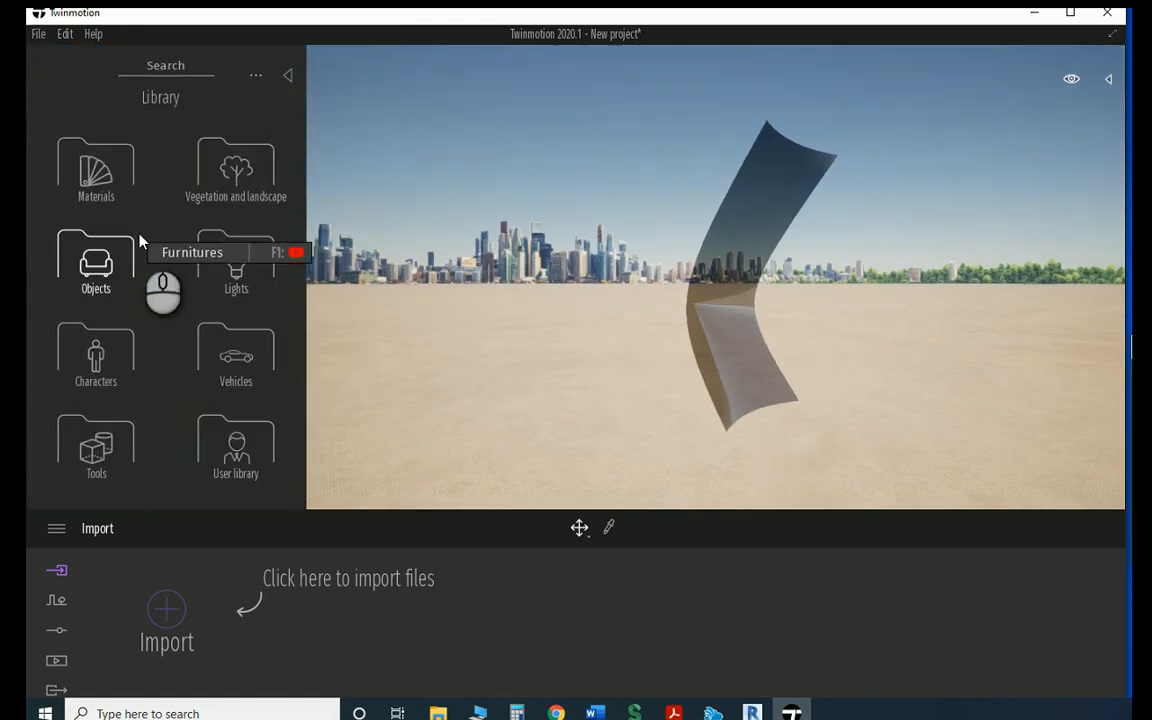
click(96, 168)
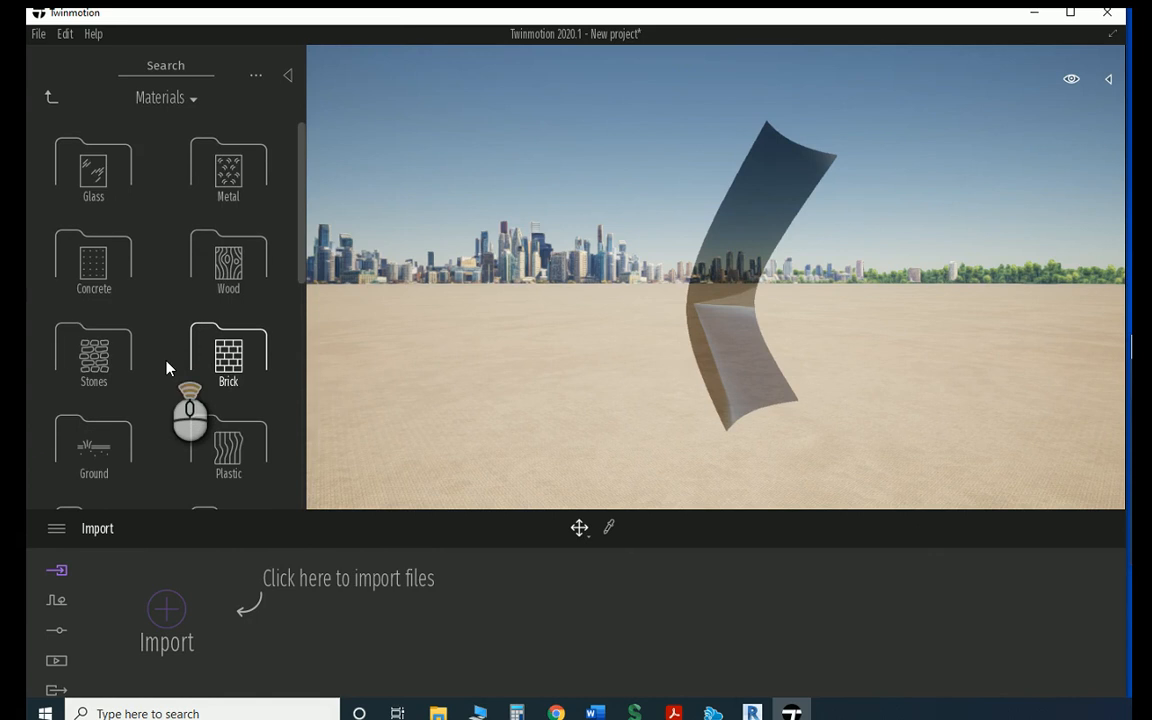
mouse_move(232, 174)
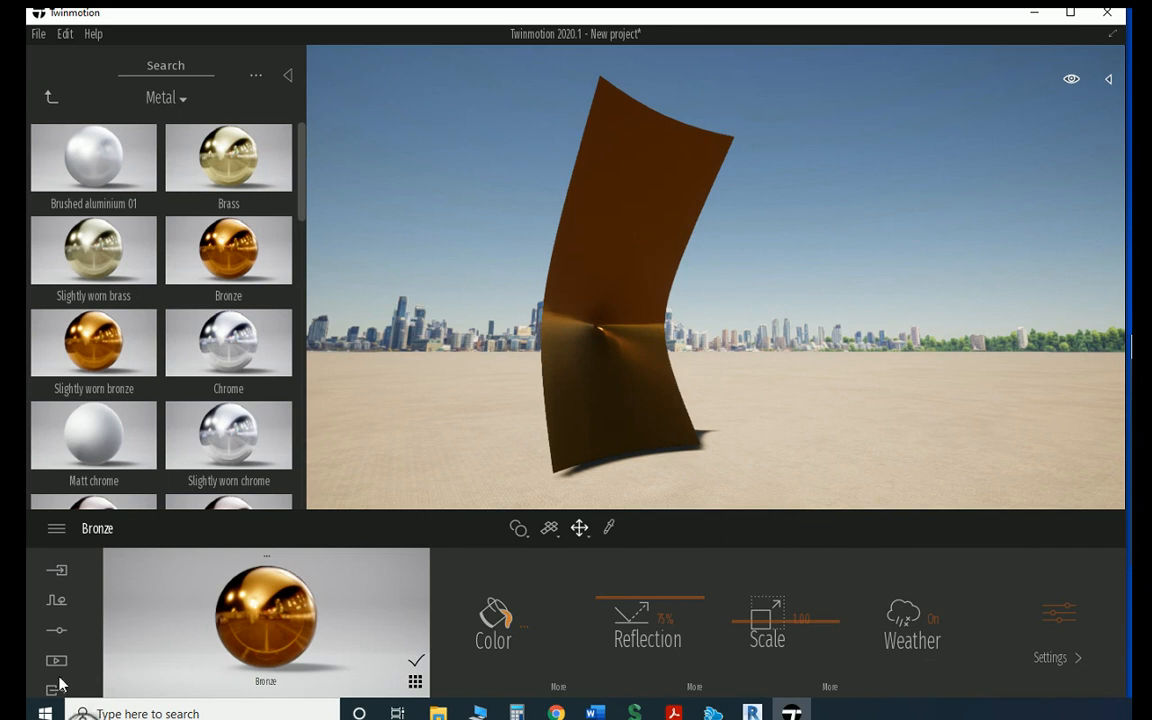
- Capture two still images of the bronze surface from Media > Image
click(56, 660)
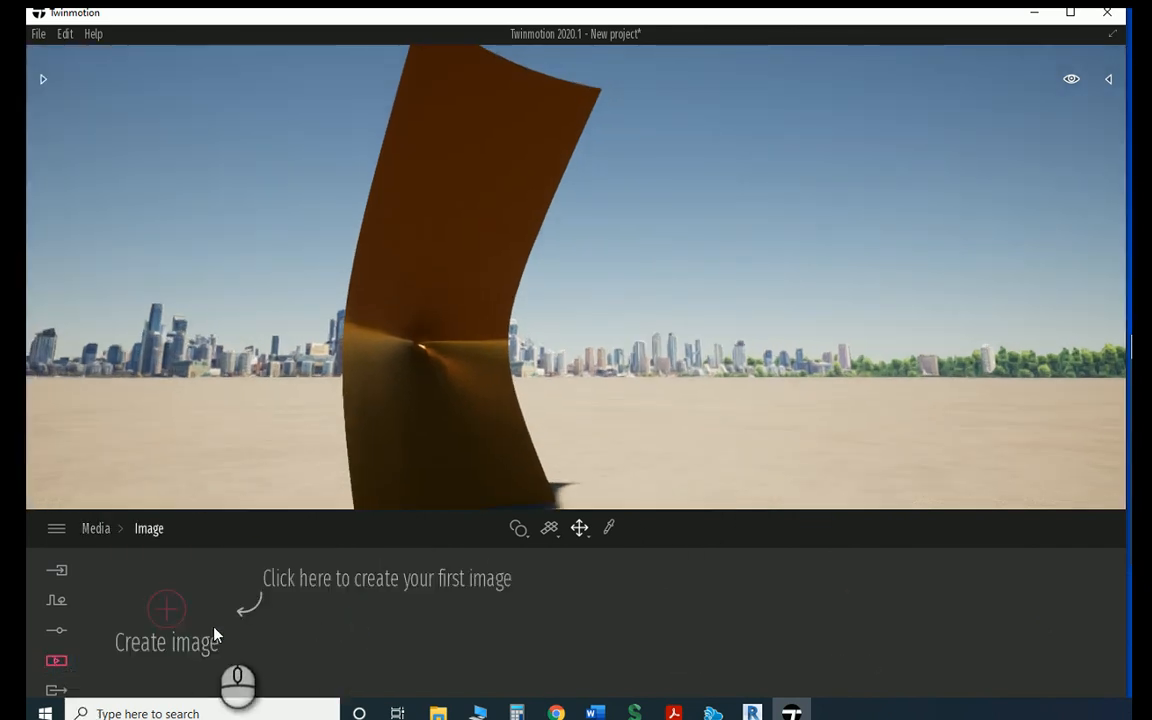
click(166, 608)
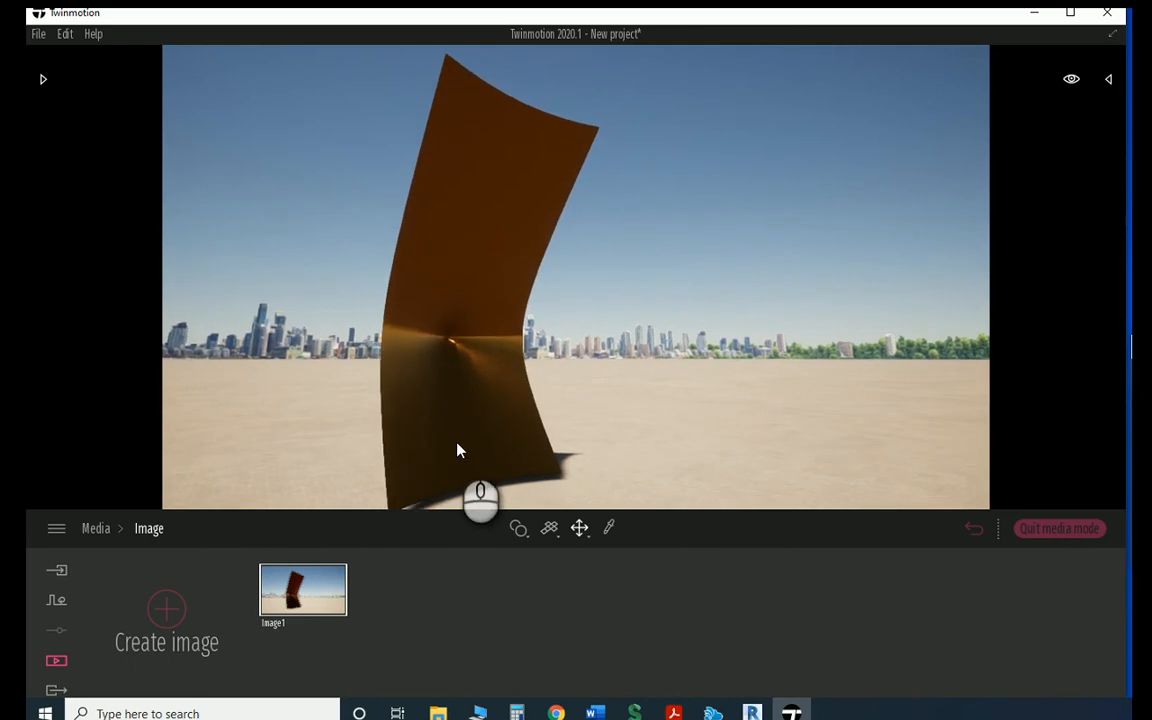
click(166, 608)
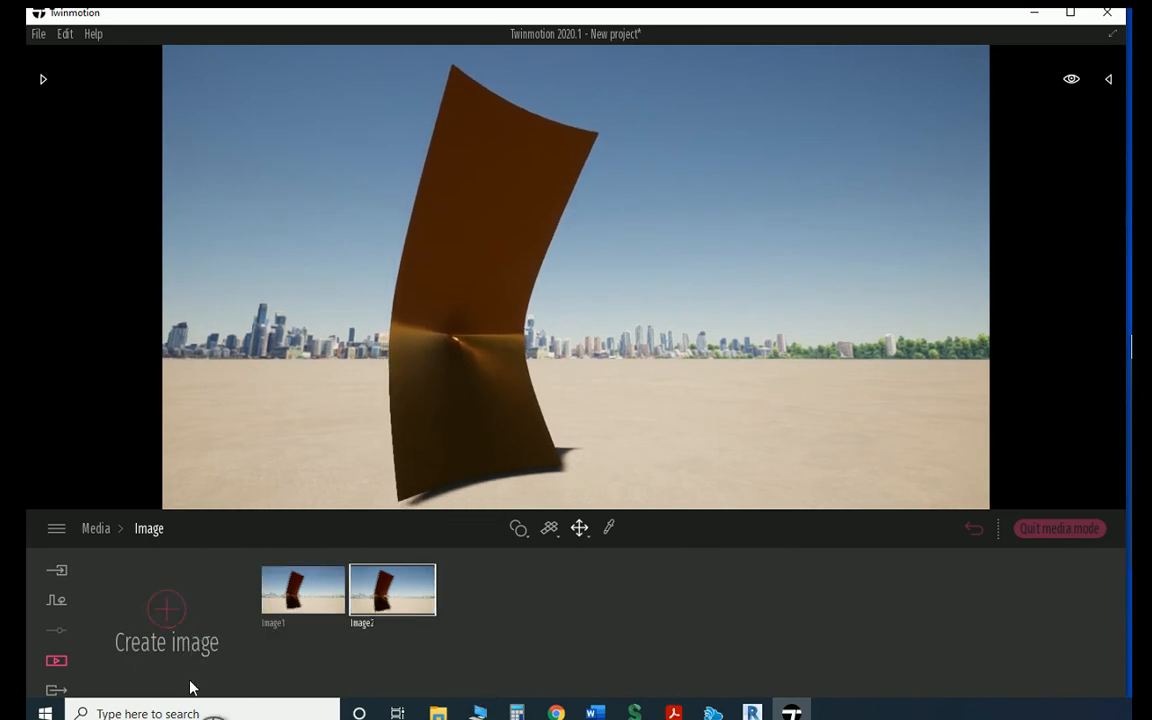
click(56, 688)
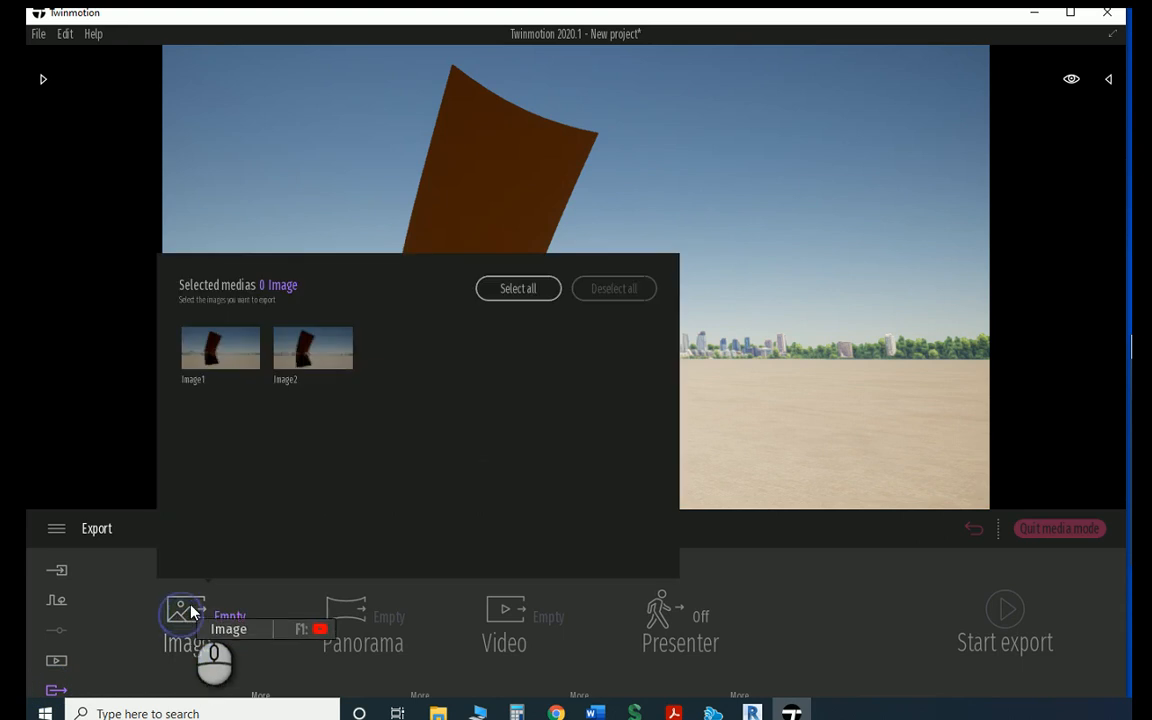
- Export the selected images to the ARCH3014-W4 folder
click(312, 348)
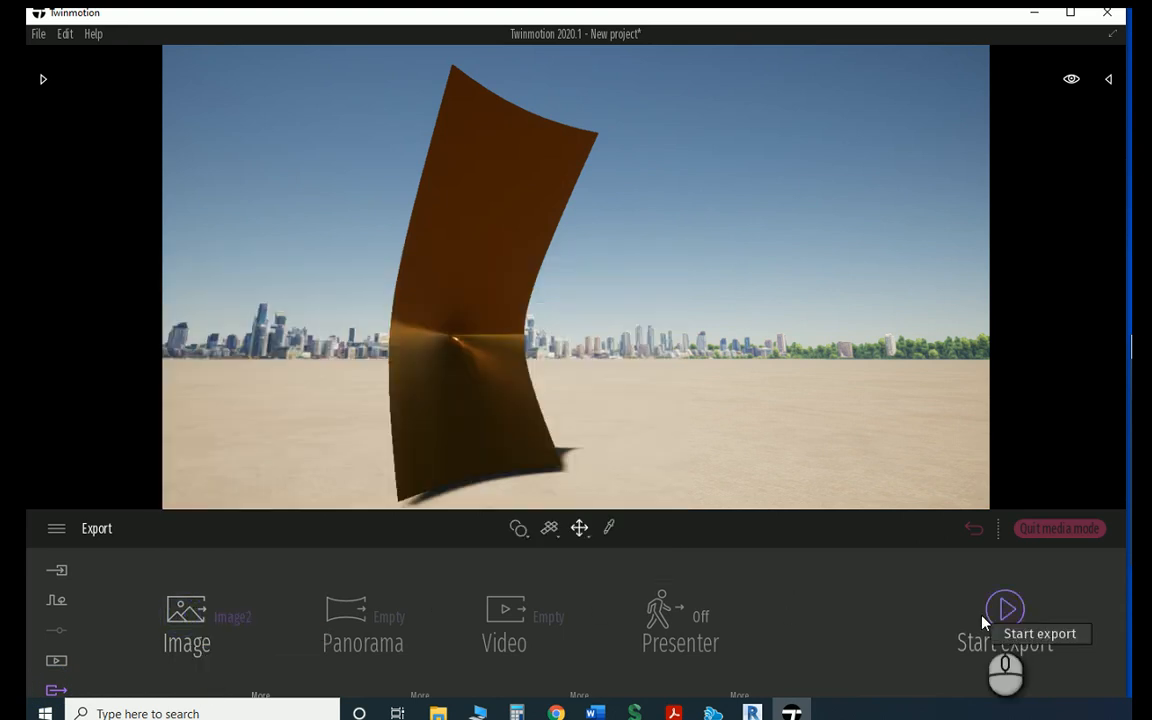
click(1004, 608)
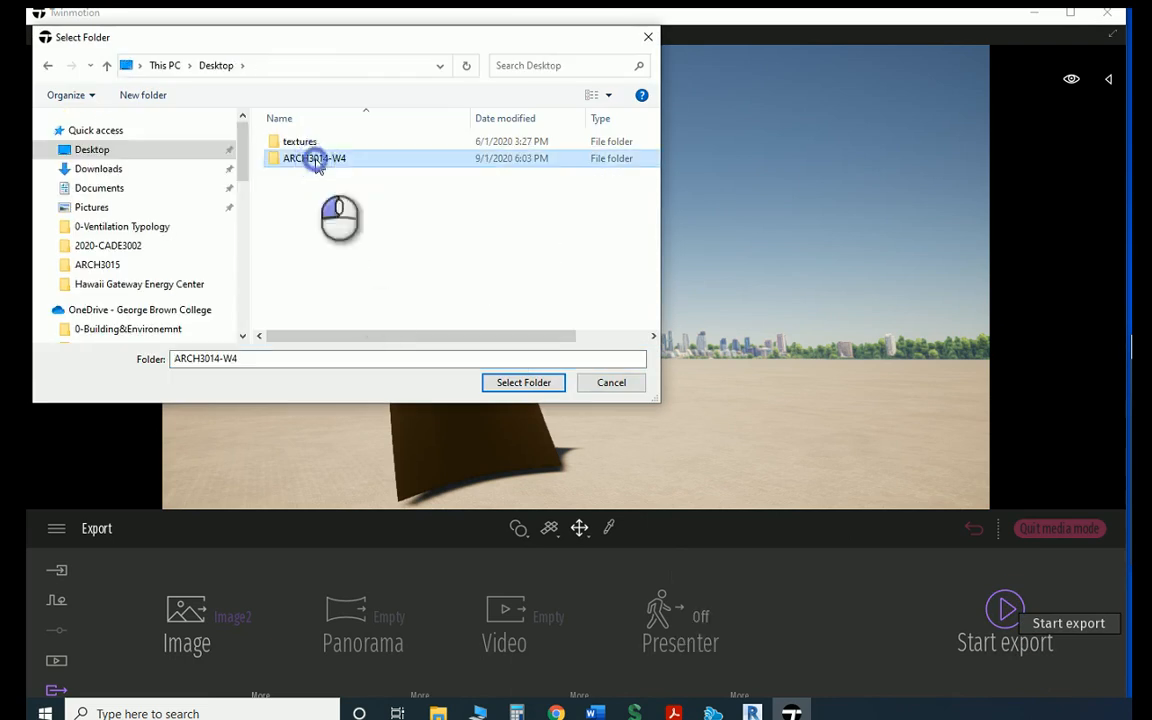
click(522, 382)
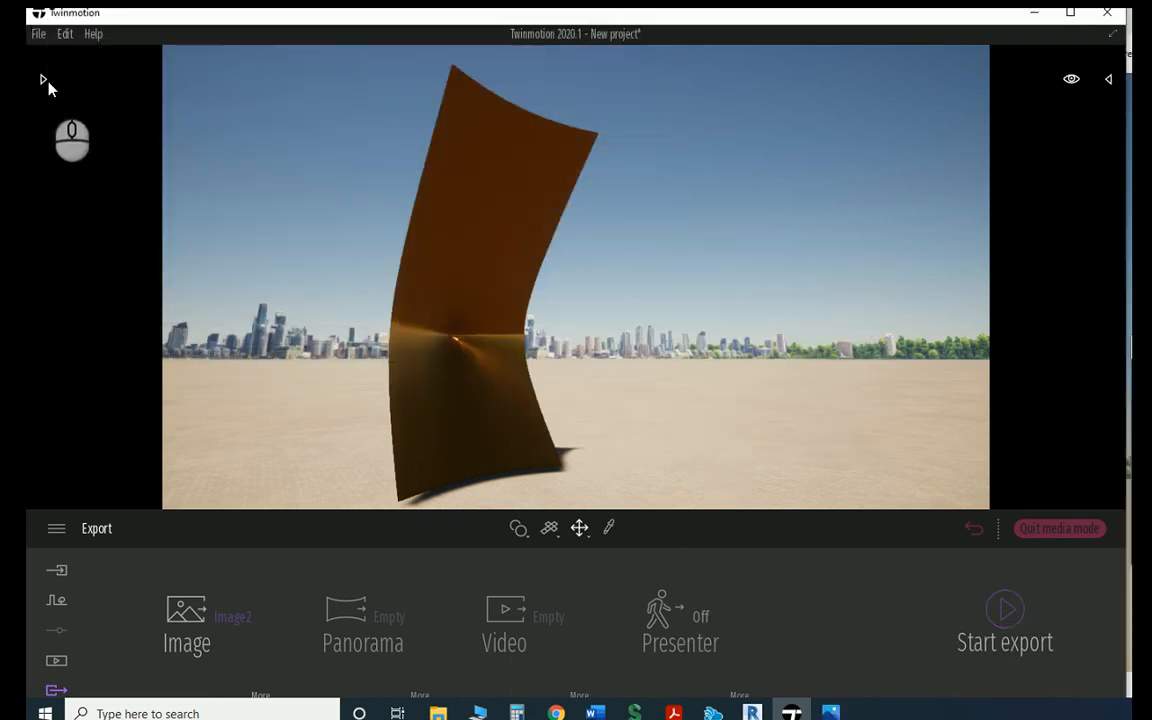
click(42, 80)
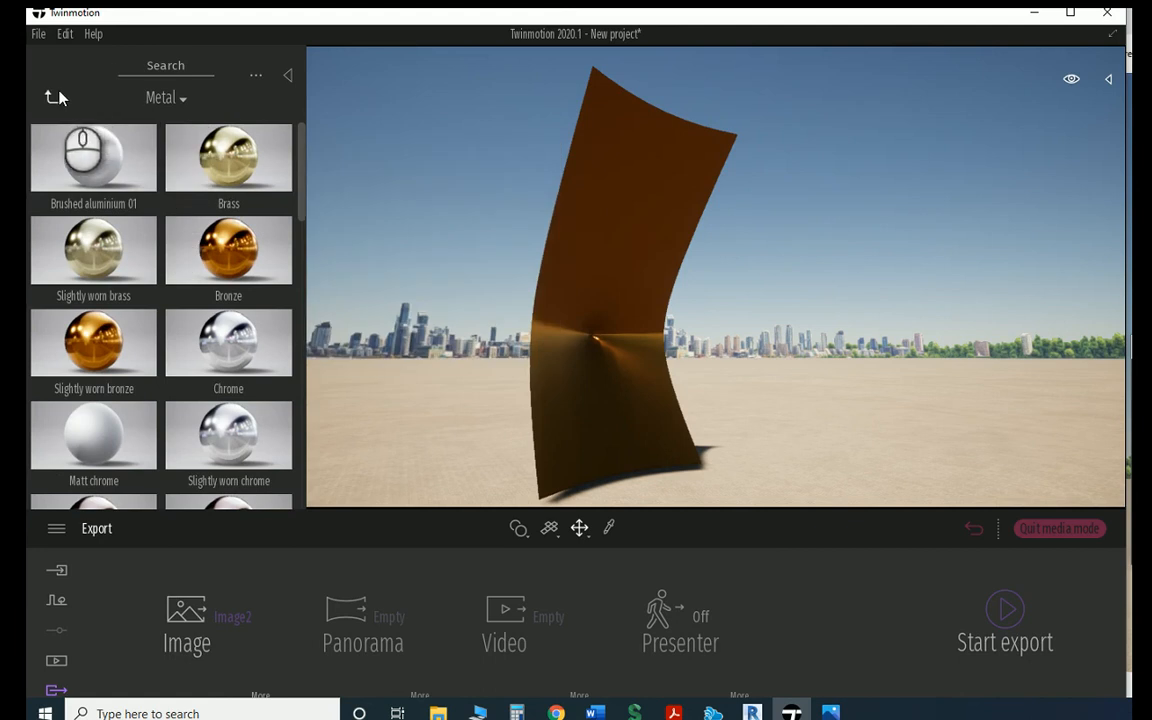
- Leave the Metal materials list and apply an orange-red material to the surface
click(50, 96)
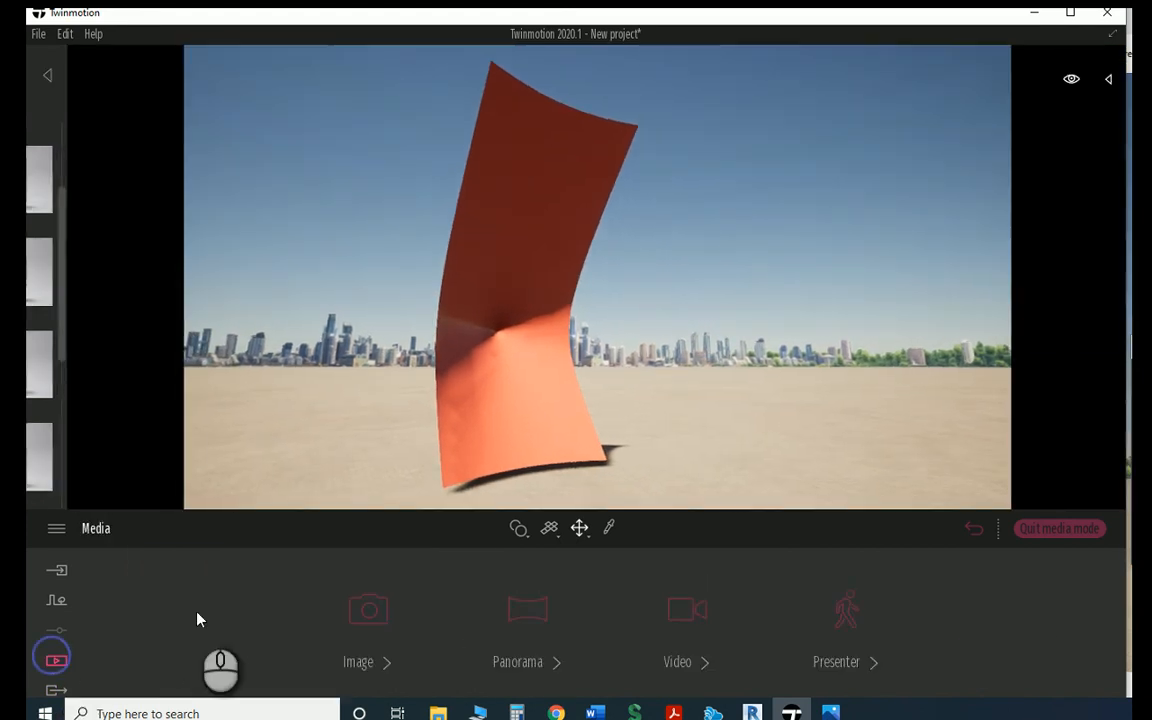
- Export the images of the orange-red surface to the ARCH3014-W4 folder via the Desktop
click(368, 610)
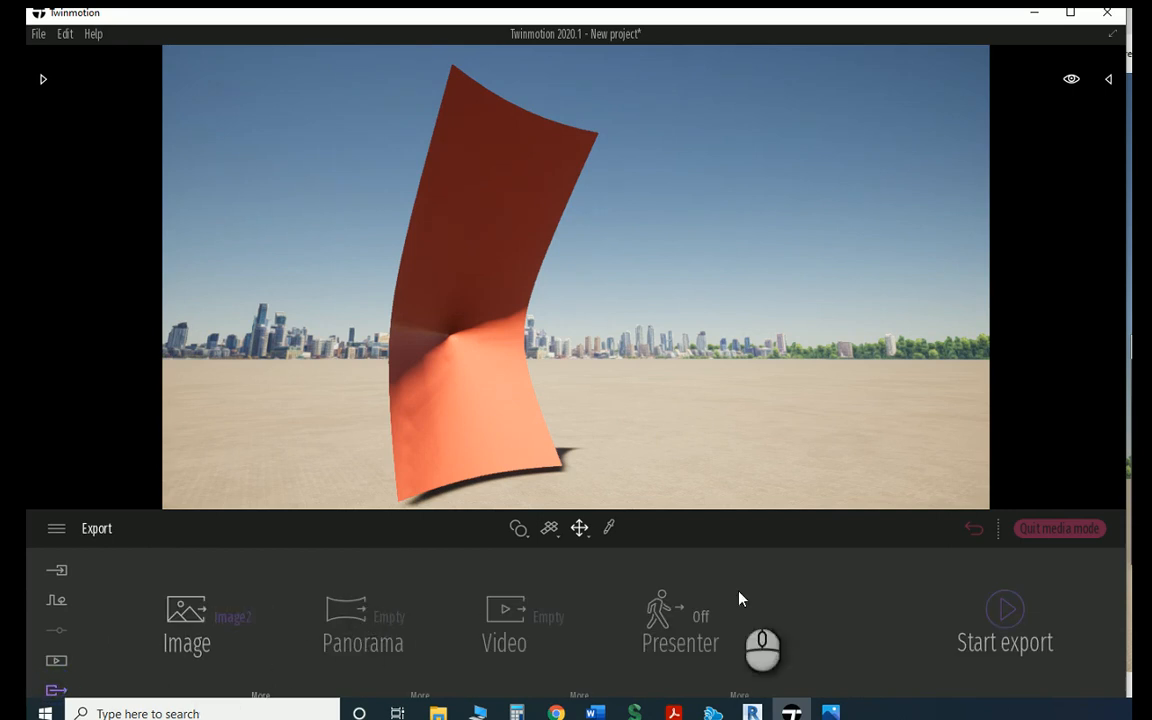
click(1004, 608)
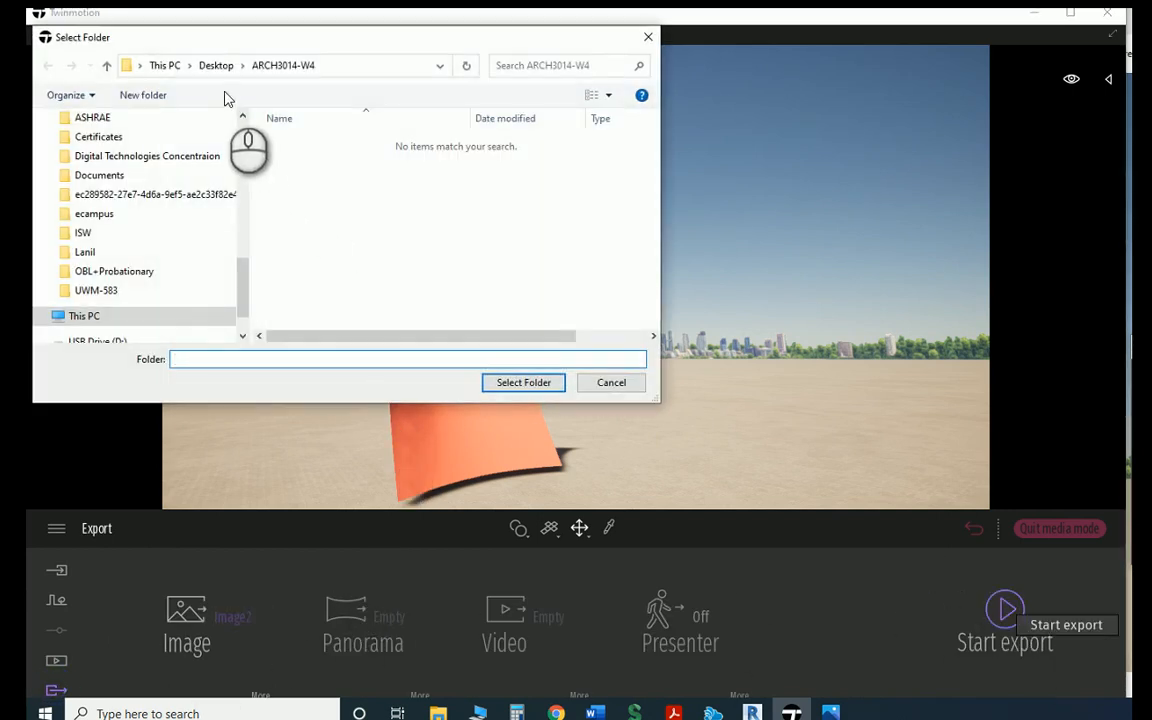
click(220, 68)
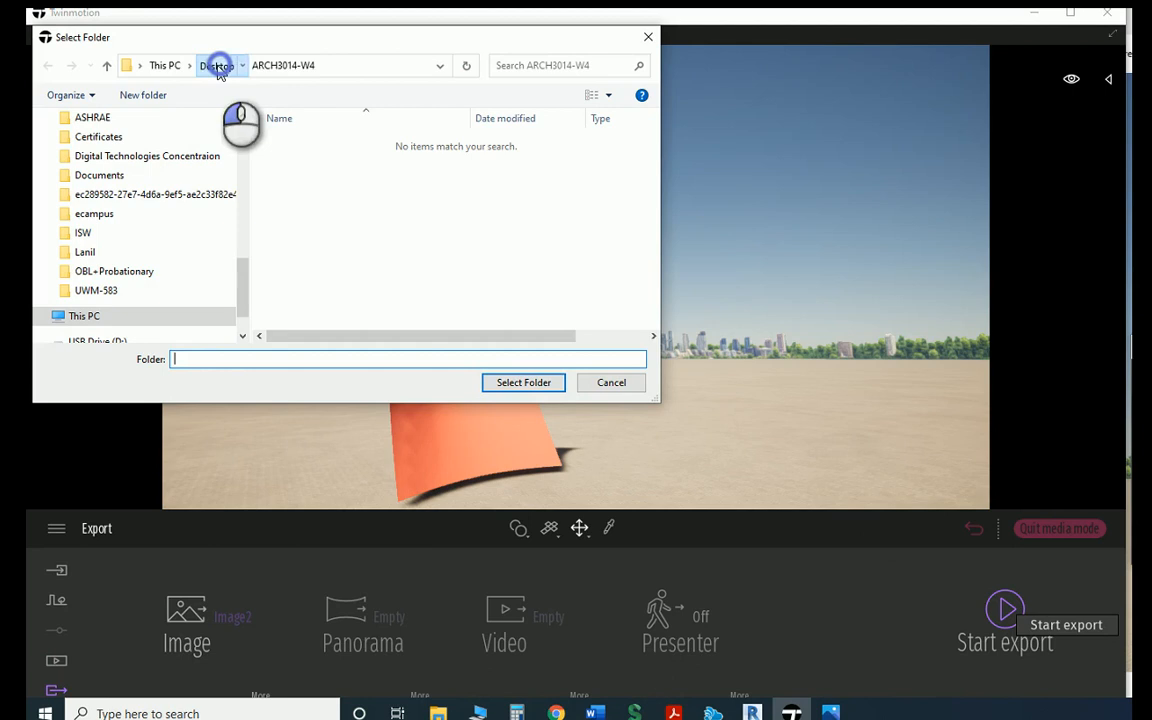
click(524, 382)
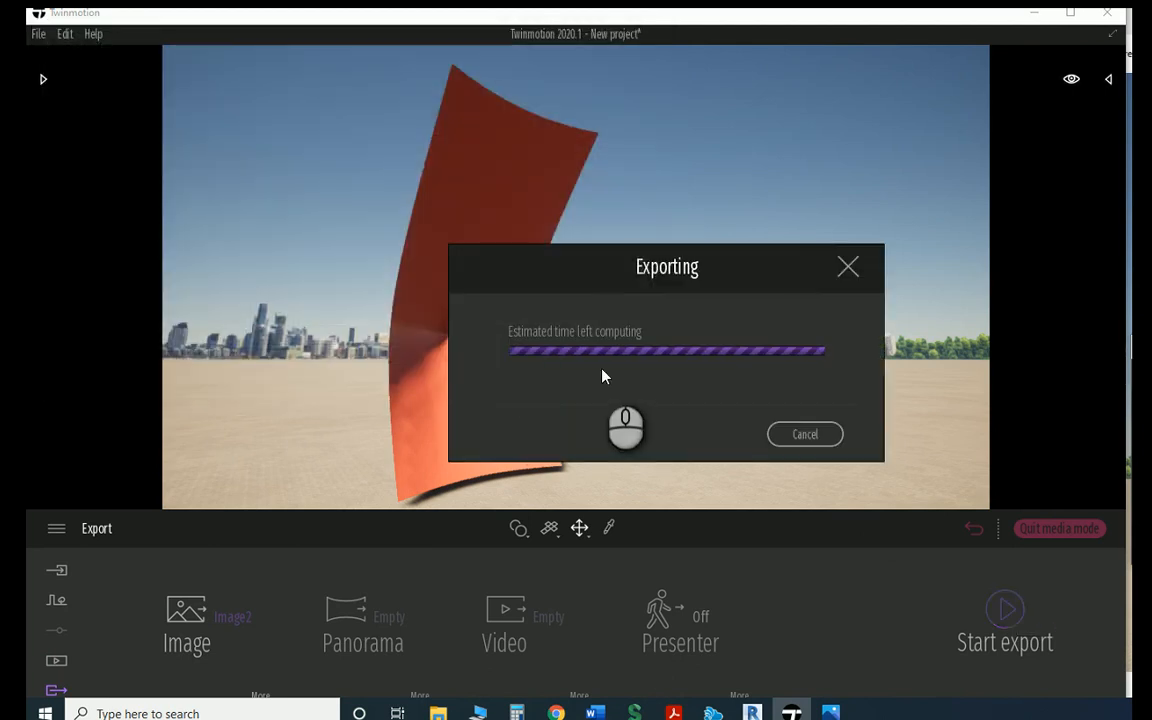